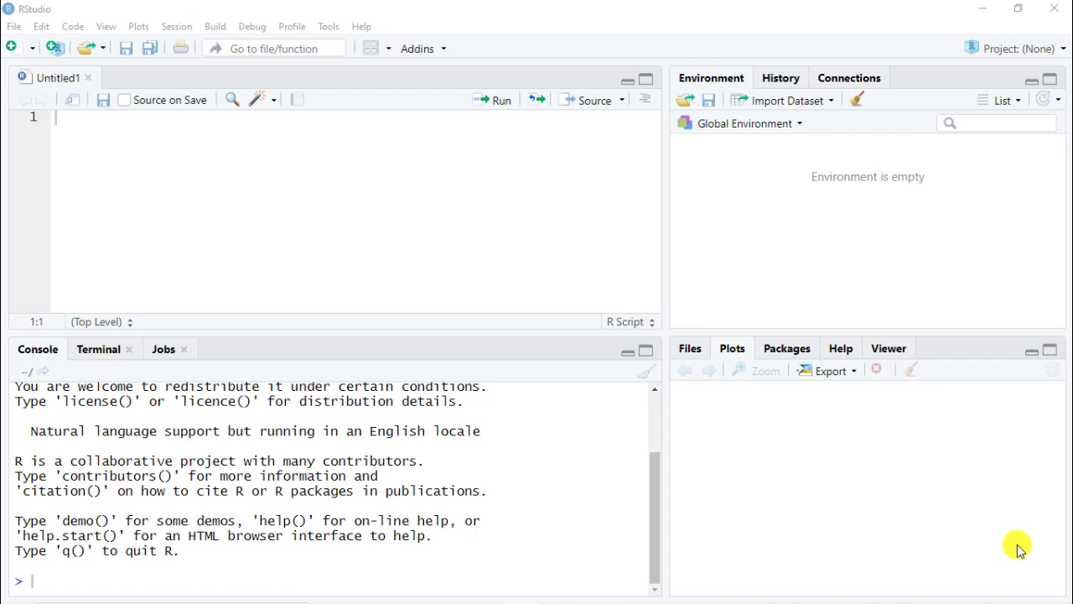
mouse_move(668, 419)
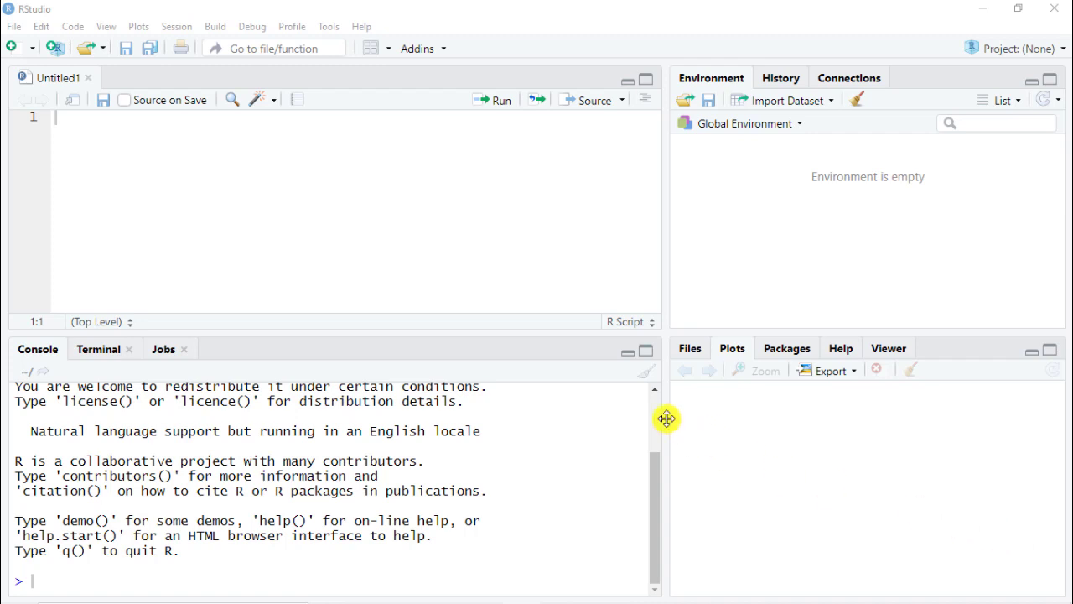
mouse_move(342, 208)
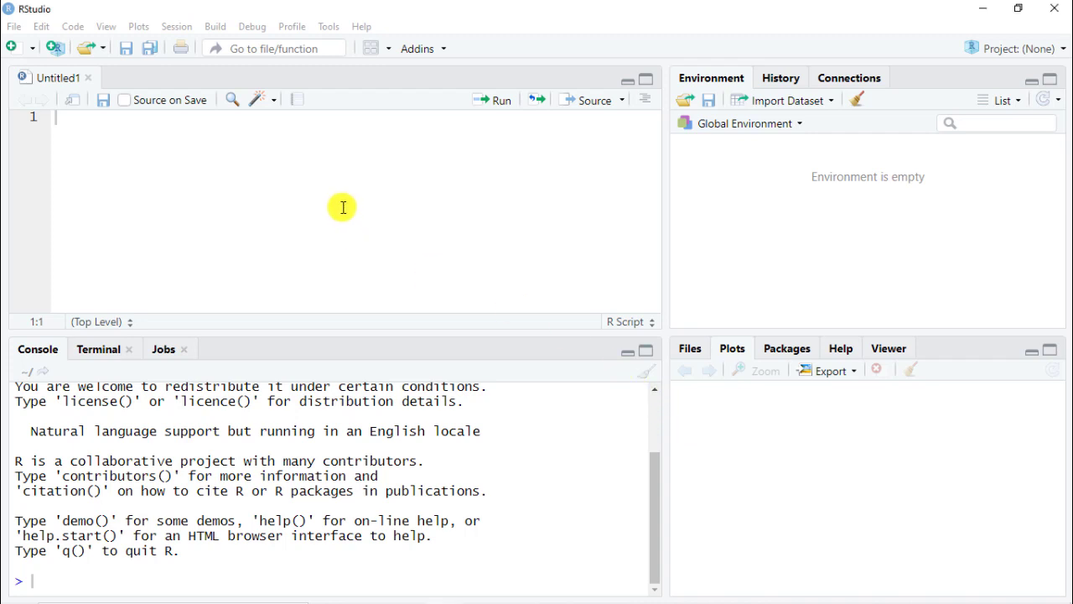
mouse_move(389, 228)
type("#load th")
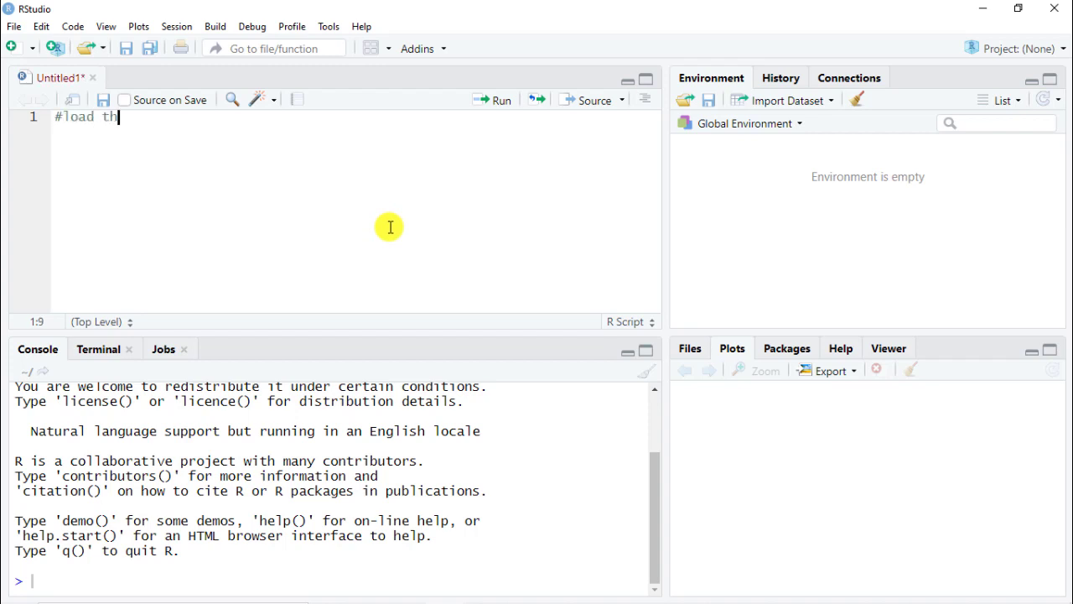
- Add a dataset comment and a commented-out install.packages("modeldata") line
type("e dataset")
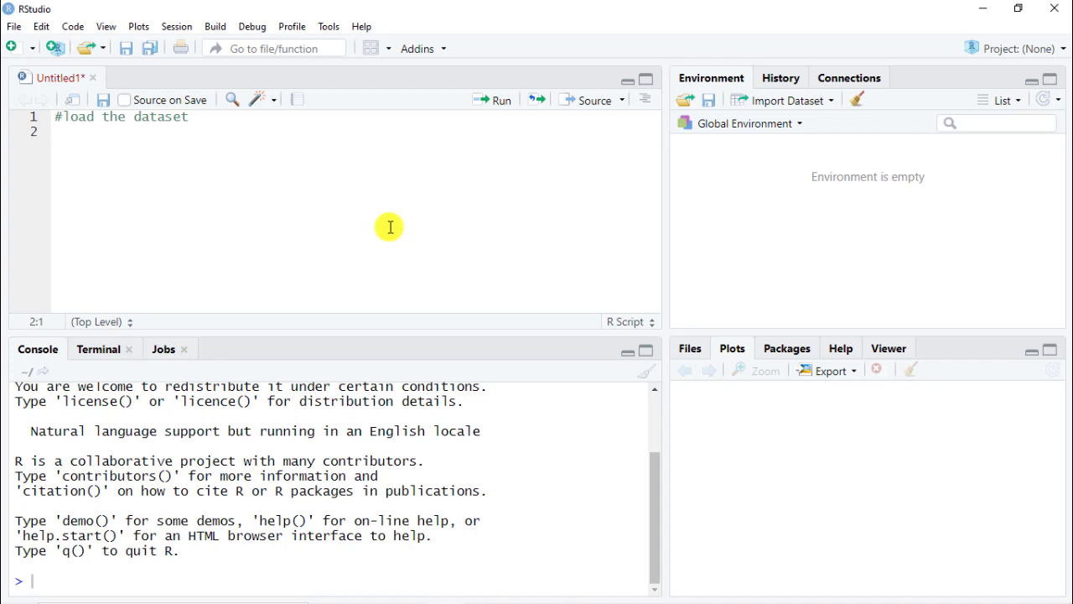
type("install.packages(\"mod")
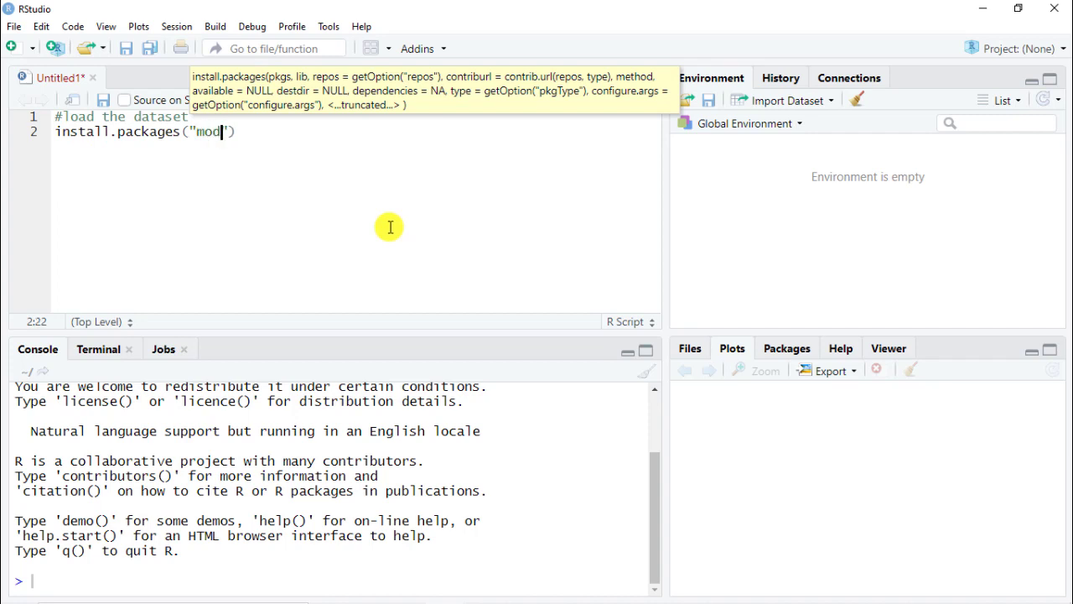
type("eldata")
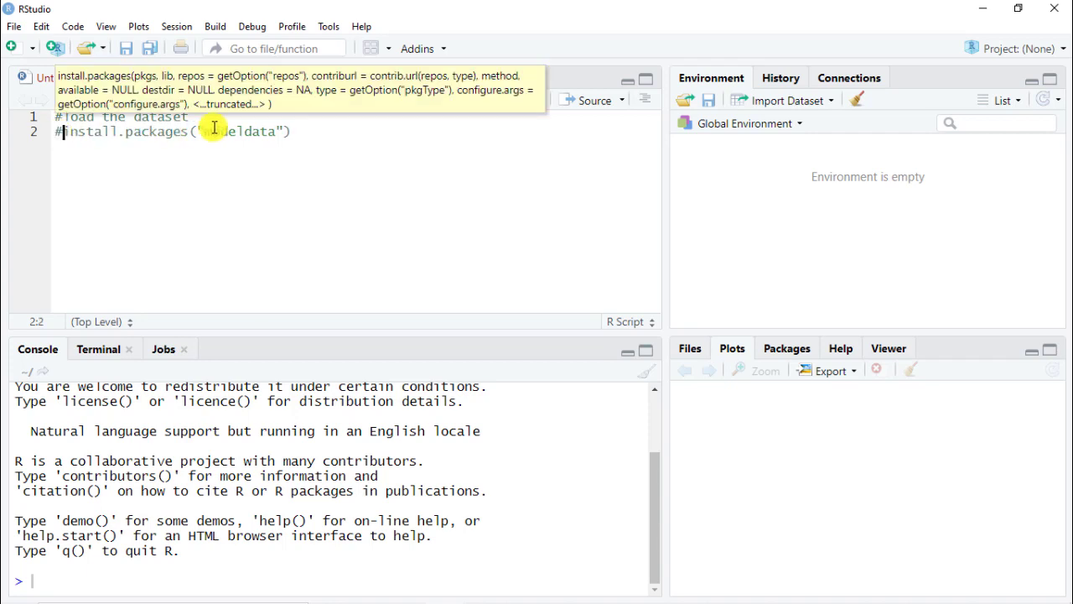
type("1")
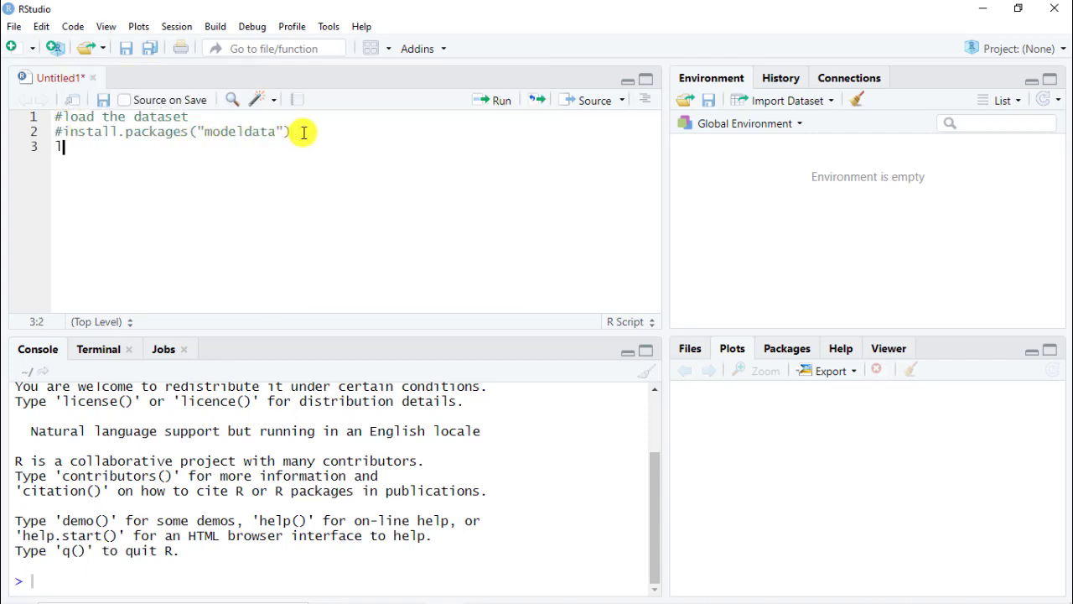
- Load library(modeldata) and request data("stackoverflow")
type("library(")
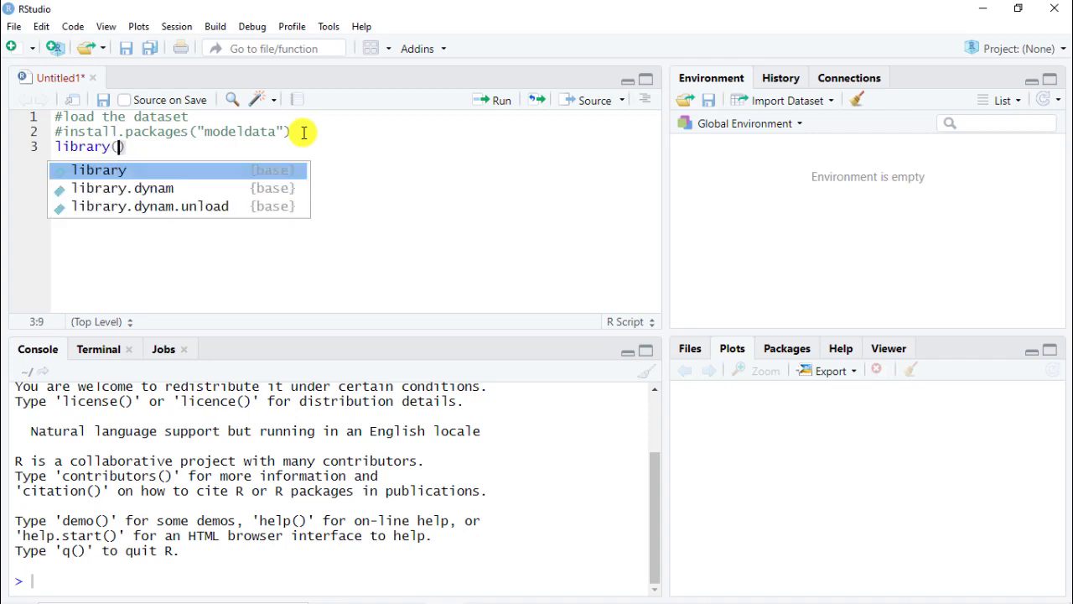
type("modeldata")
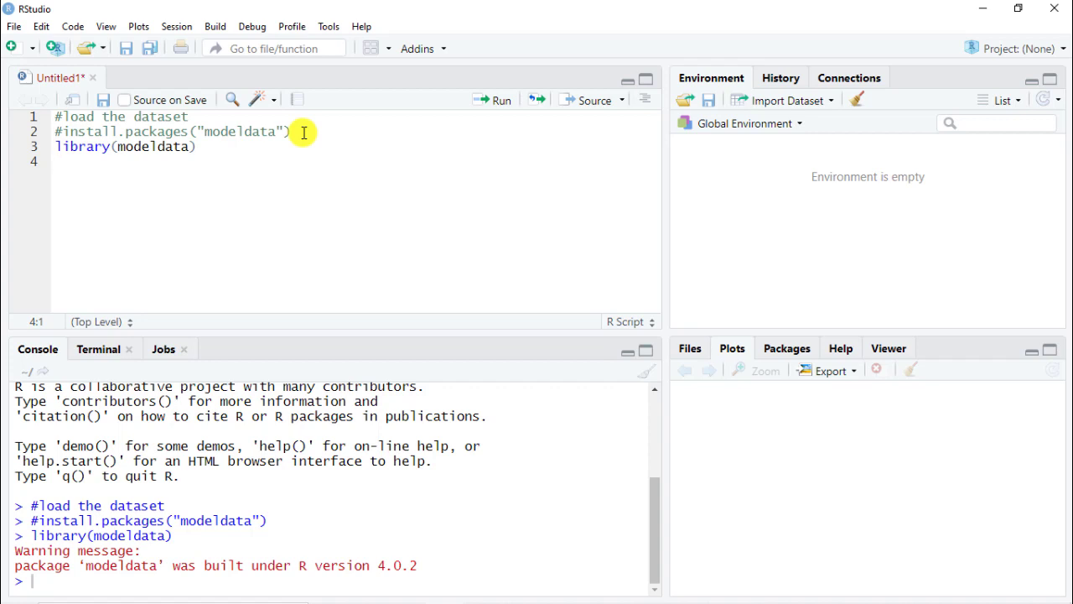
type("data(\"s")
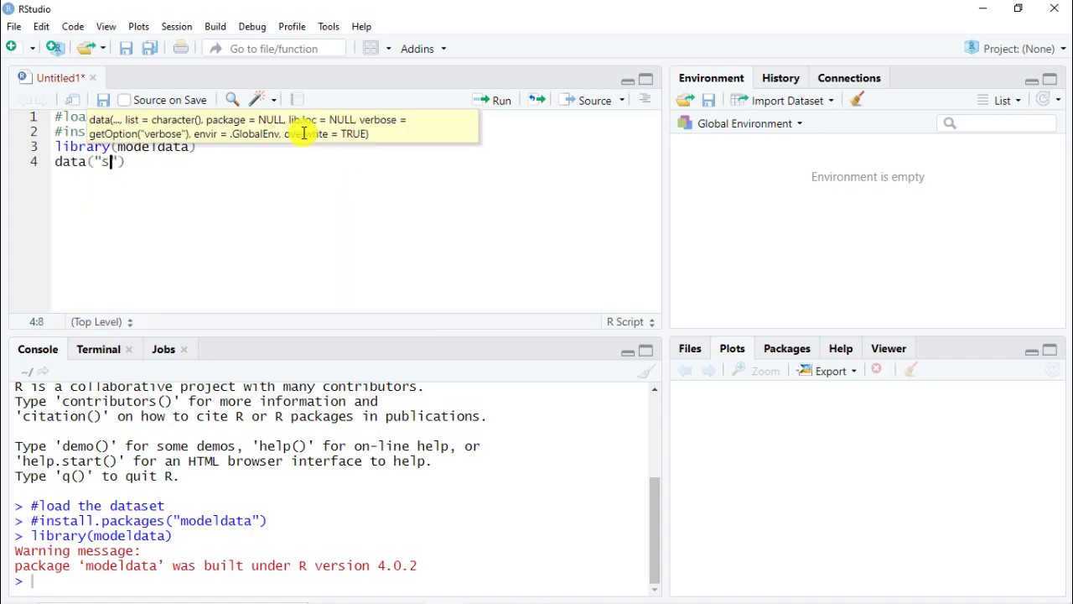
type("tack")
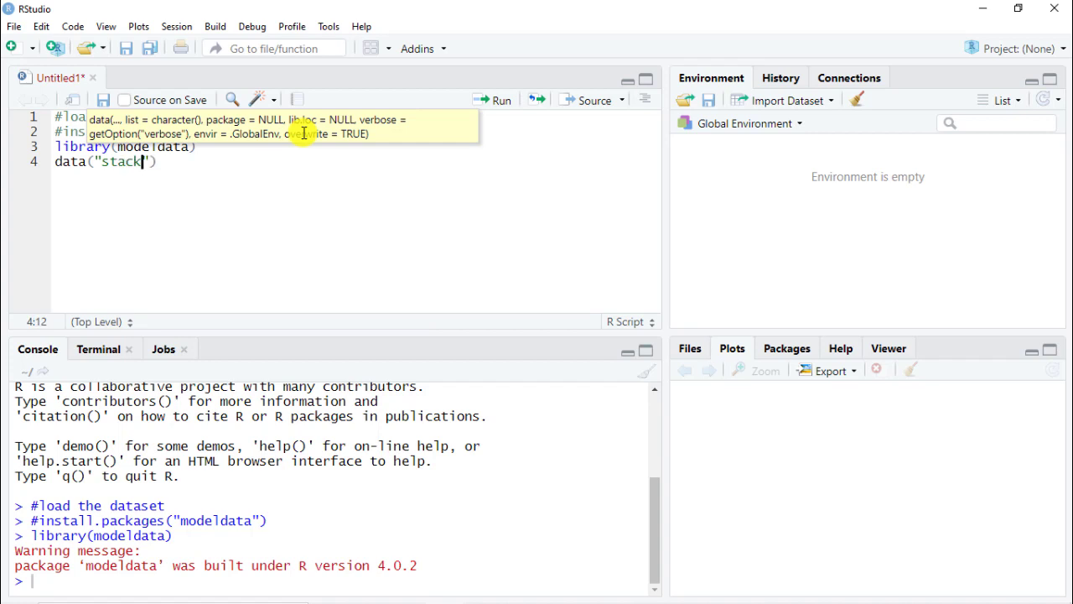
type("overflow")
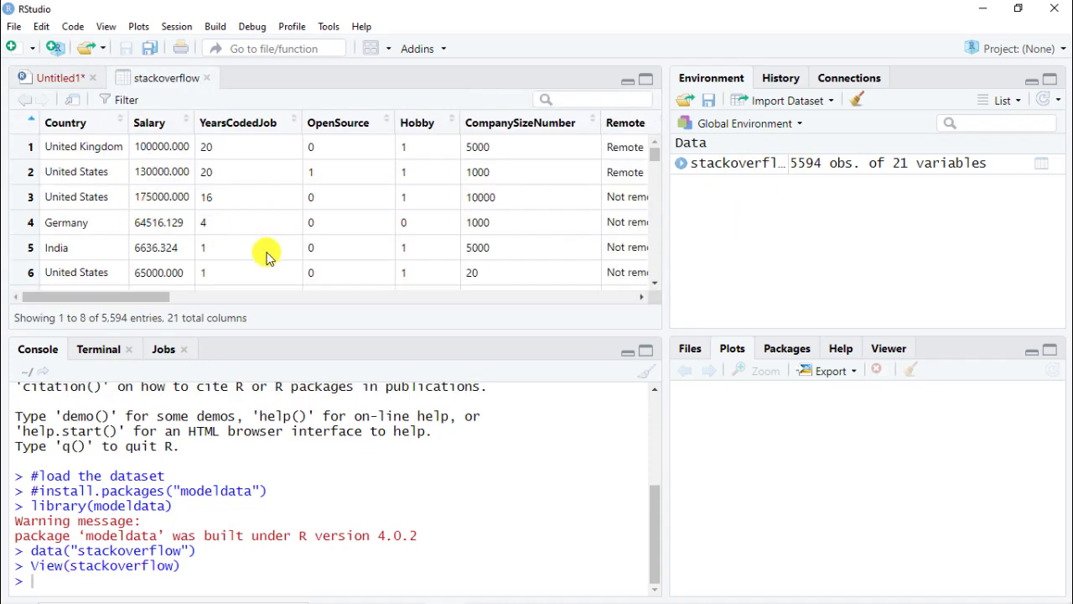
- Browse horizontally through the stackoverflow columns in the data viewer
scroll("right", 3)
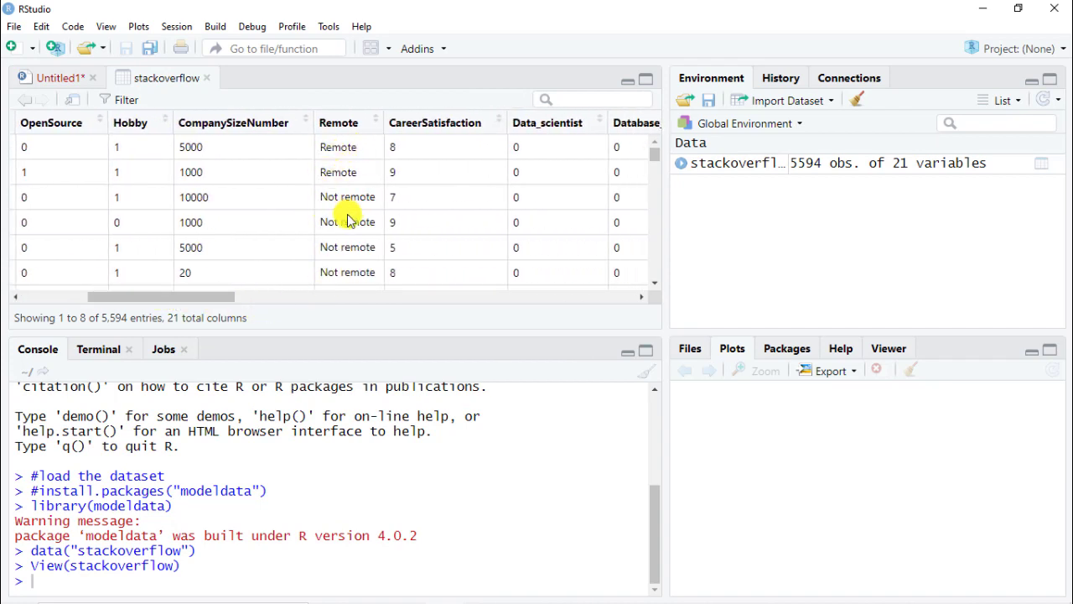
left_click_drag(164, 295, 277, 295)
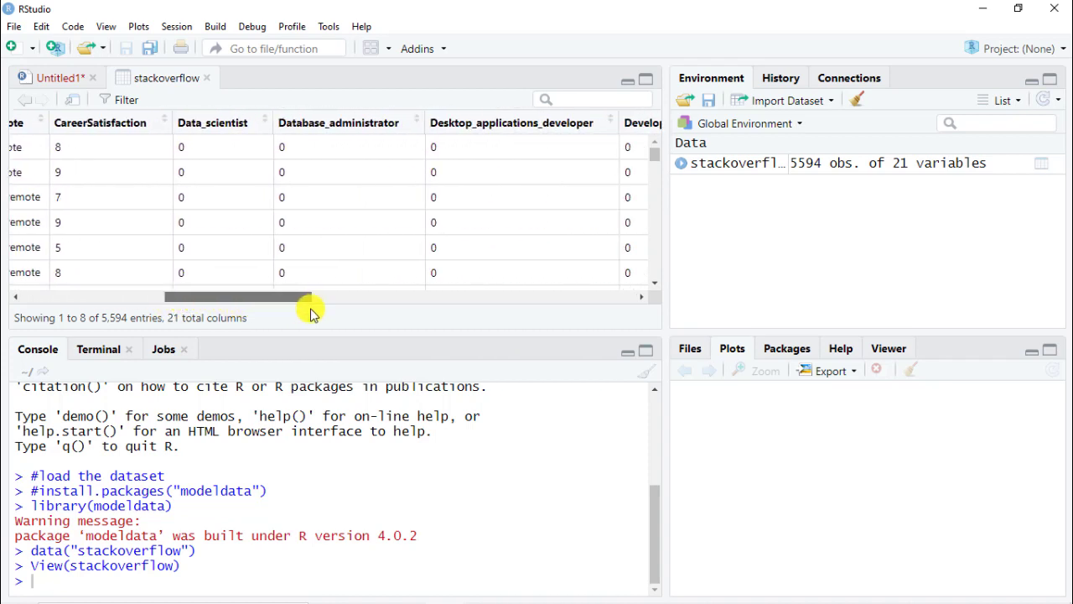
left_click_drag(310, 295, 545, 295)
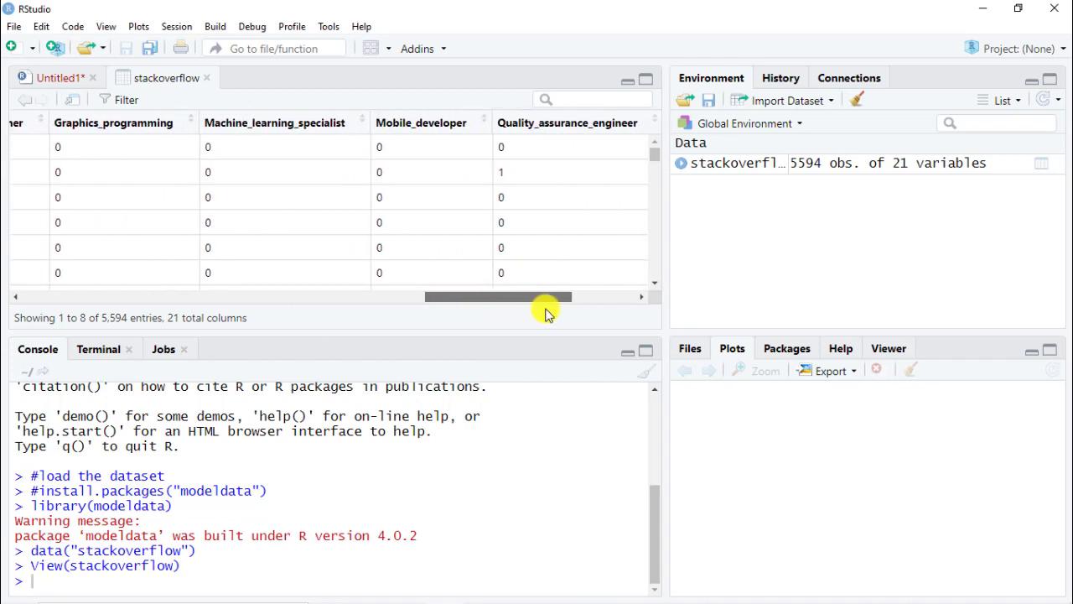
left_click_drag(545, 296, 416, 295)
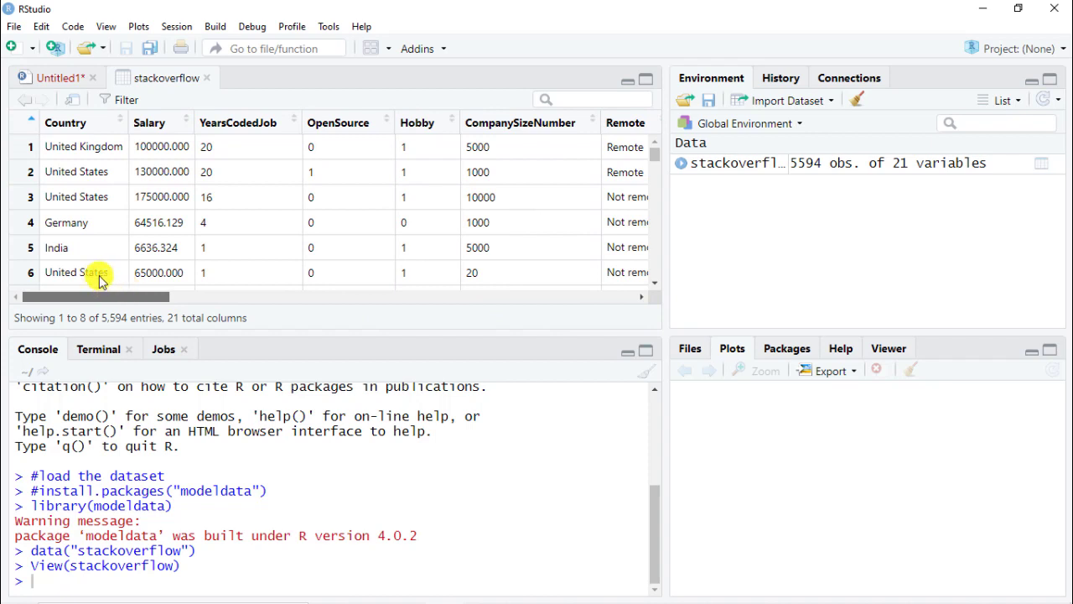
mouse_move(134, 252)
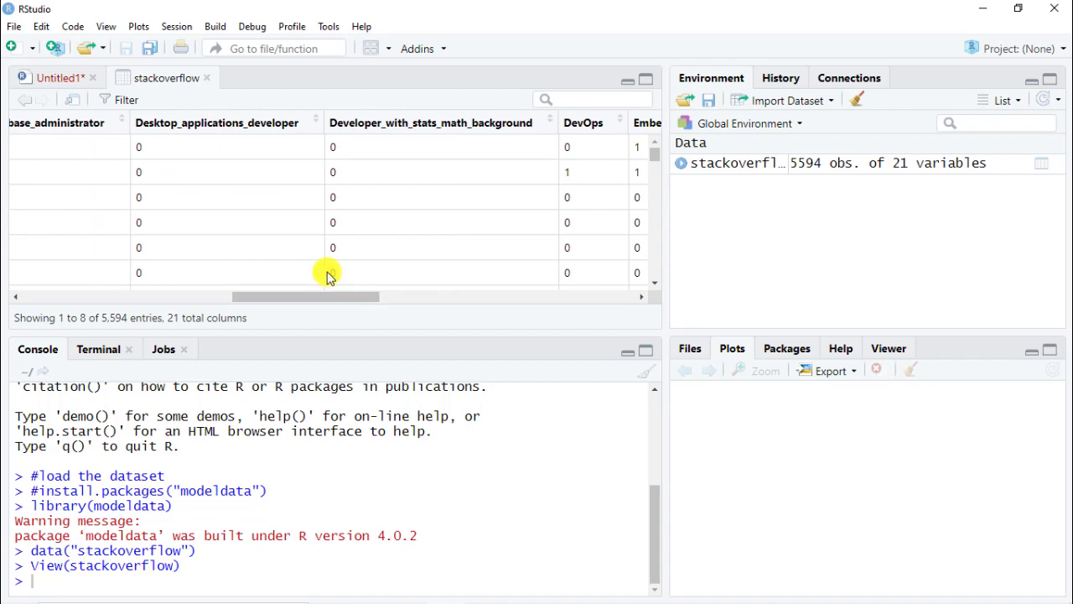
mouse_move(317, 266)
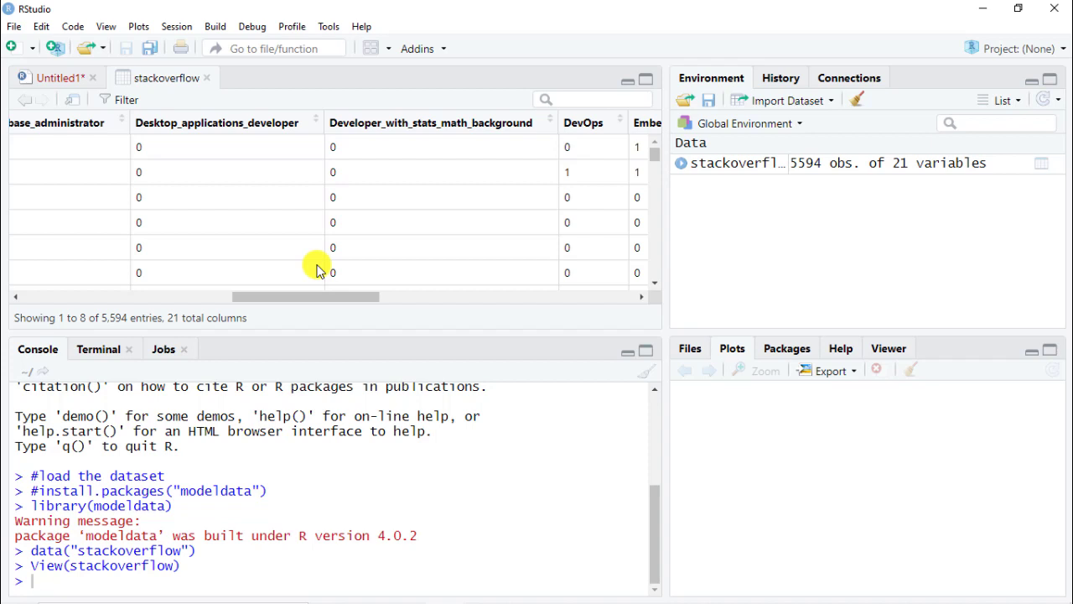
mouse_move(289, 199)
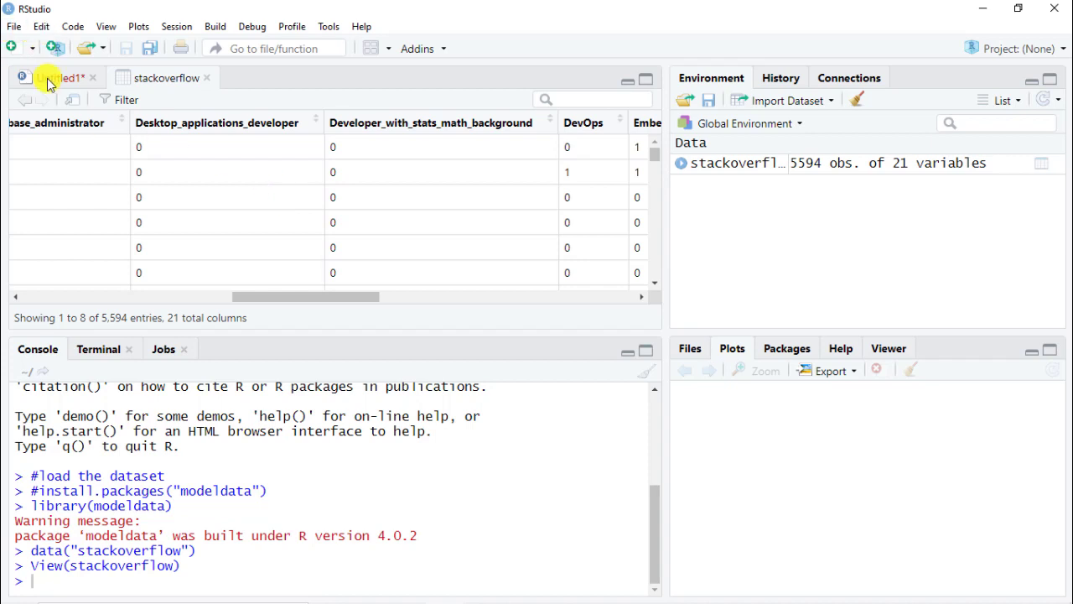
- Return to the script and add an '#isolate X and Y' section comment
left_click(54, 77)
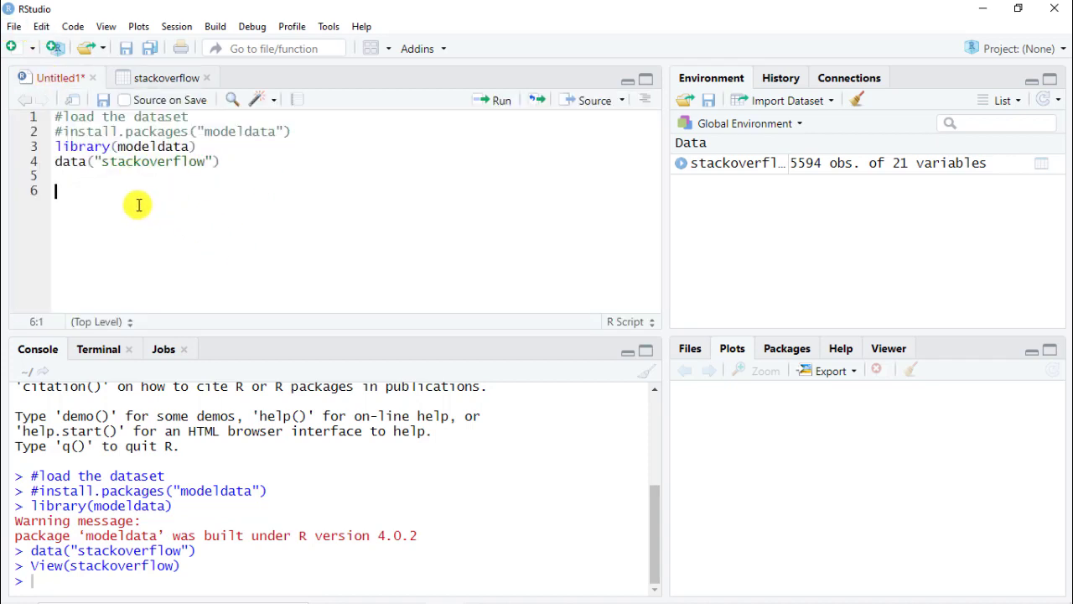
type("#")
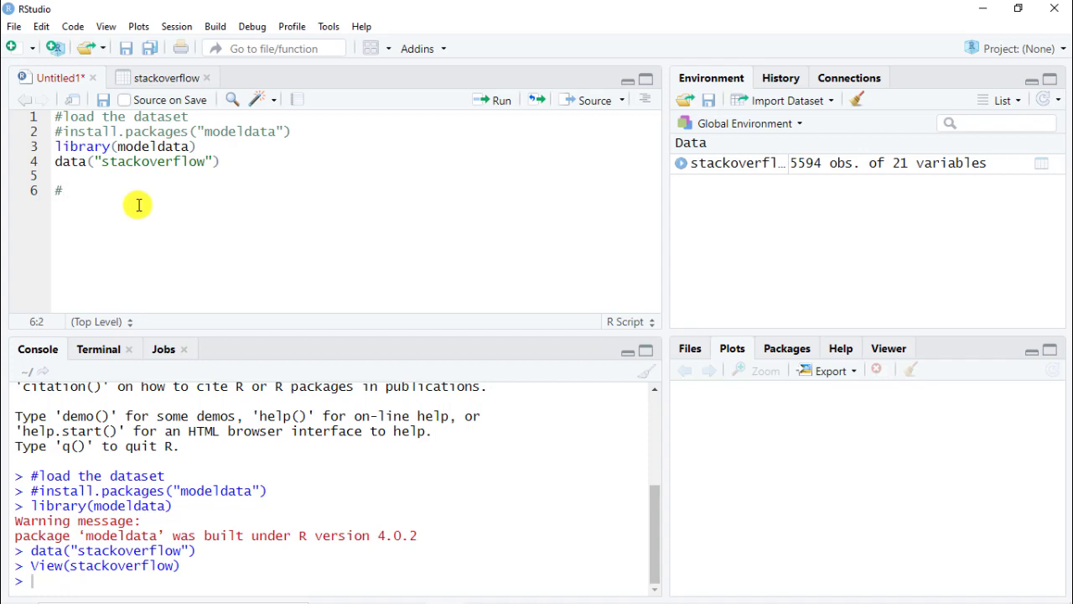
type("isolate X")
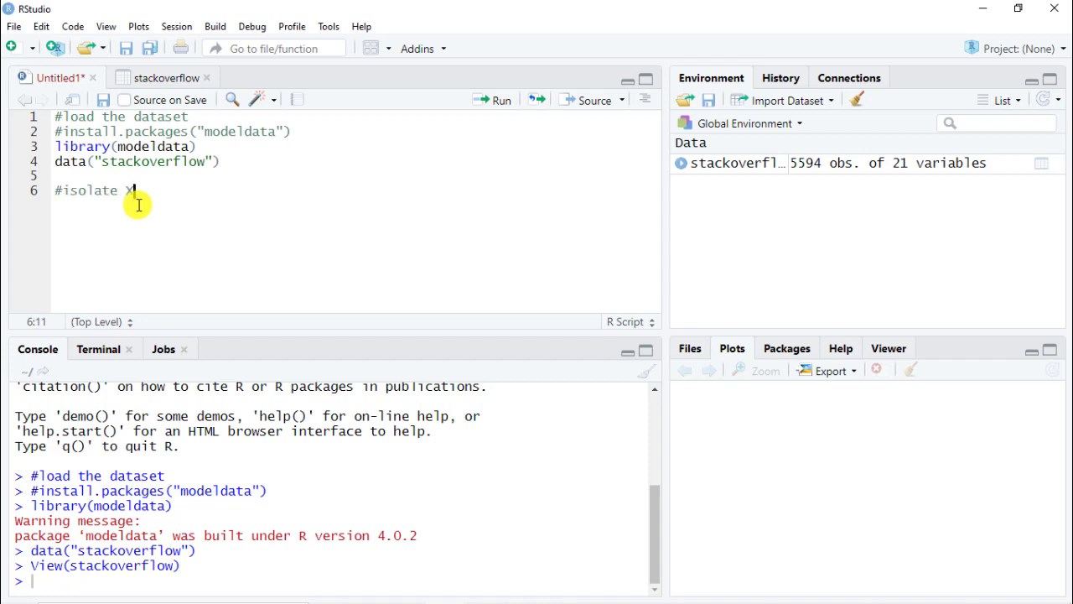
type("and Y")
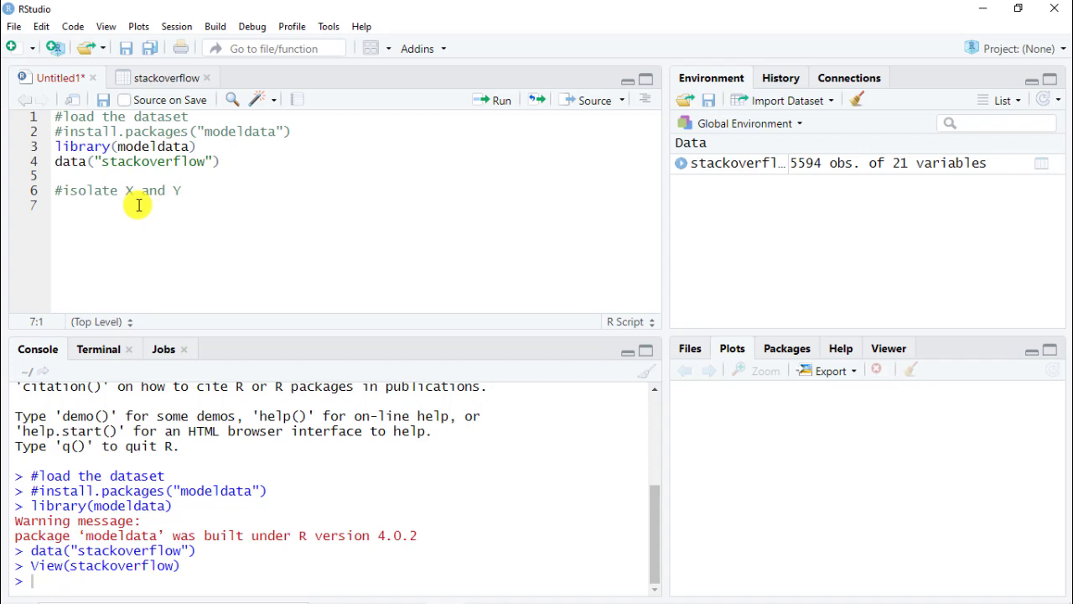
- Add a commented-out install.packages("dplyr") line followed by a library call for dplyr
type("li")
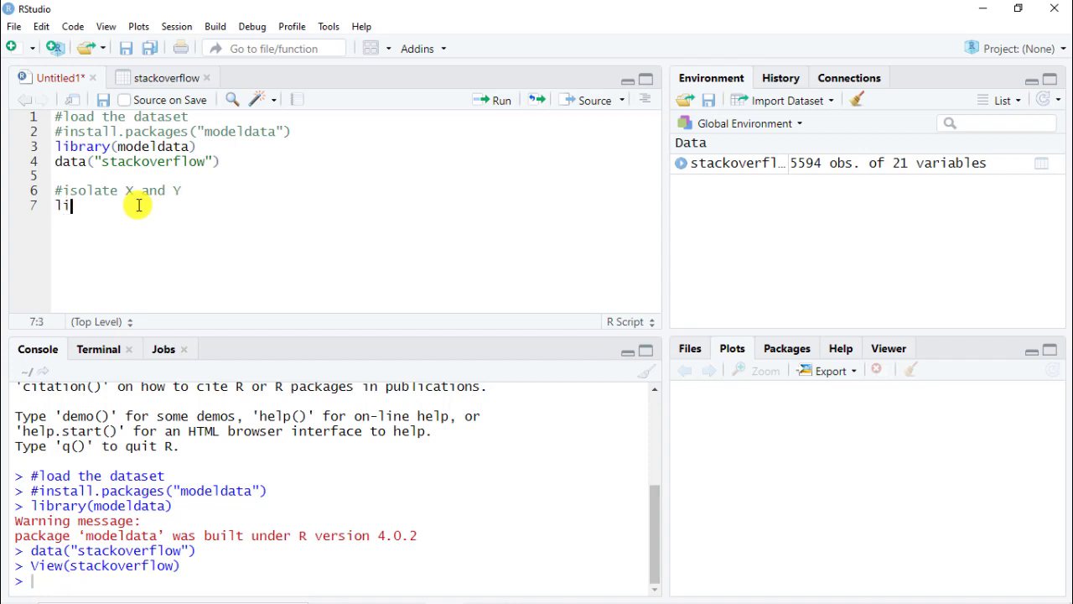
type("install.packages(\"")
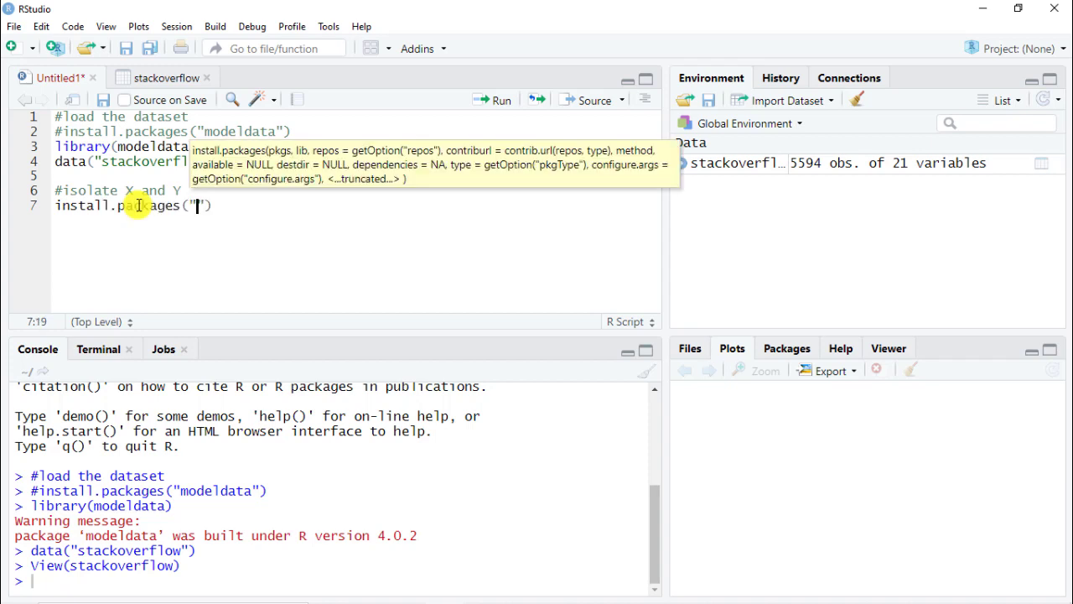
type("dplyr")
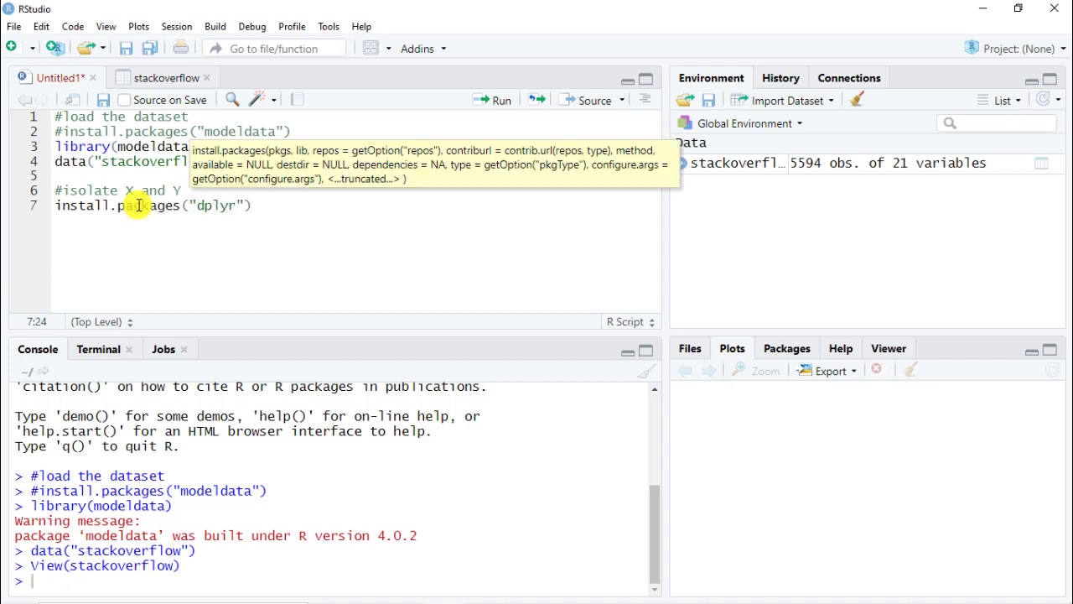
left_click(57, 205)
type("#")
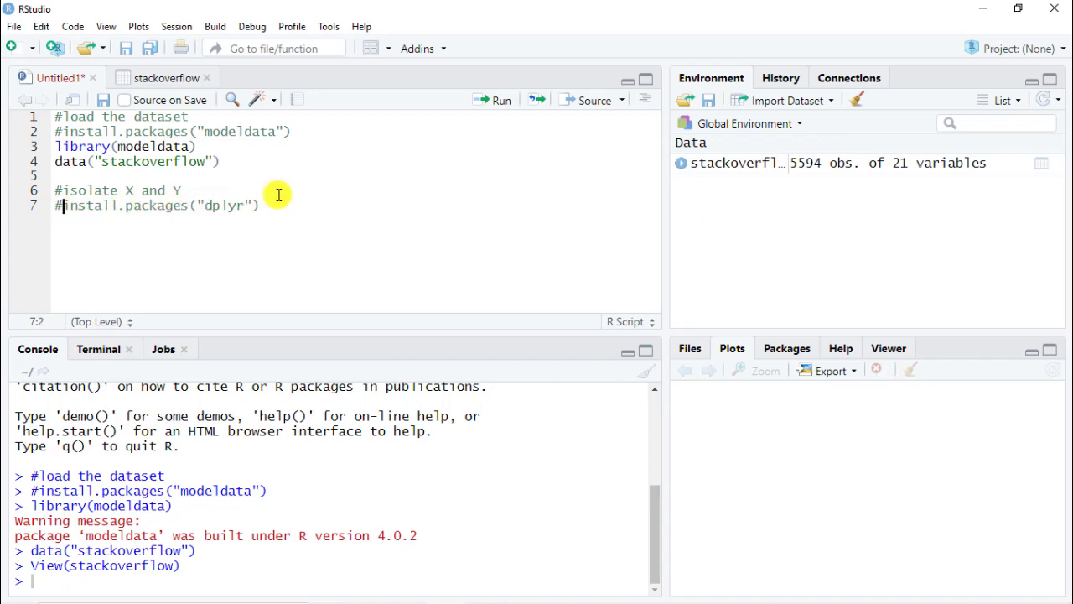
left_click(279, 205)
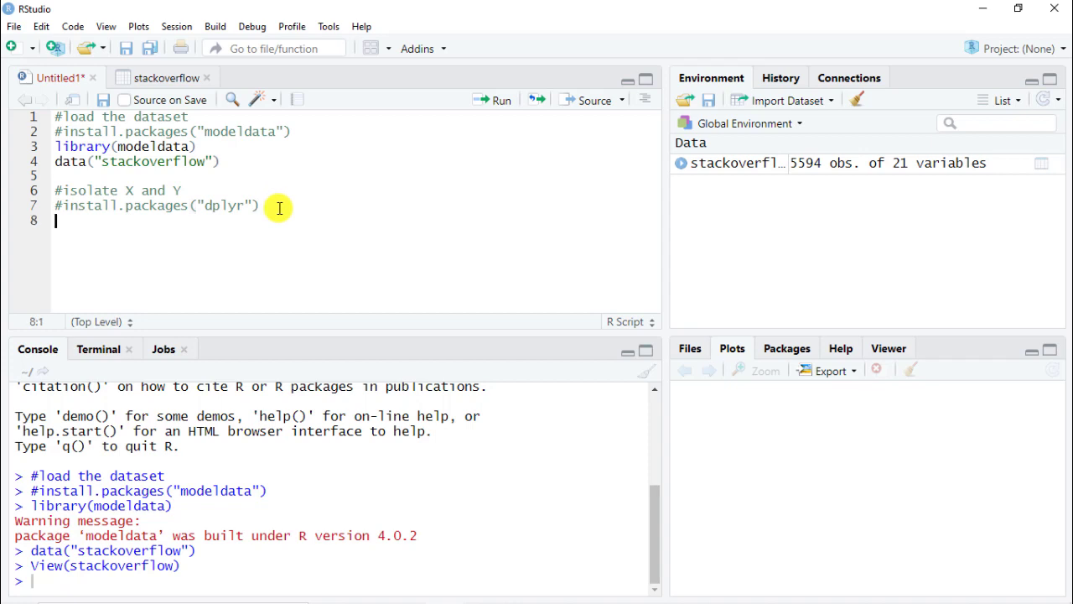
type("library(dplyr")
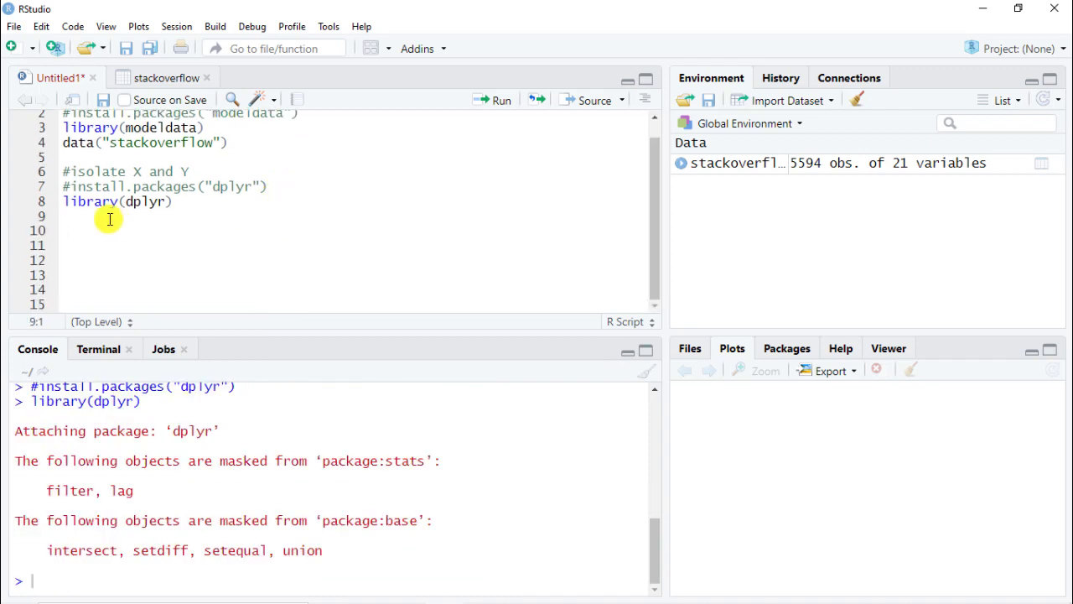
- Define y <- as.numeric(stackoverflow$Remote) - 1 and run it to get 0/1 values
type("y <")
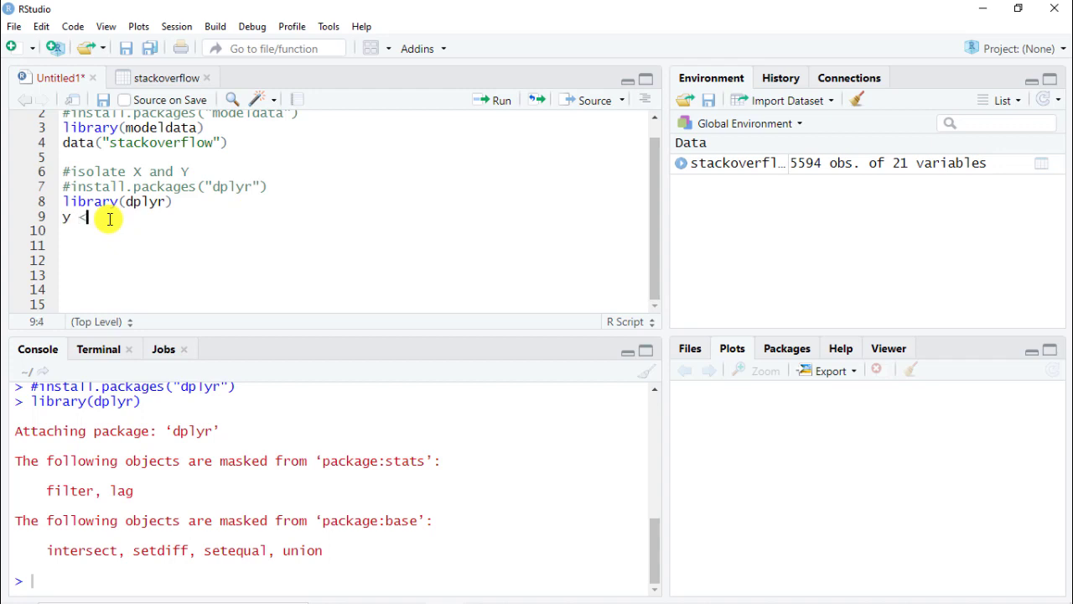
type("-")
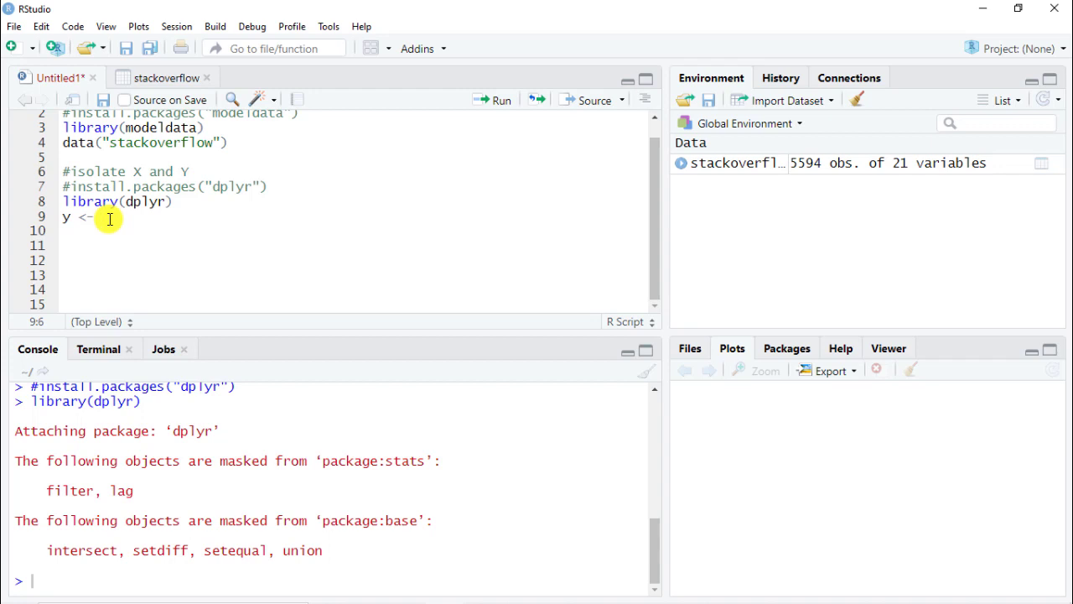
type("as.numeric(")
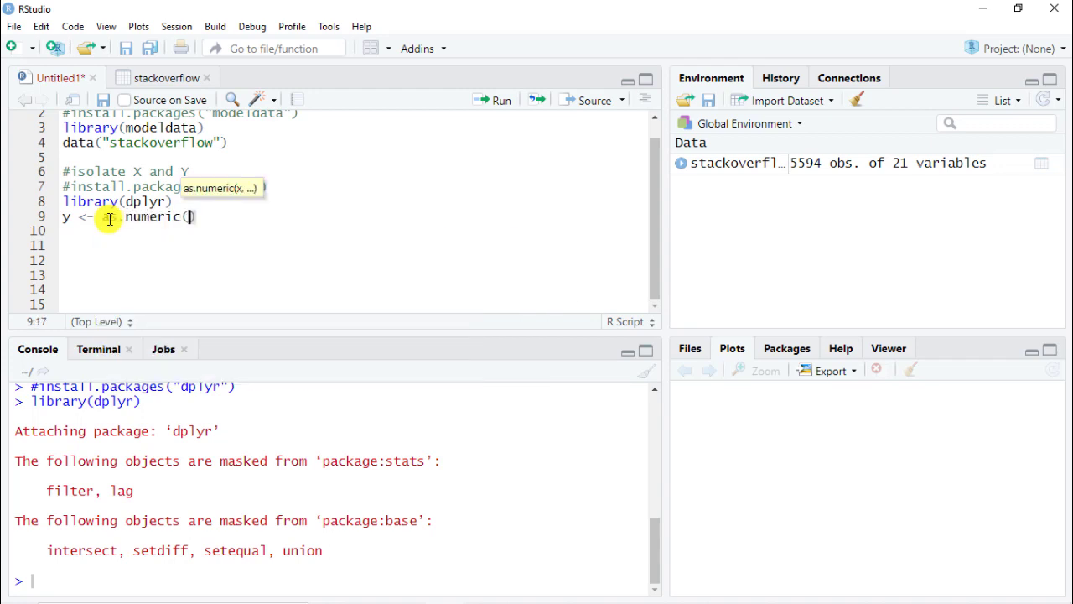
type("stackoverflow")
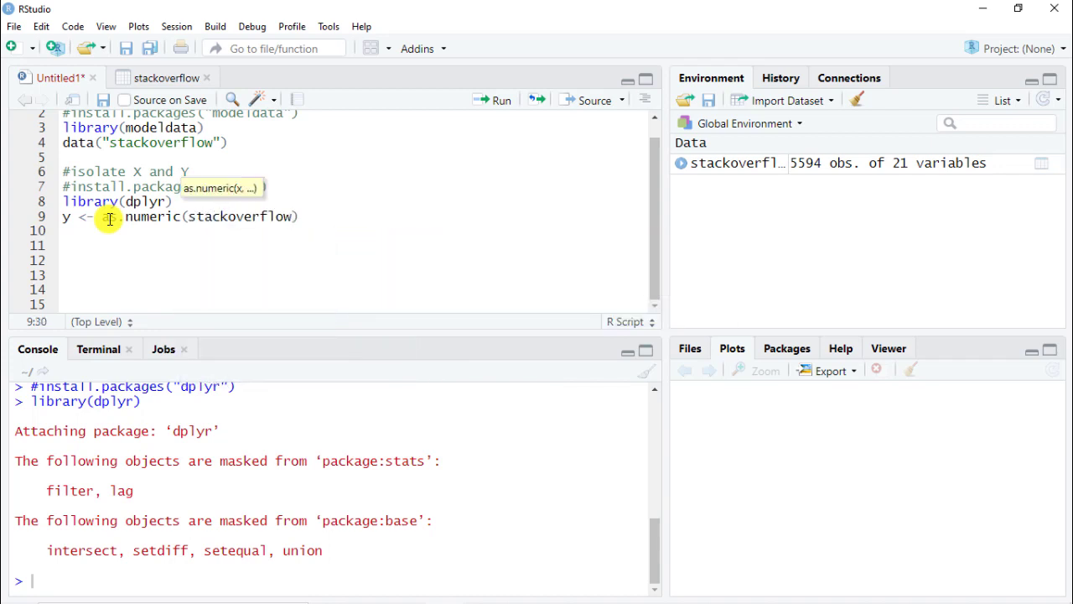
type("$Remote")
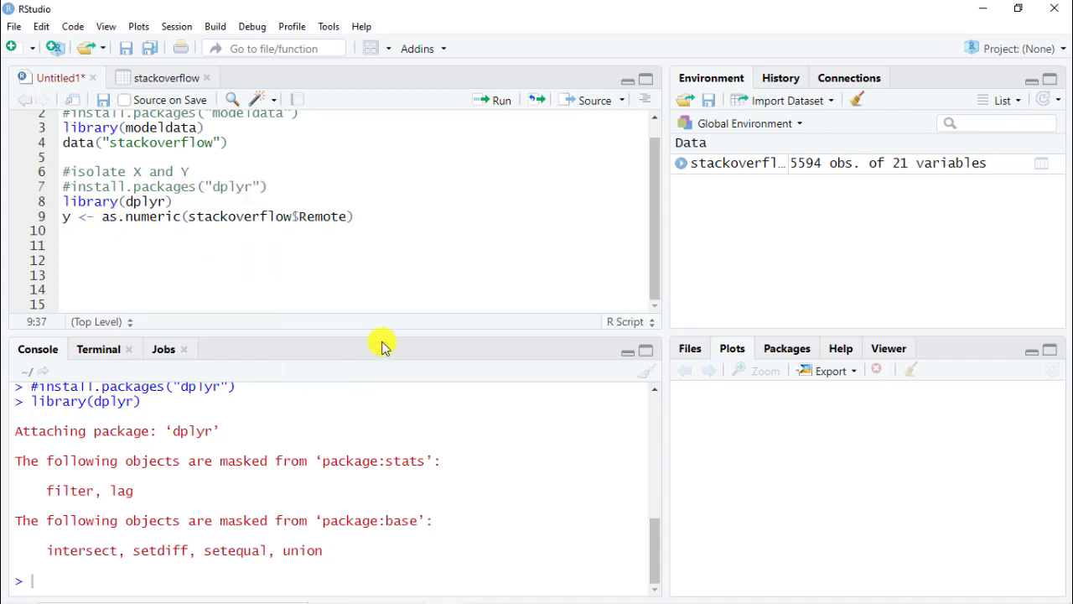
left_click(499, 101)
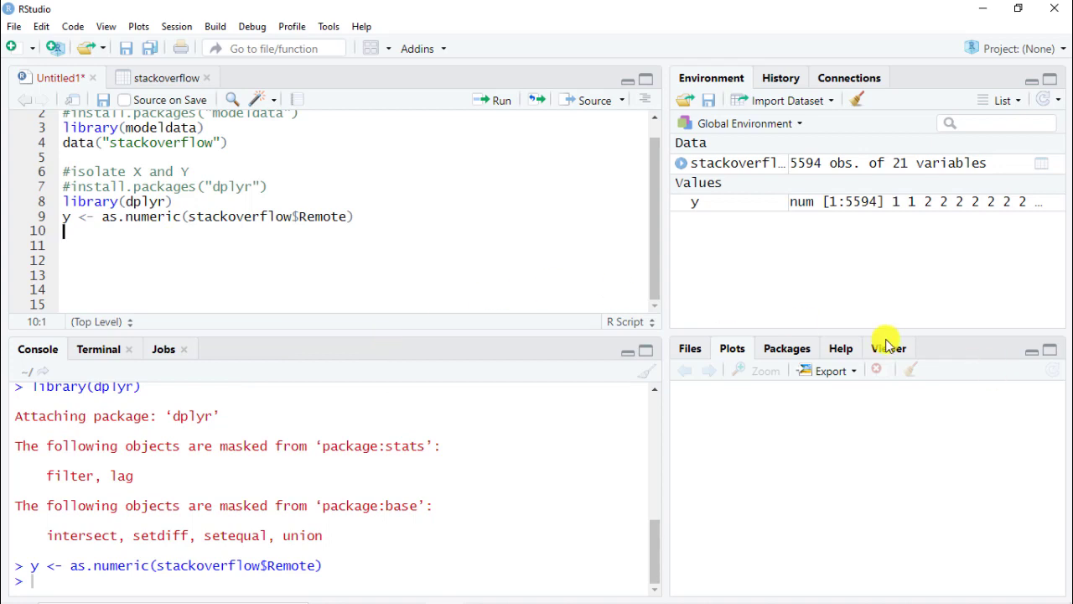
mouse_move(694, 208)
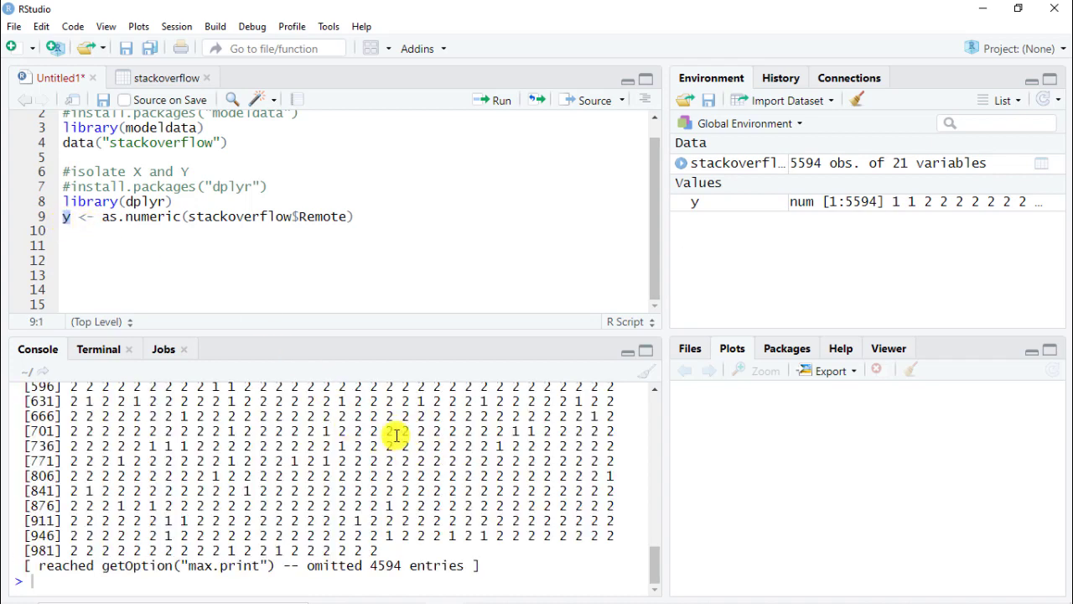
mouse_move(356, 402)
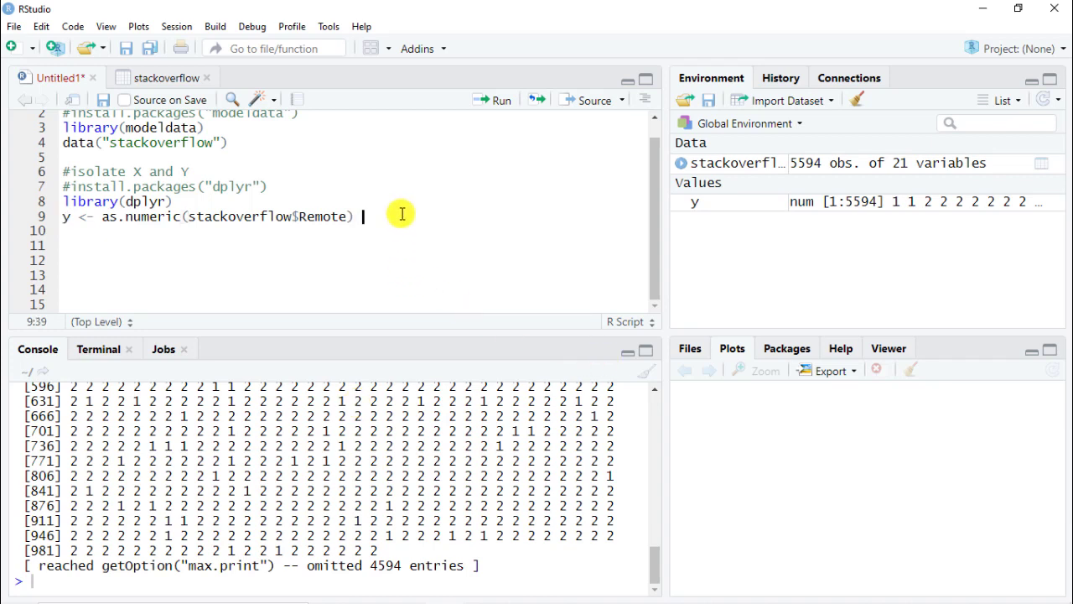
type("-")
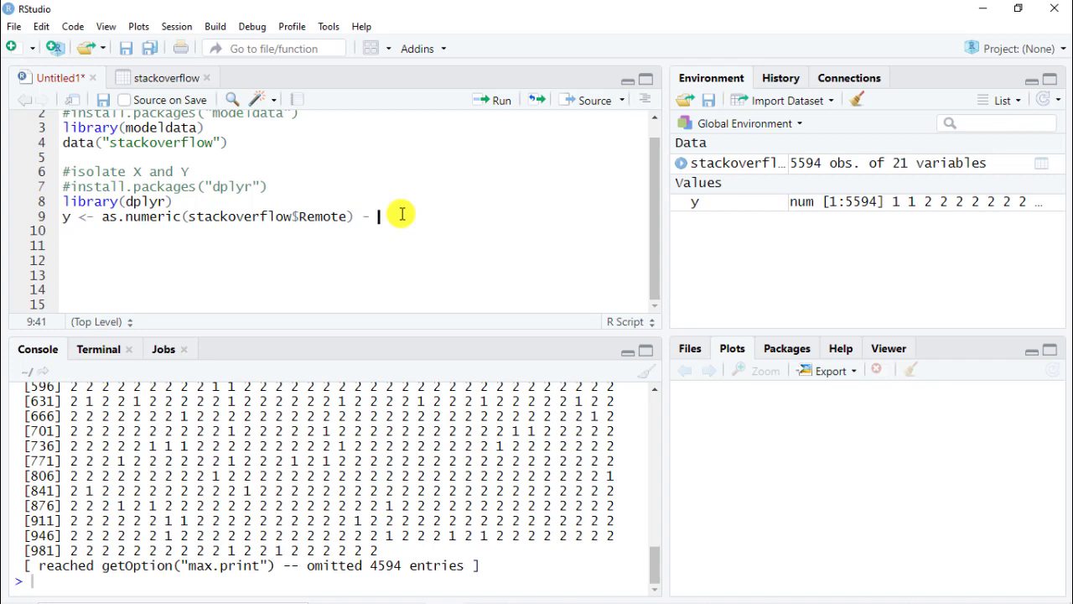
type("1")
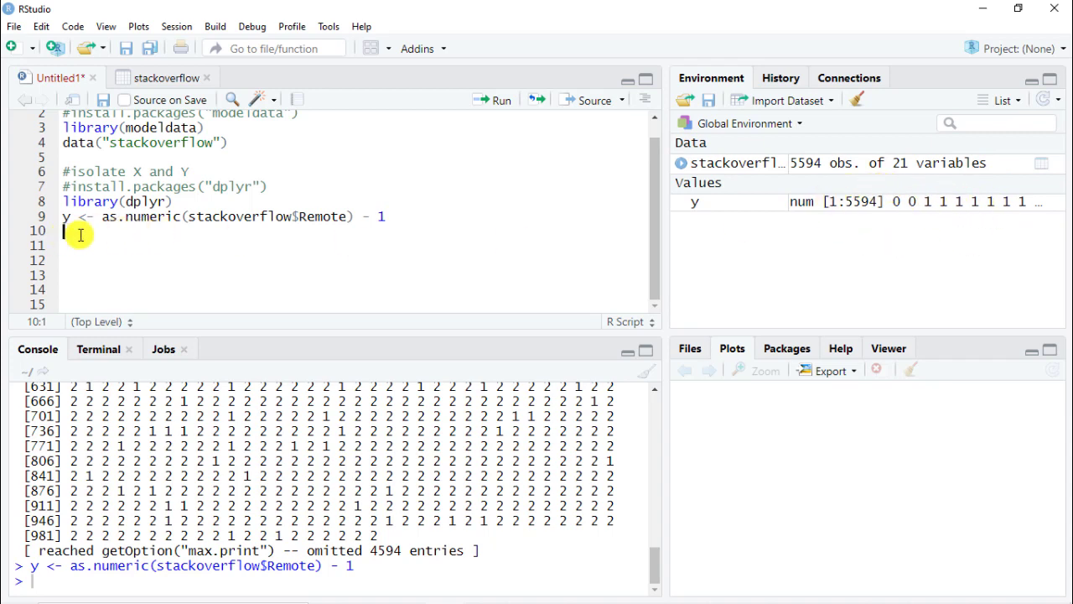
- Create X <- stackoverflow %>% select(-Remote), run it, and inspect it with str(X)
type("x")
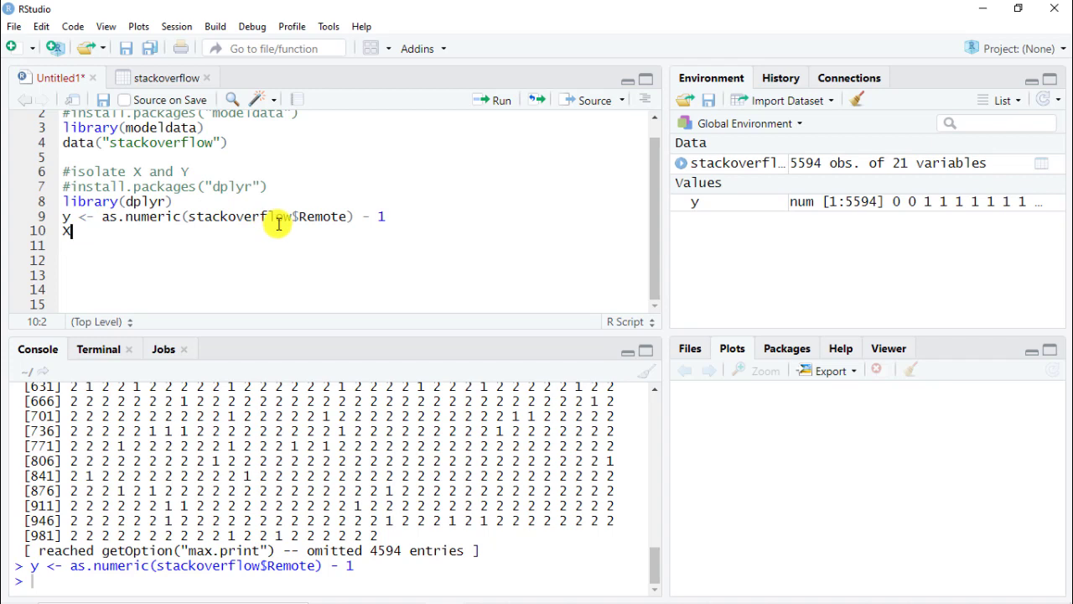
mouse_move(312, 229)
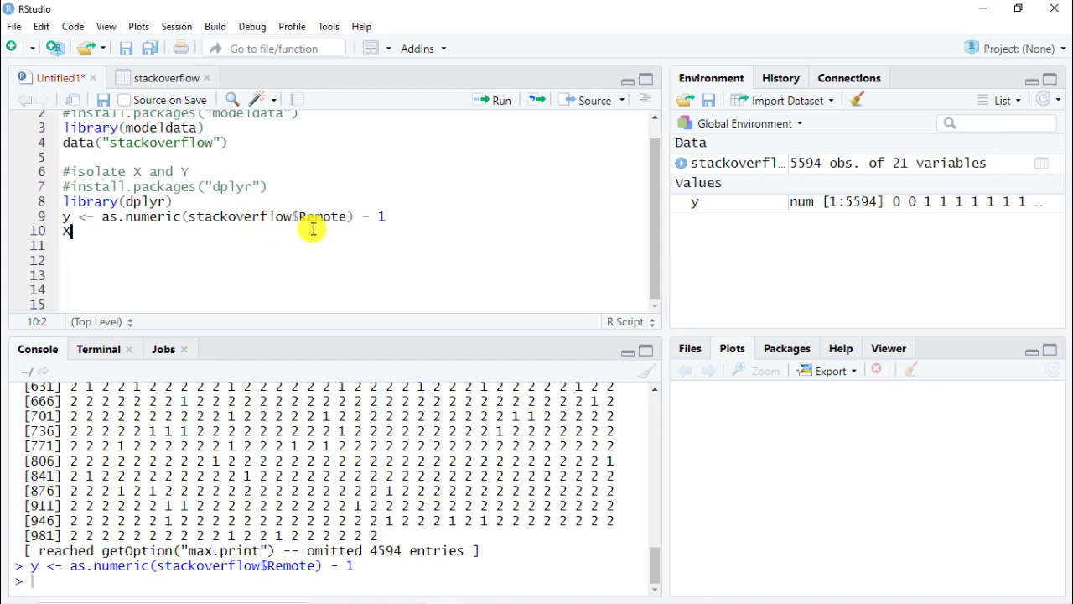
mouse_move(117, 245)
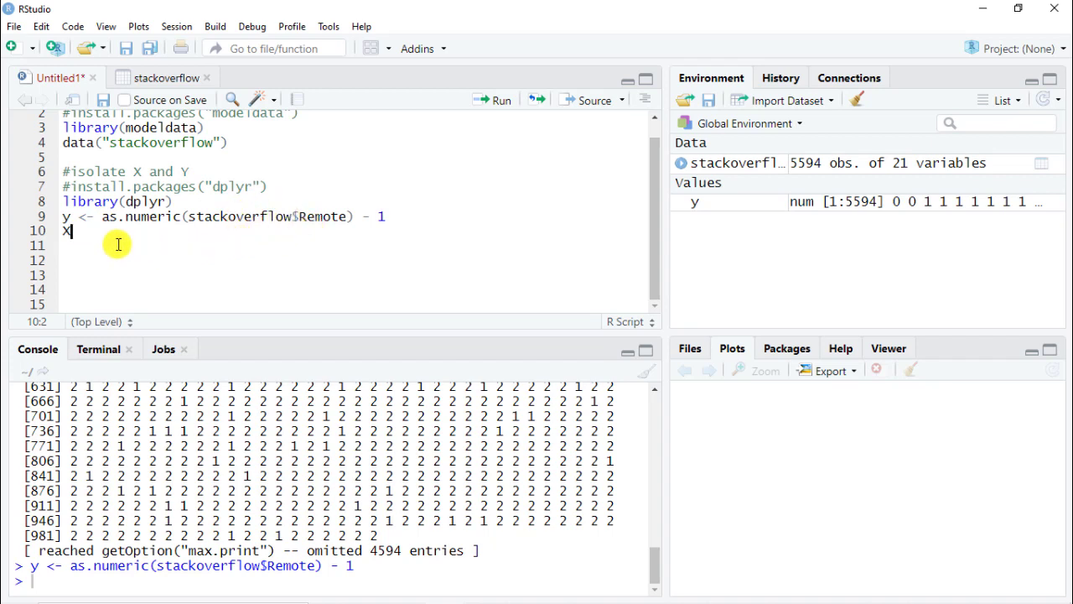
type("<-")
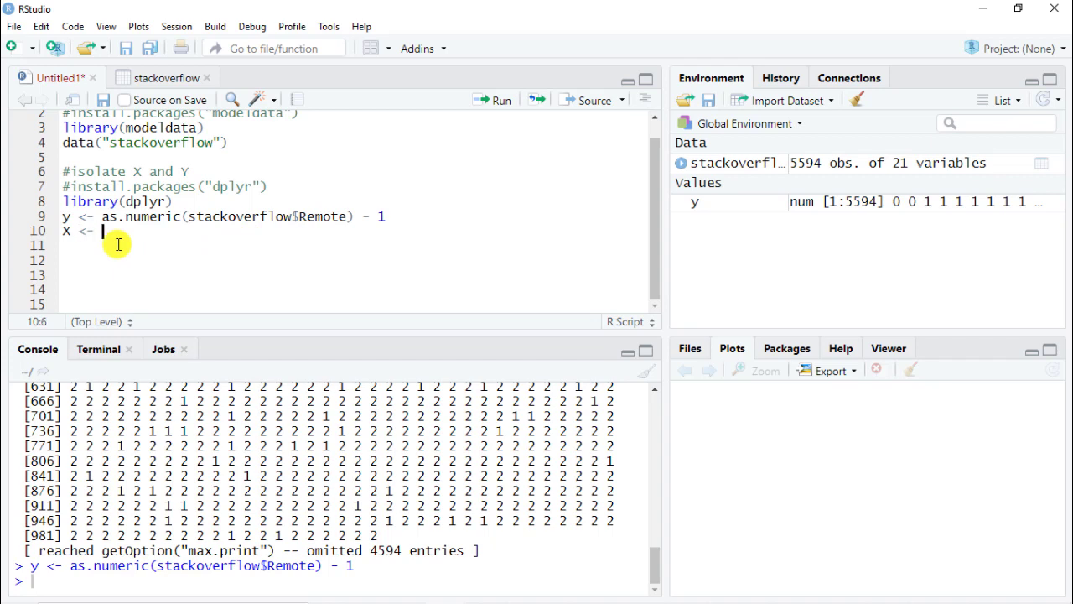
type("stackoverflow")
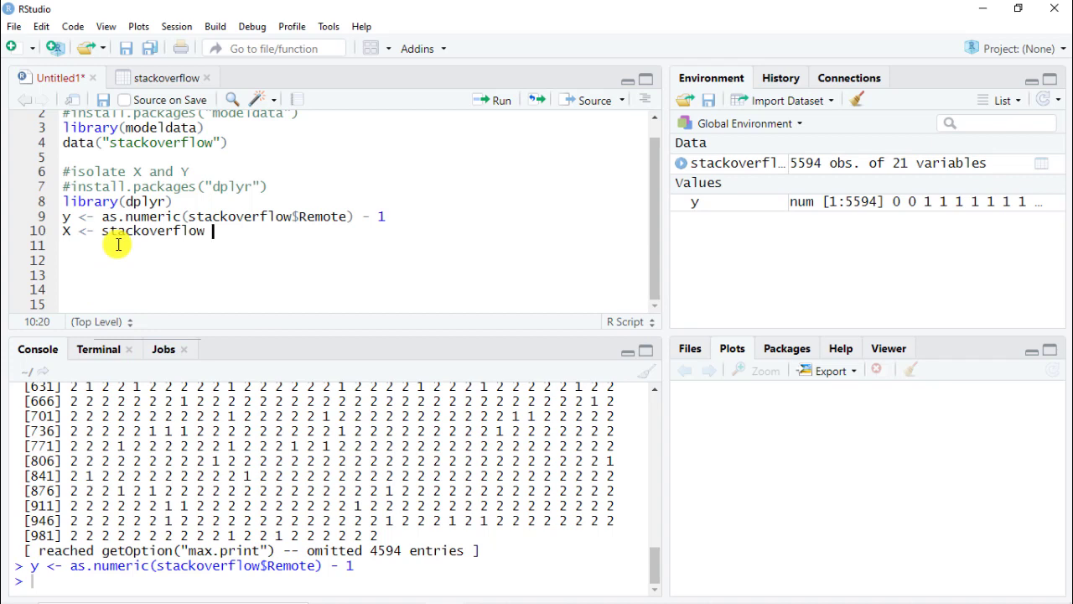
type("%>% select")
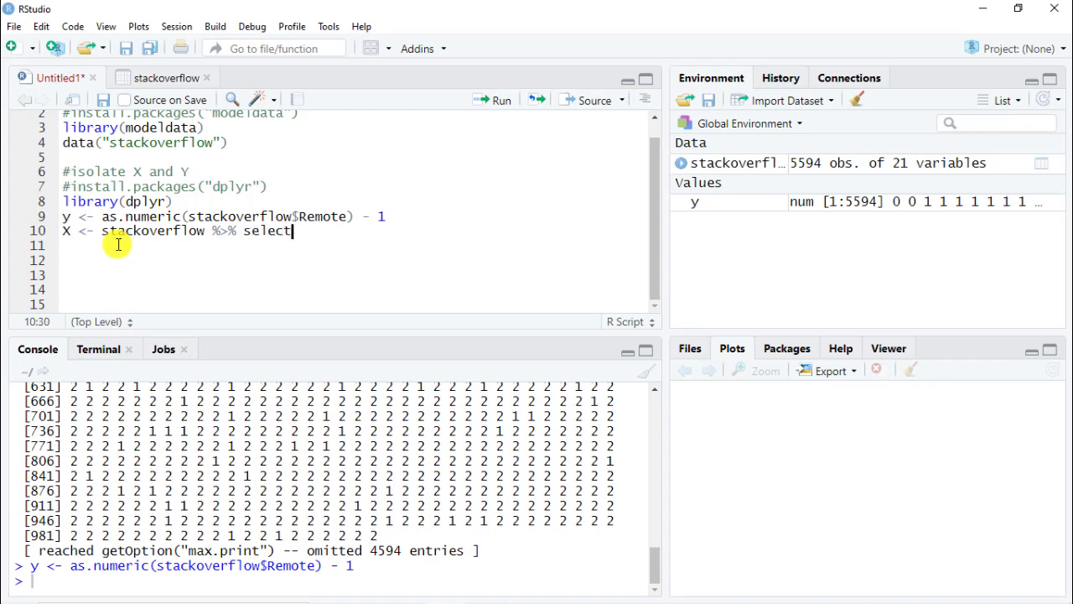
type("()")
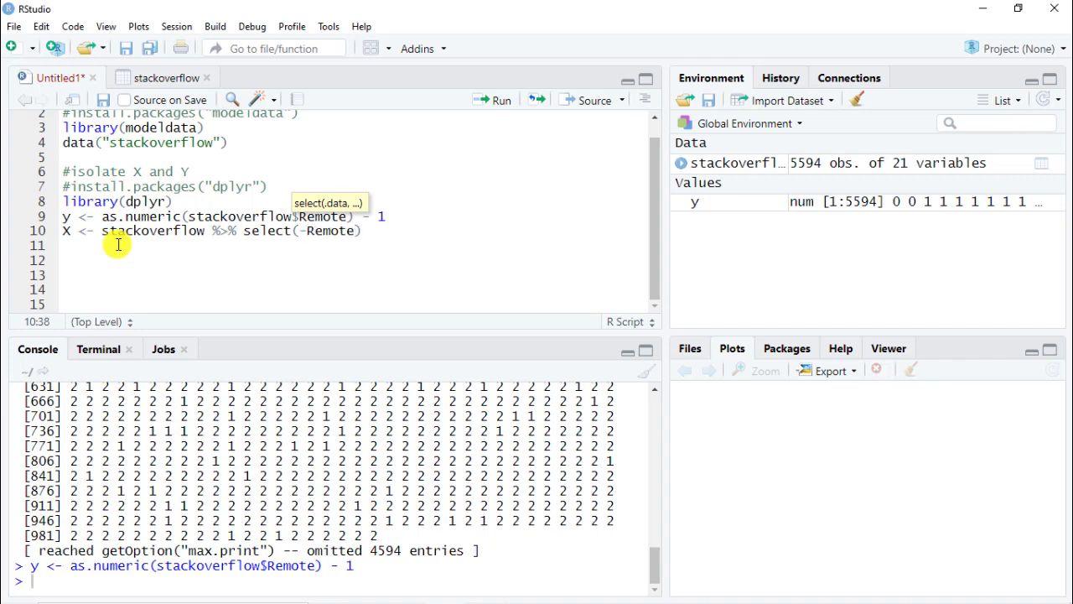
key("Return")
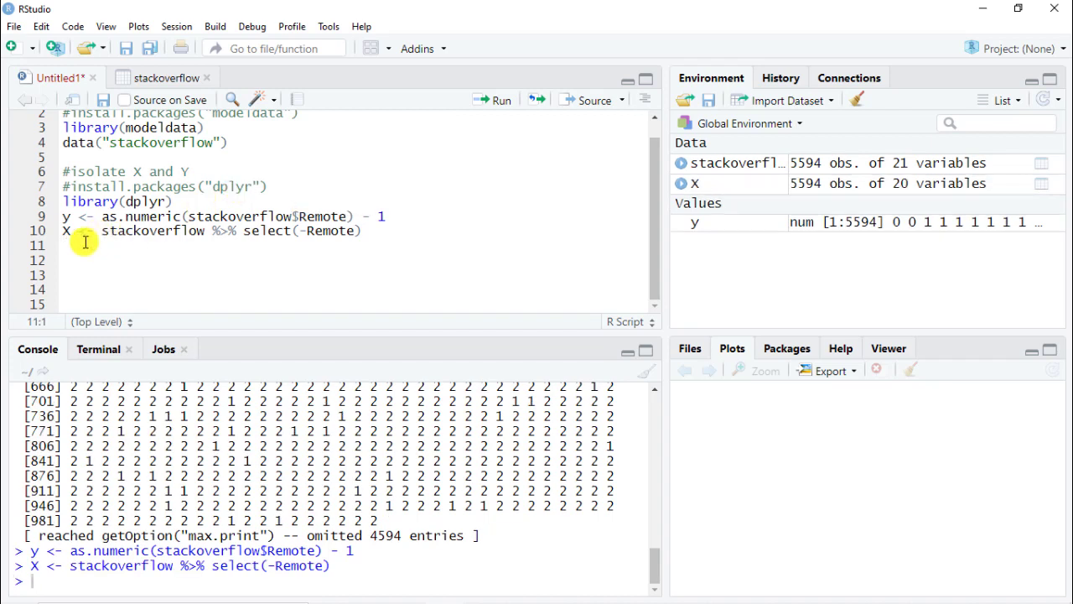
type("str")
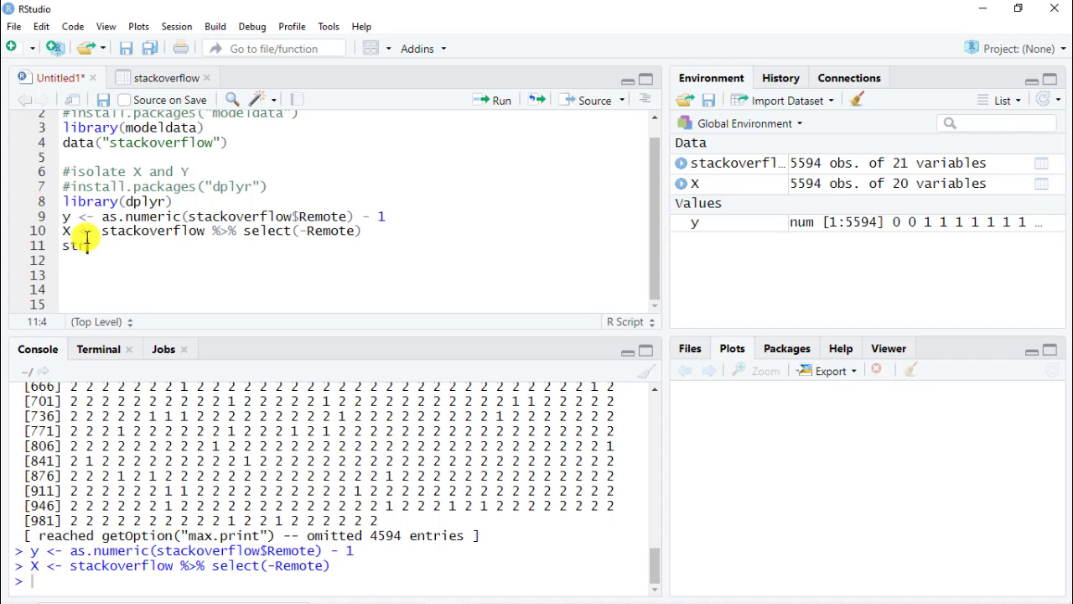
type("(X")
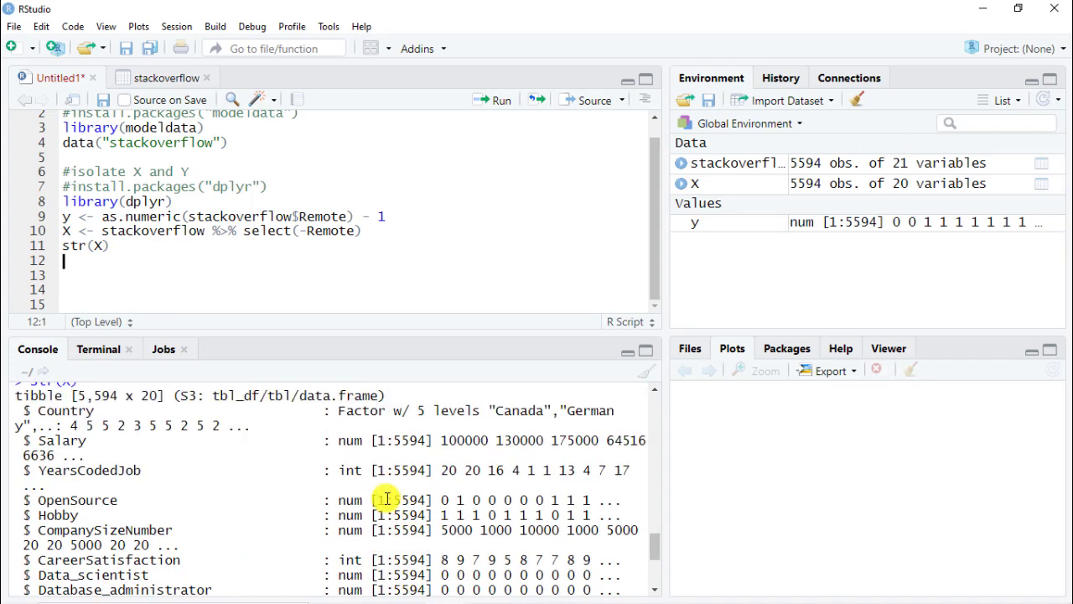
mouse_move(399, 456)
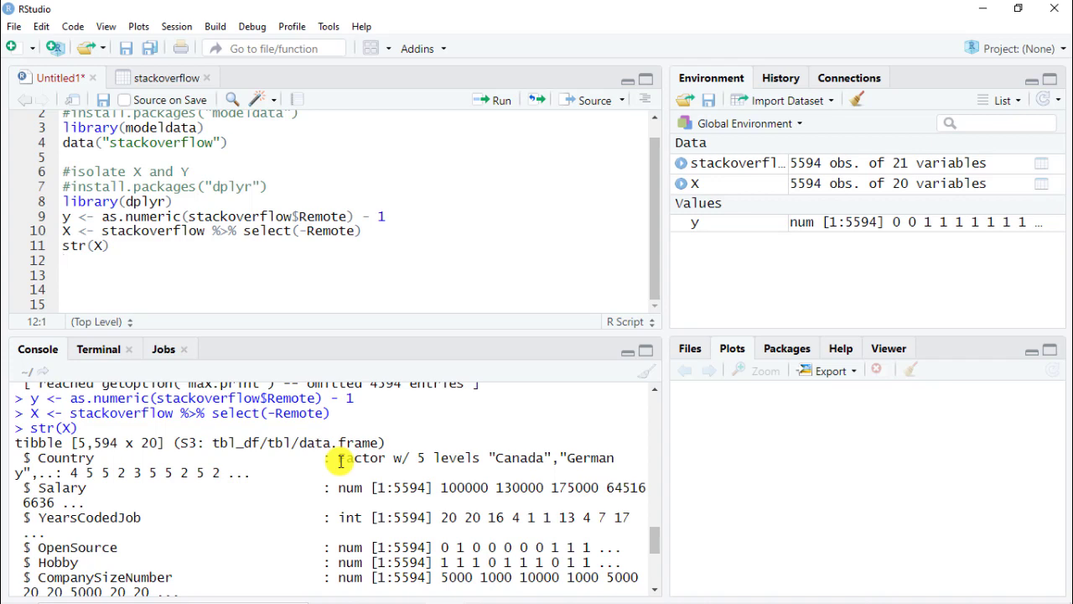
mouse_move(295, 439)
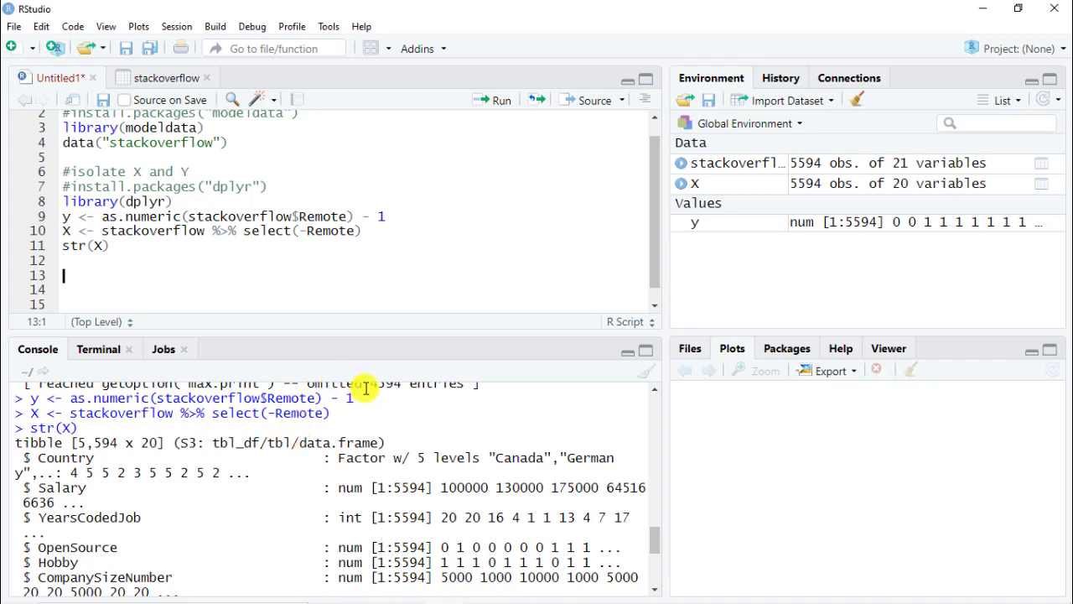
- Add a '#transform factor into dummy variable' comment and a commented fastDummies install line
type("#tra")
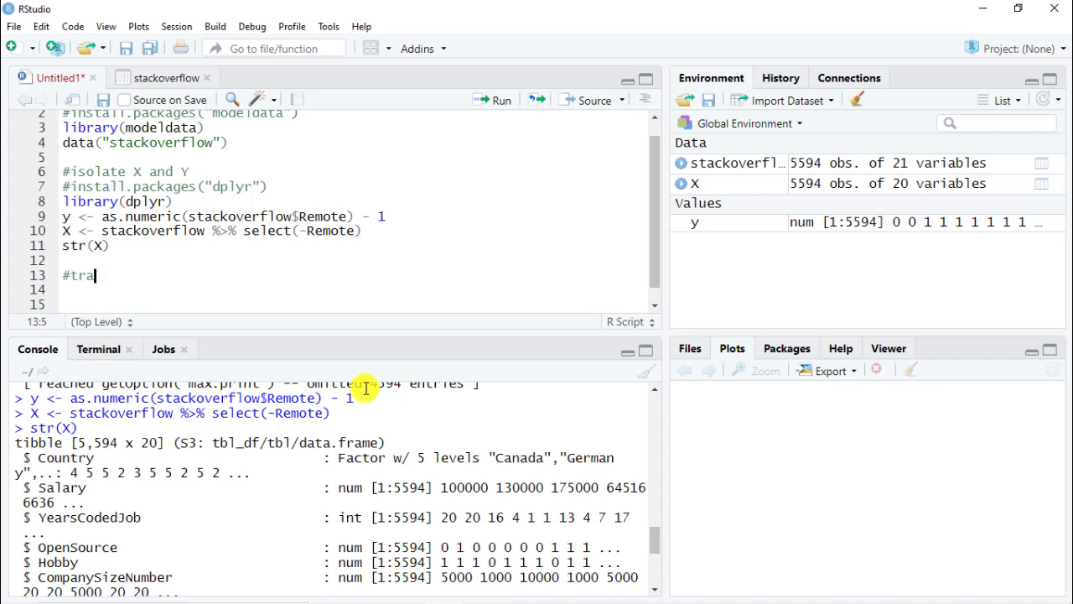
type("nsfr")
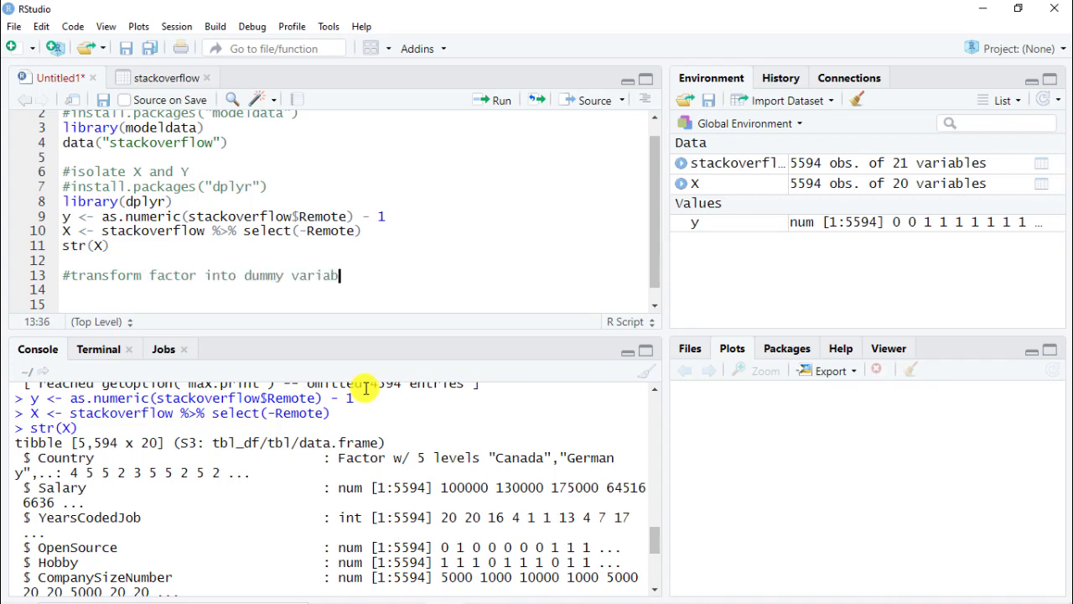
key("enter")
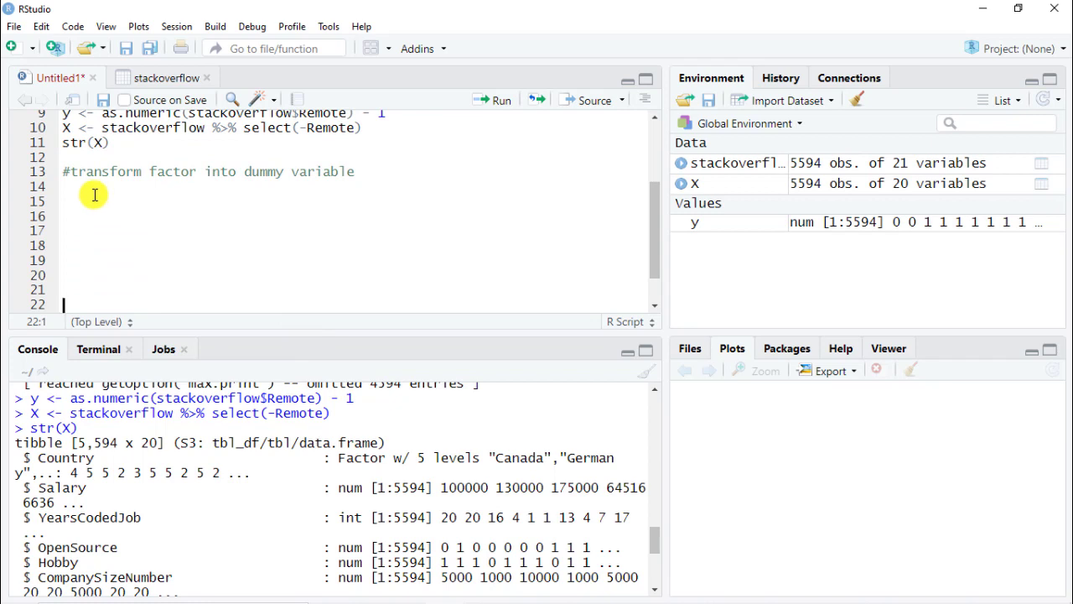
type("install.packages(\"f")
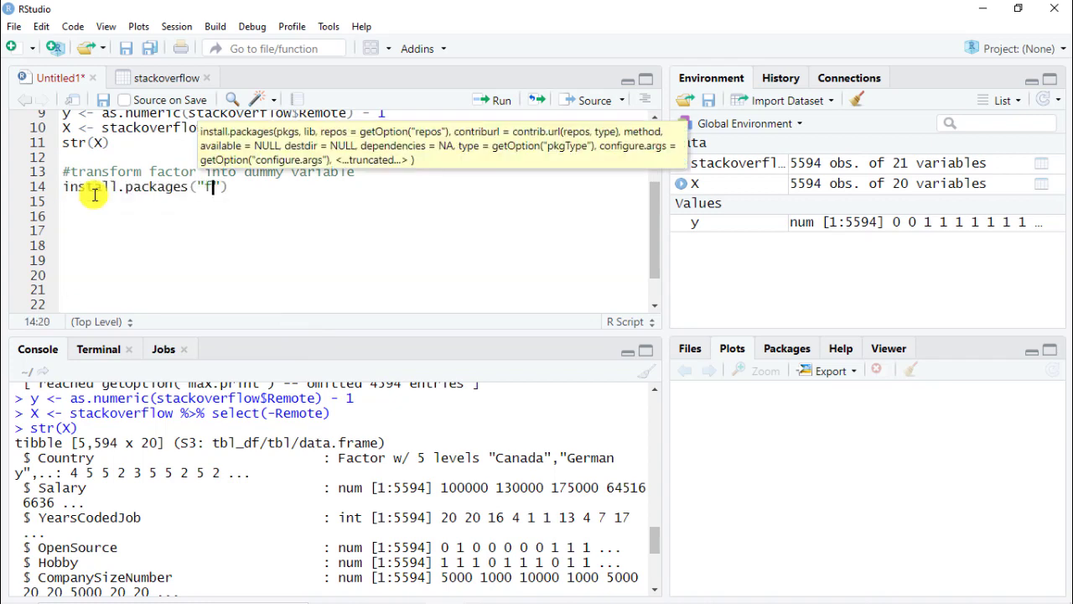
type("astDummies")
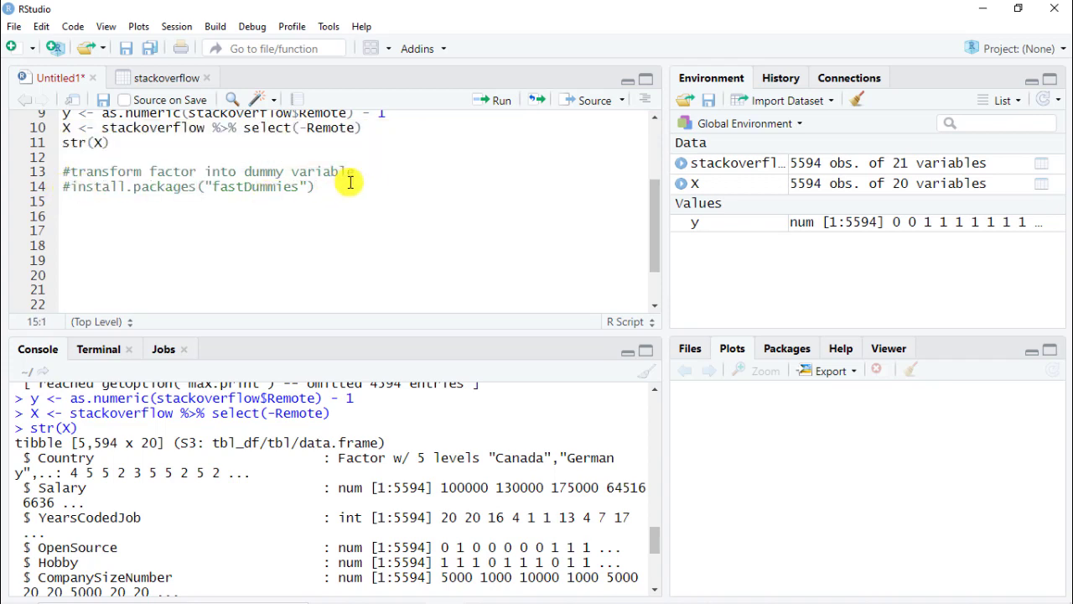
- Load library(fastDummies) and begin assigning X from dummy_cols
type("library")
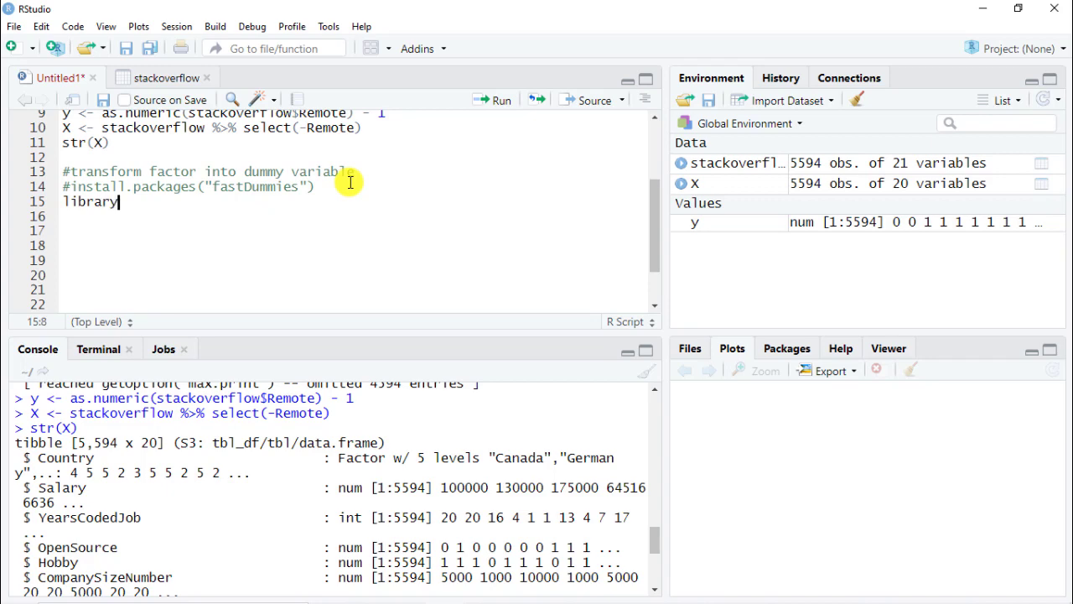
type("(fastDummies")
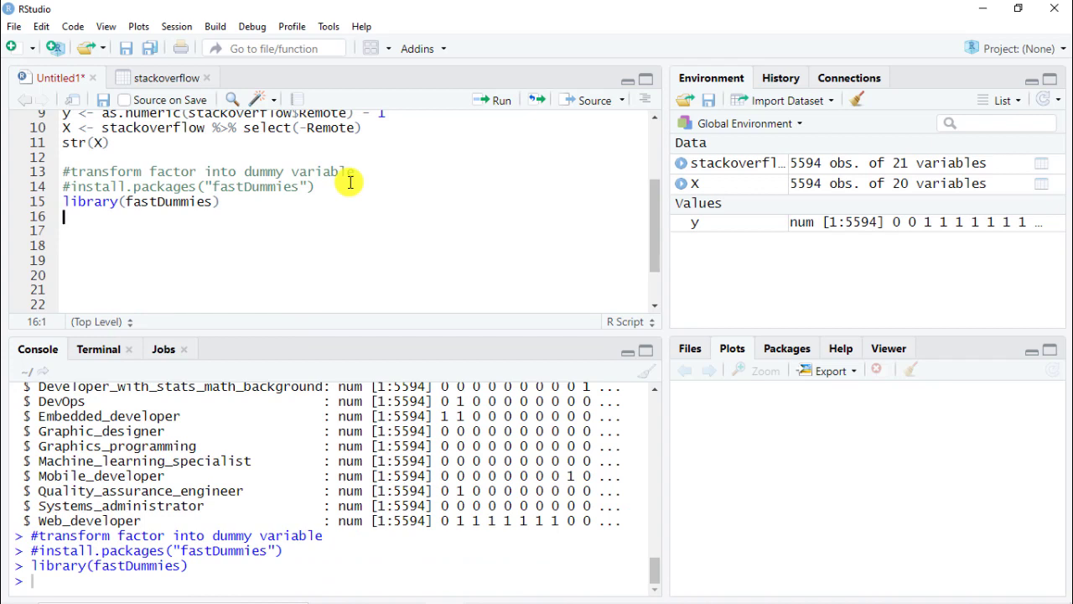
type("X")
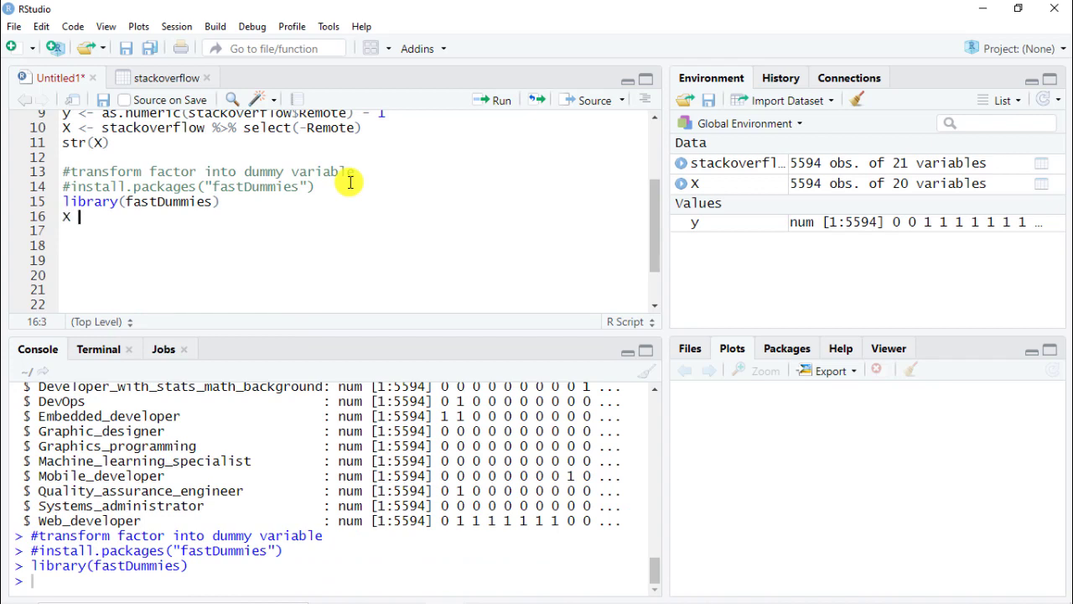
type("<-")
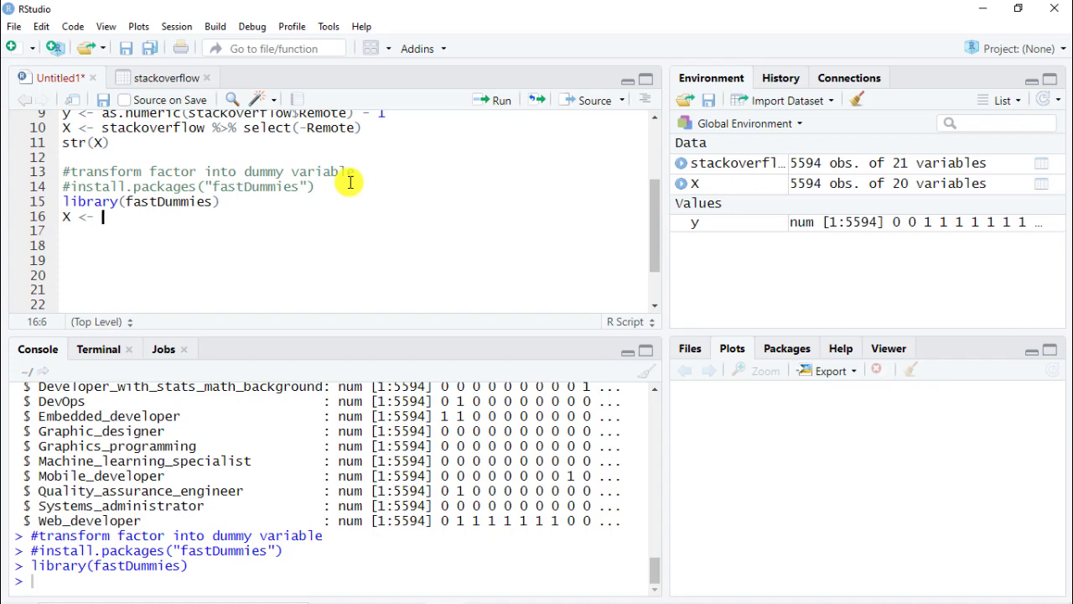
type("dummy_cols(")
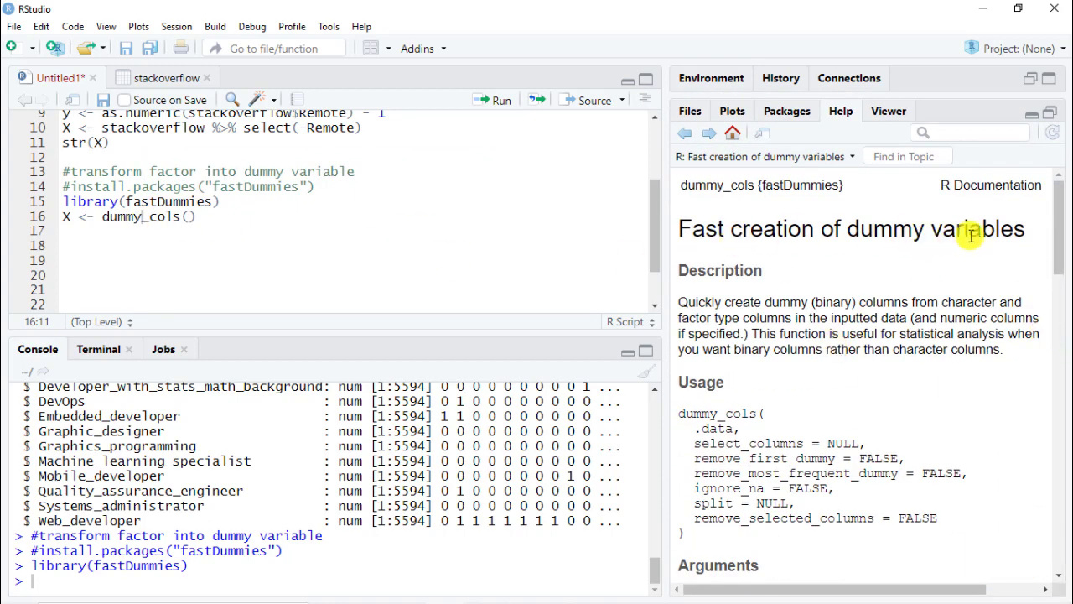
- Complete the call as dummy_cols(X, remove_first_dummy = TRUE)
scroll("down", 3)
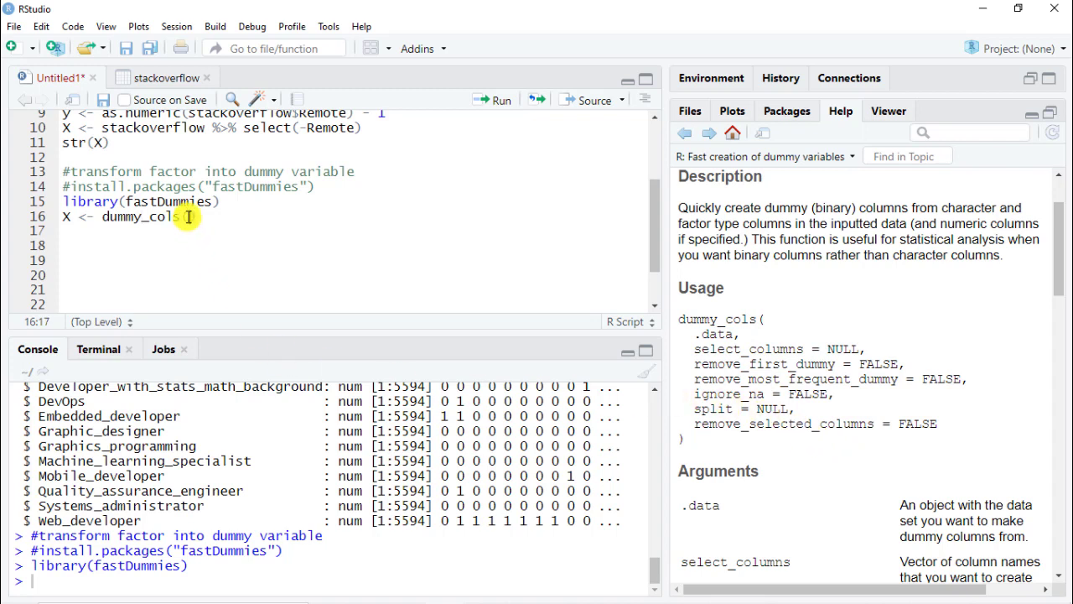
type("(X,")
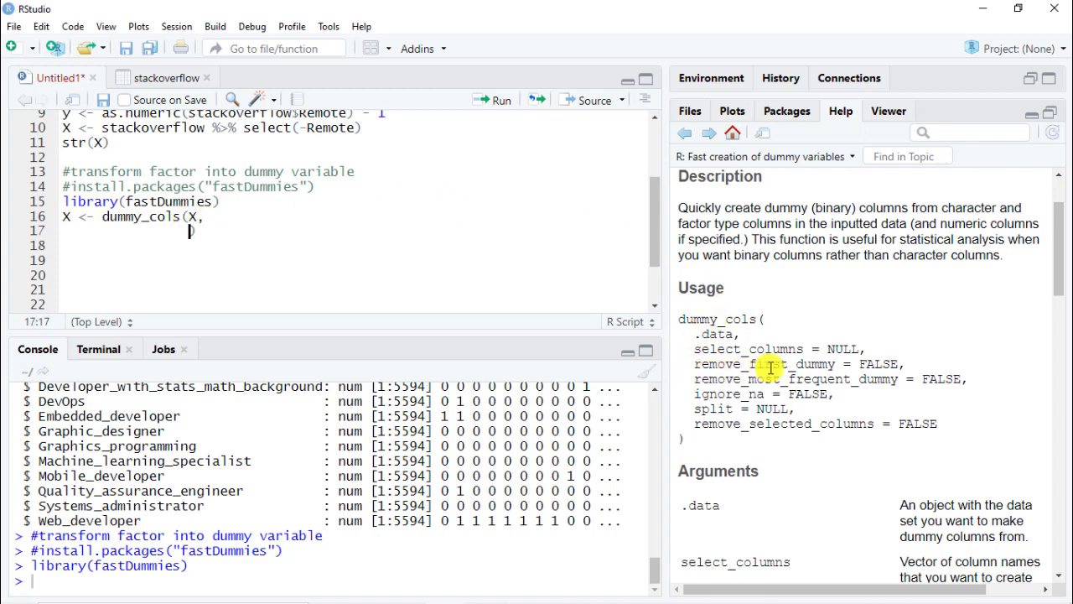
mouse_move(825, 379)
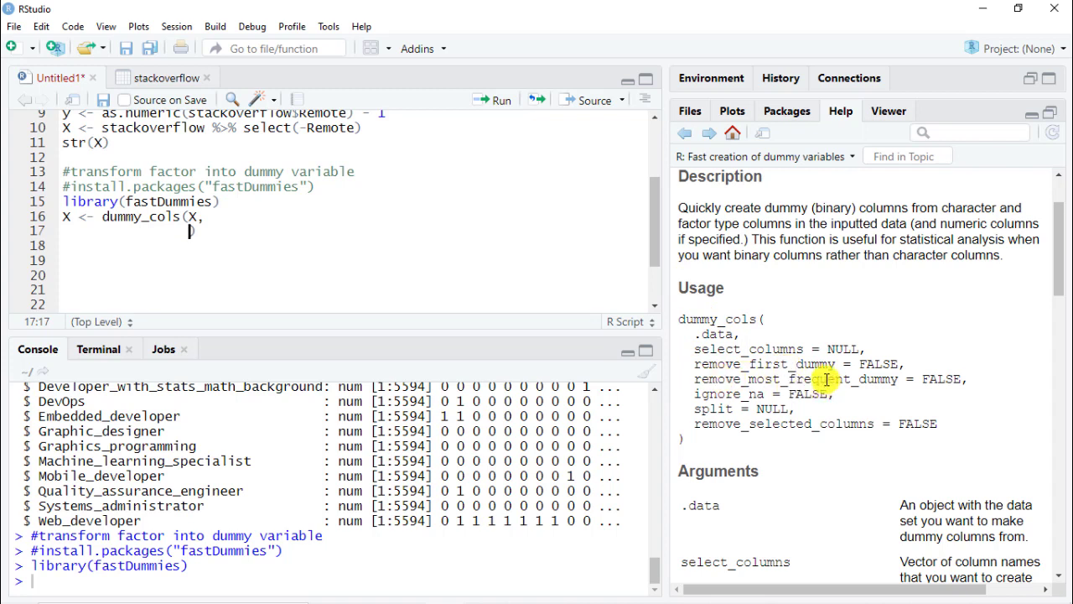
mouse_move(185, 243)
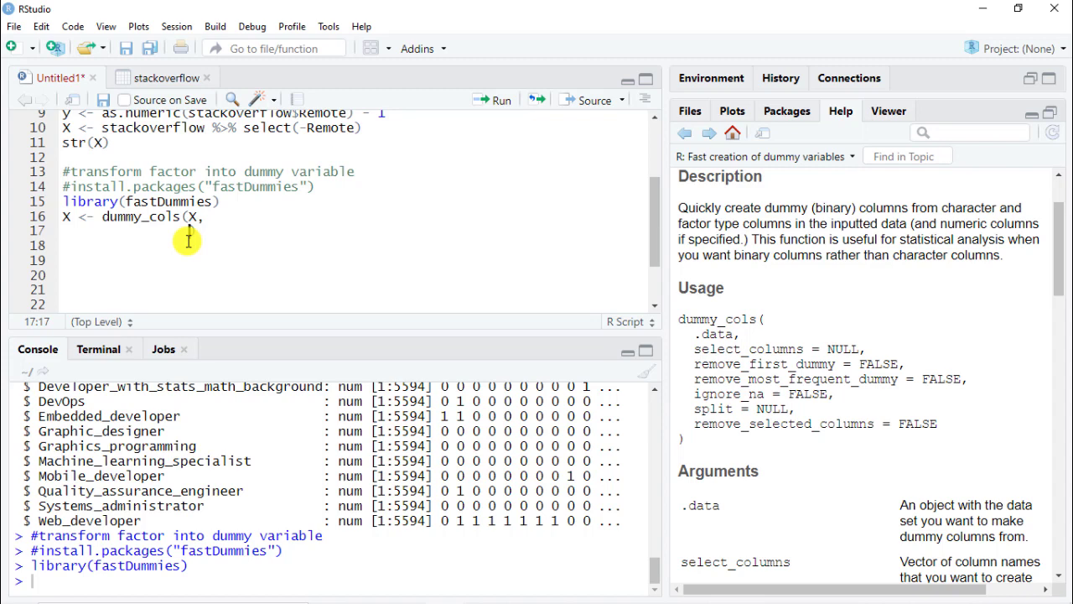
type("remove")
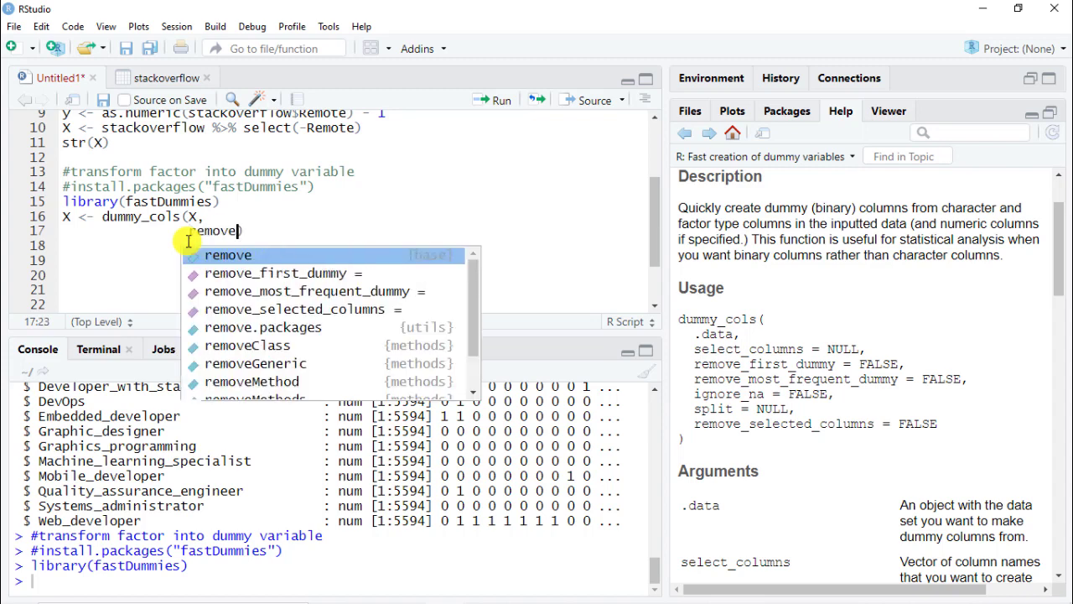
left_click(279, 272)
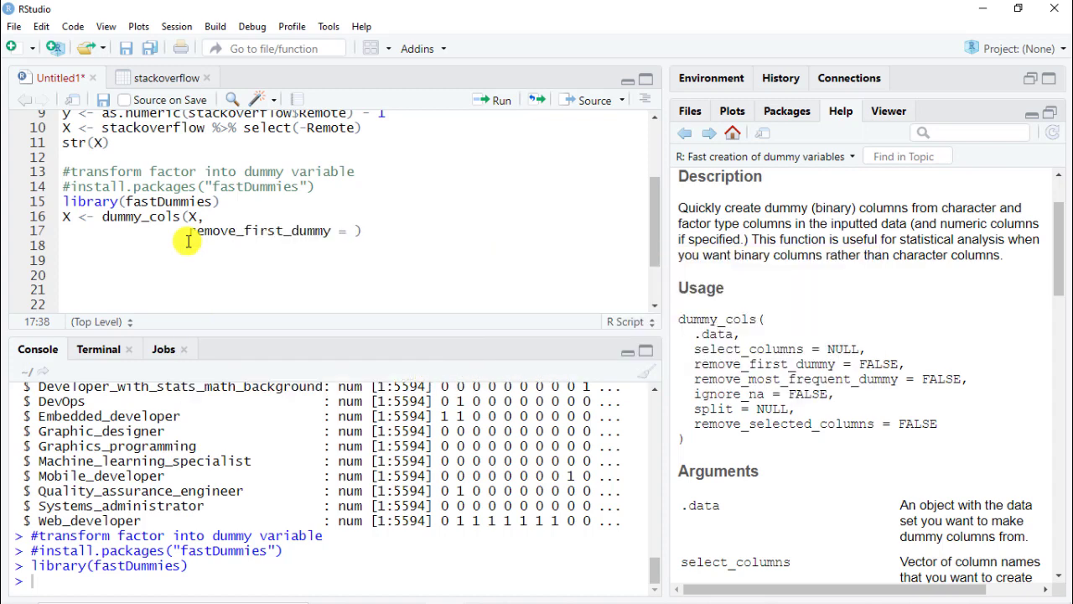
type("TRUE")
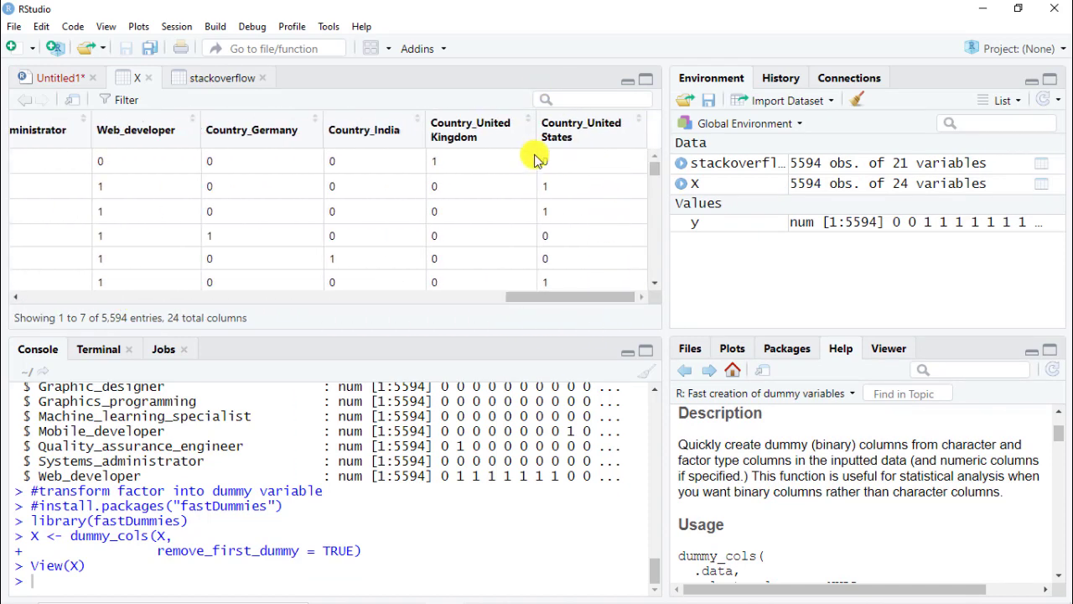
mouse_move(255, 147)
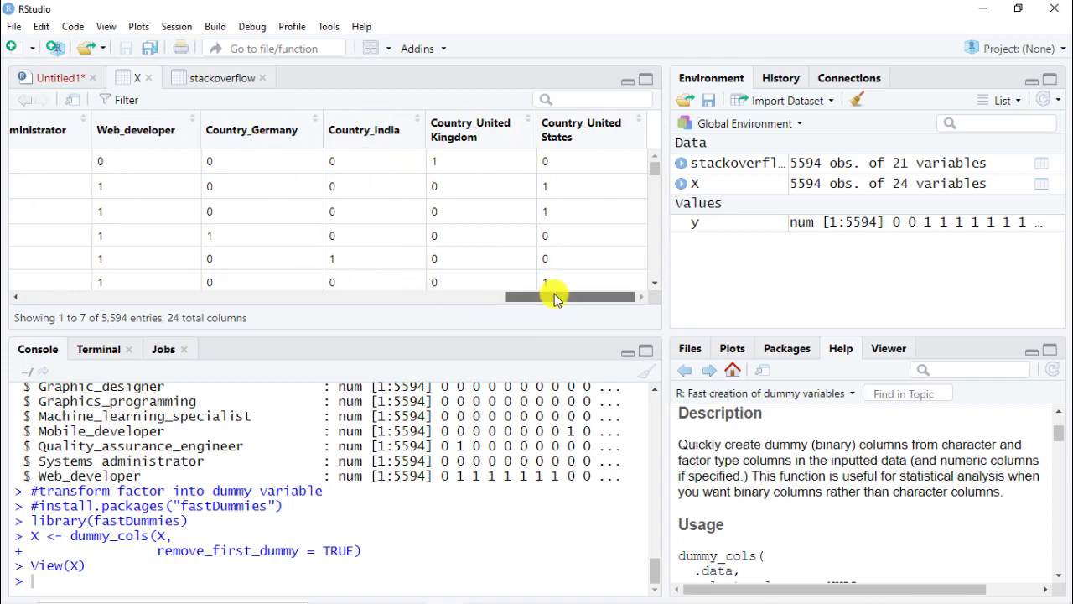
- Browse the rebuilt X dummy columns back to its first columns in the data viewer
left_click_drag(554, 296, 42, 295)
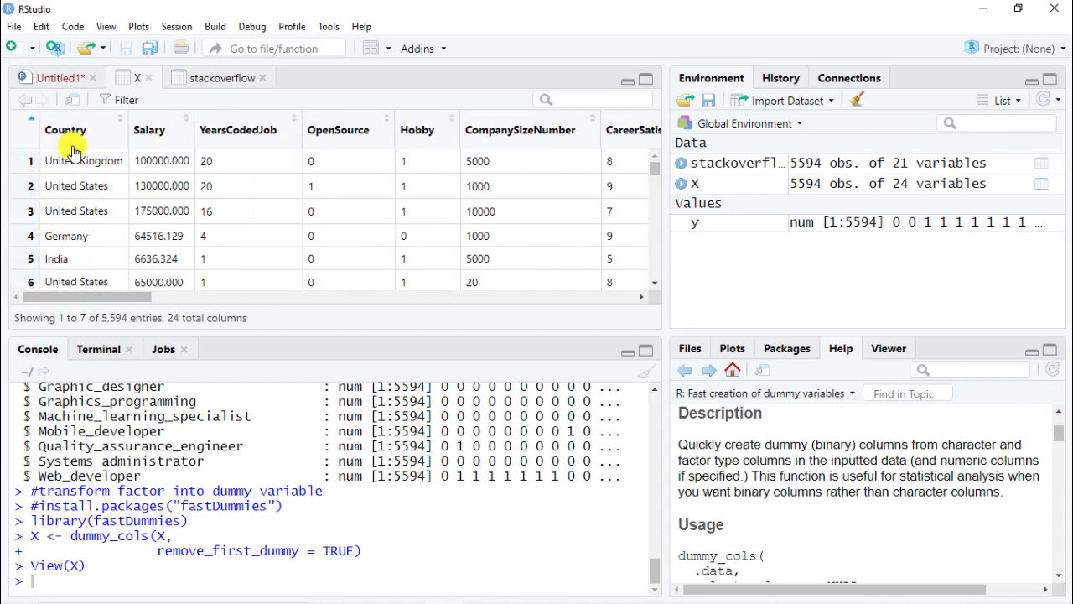
mouse_move(104, 230)
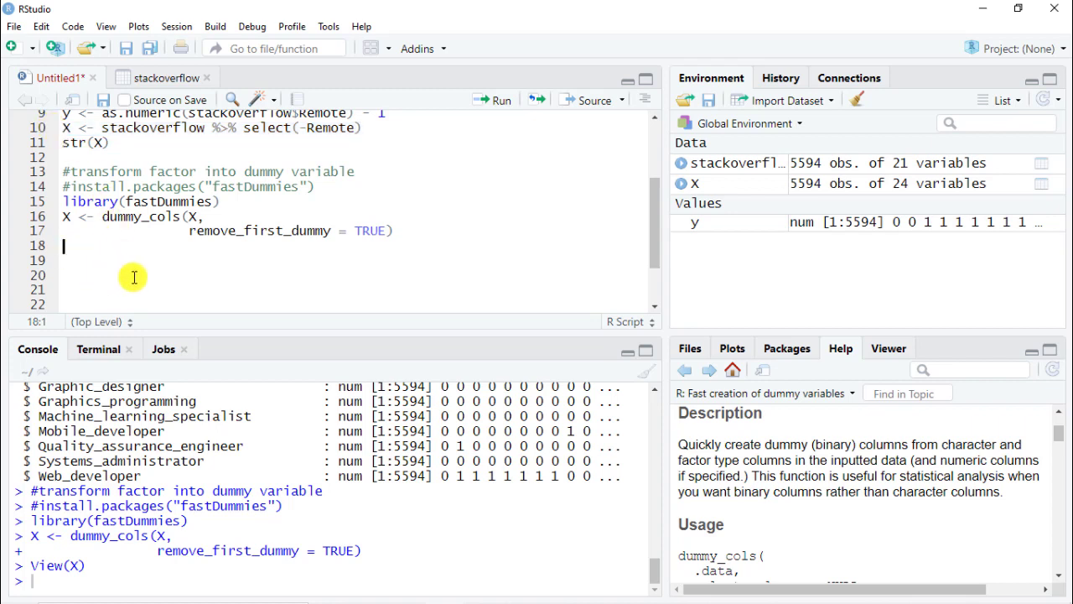
- Paste the select line and edit it to X <- X %>% select(-Country)
type("X <- stackoverflow %>% select(-Remote)")
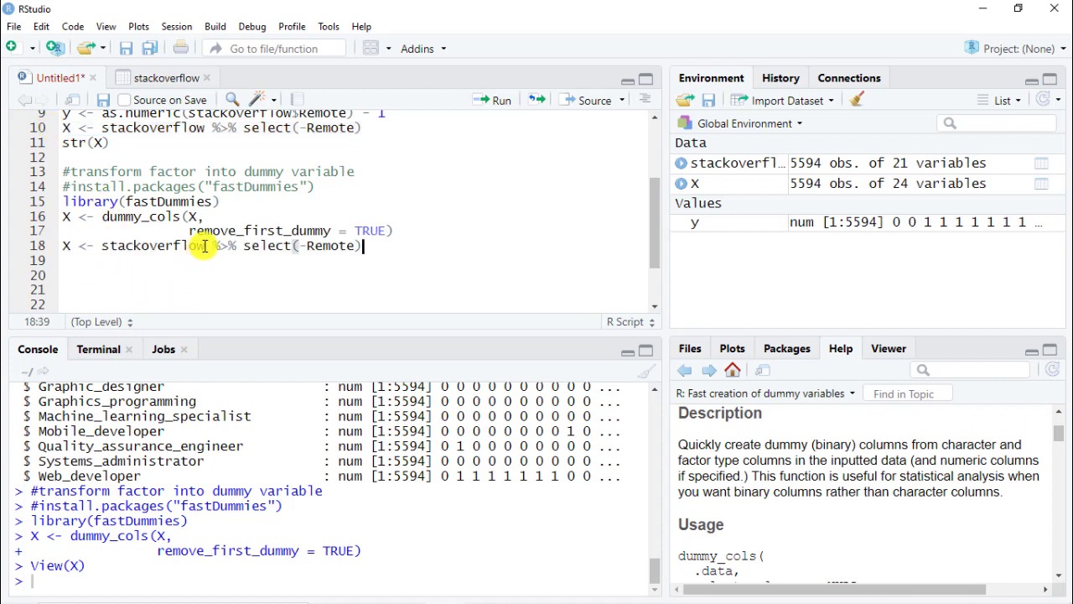
double_click(150, 245)
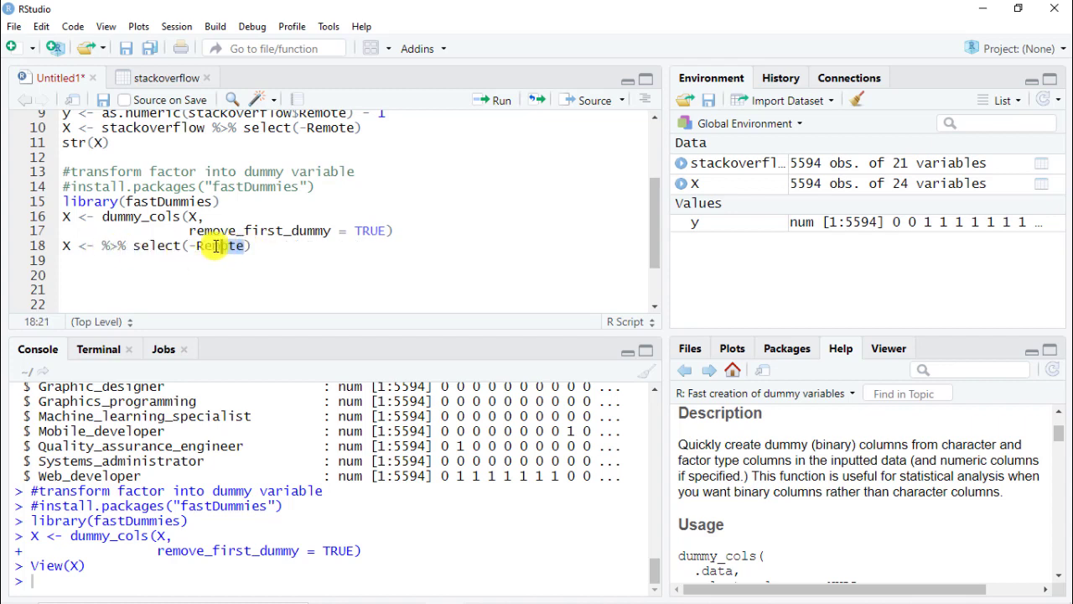
double_click(218, 245)
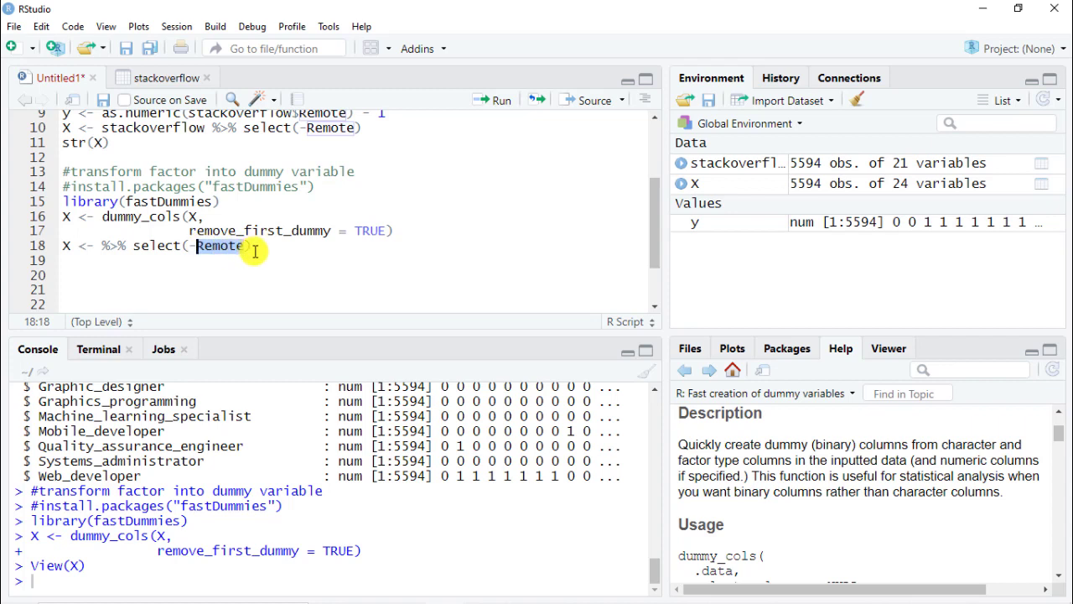
type("Country")
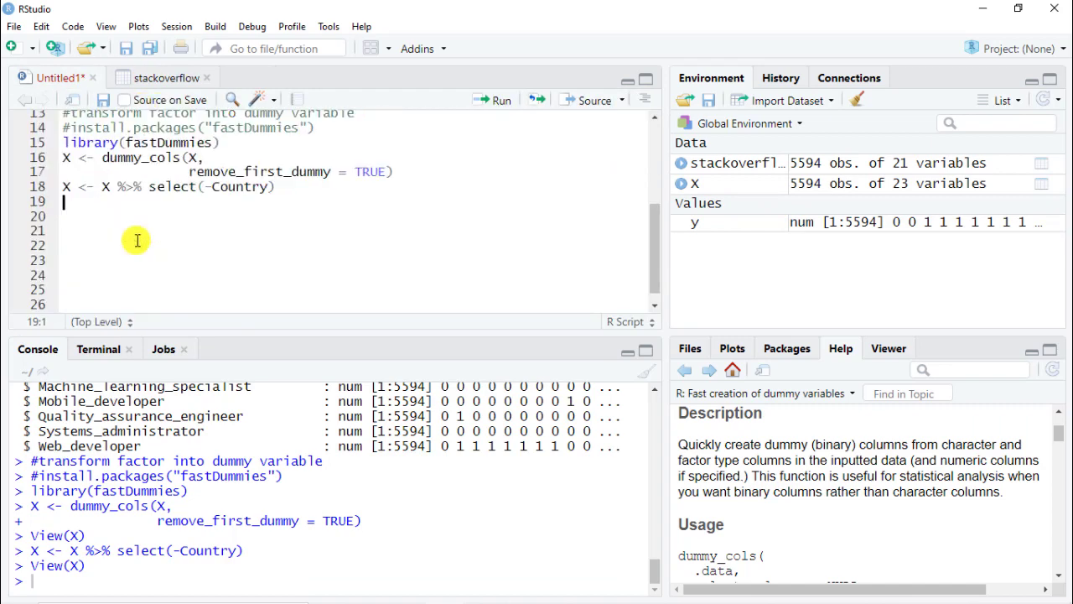
- Add a parameters comment and a params list with seed 1502, AUC eval metric and binary:logistic objective
type("#")
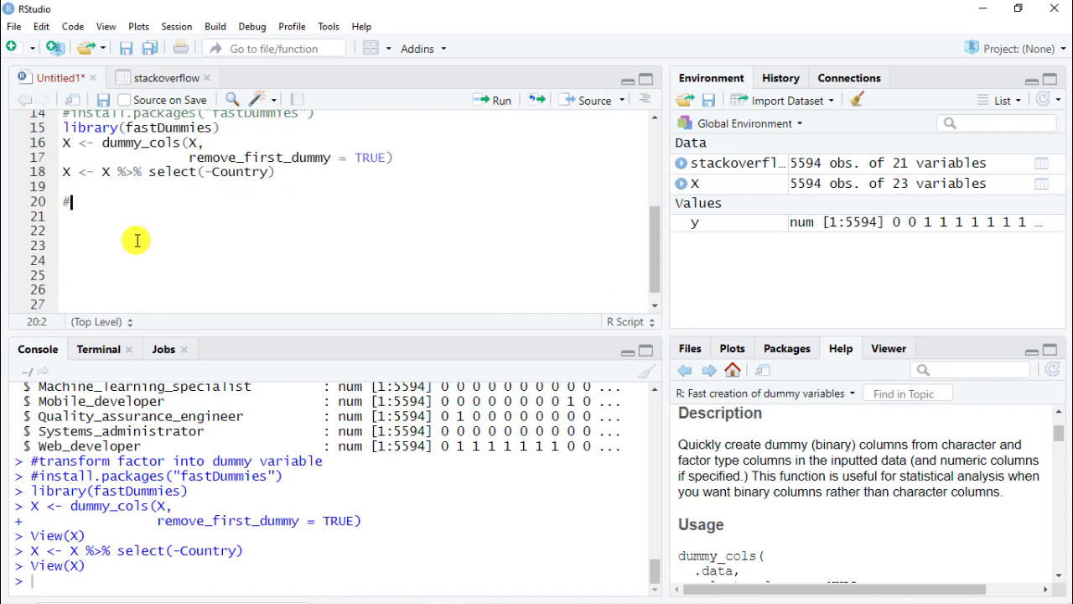
type("sett")
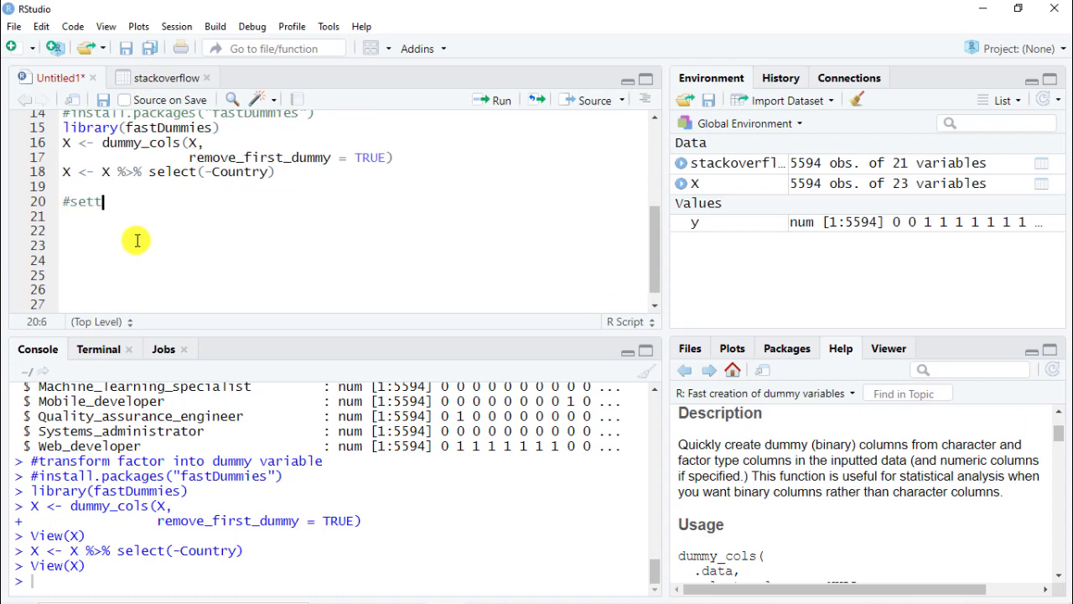
type("ing the parameters")
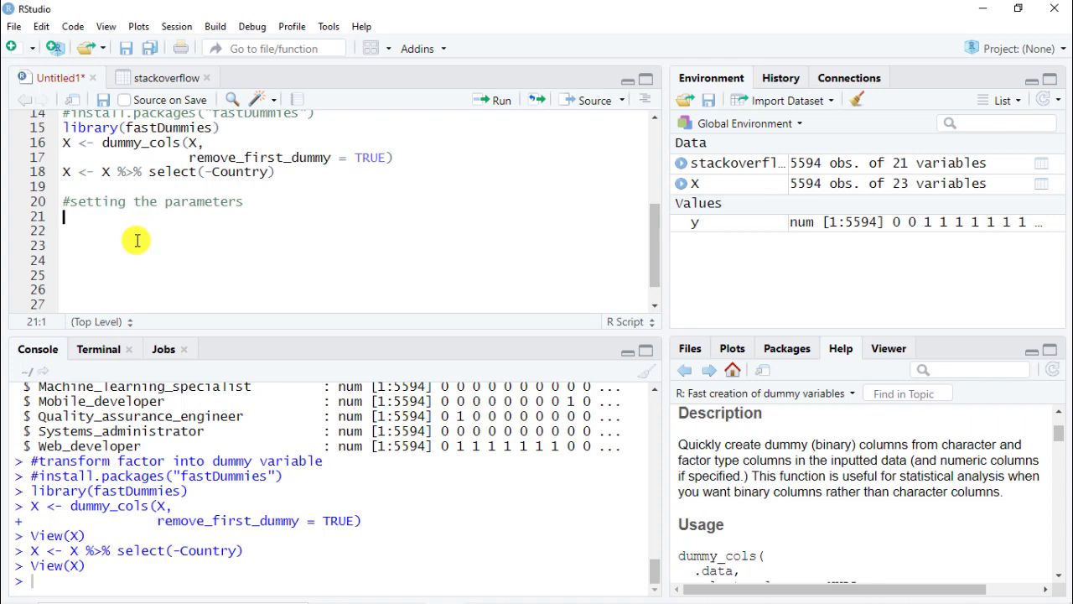
type("params")
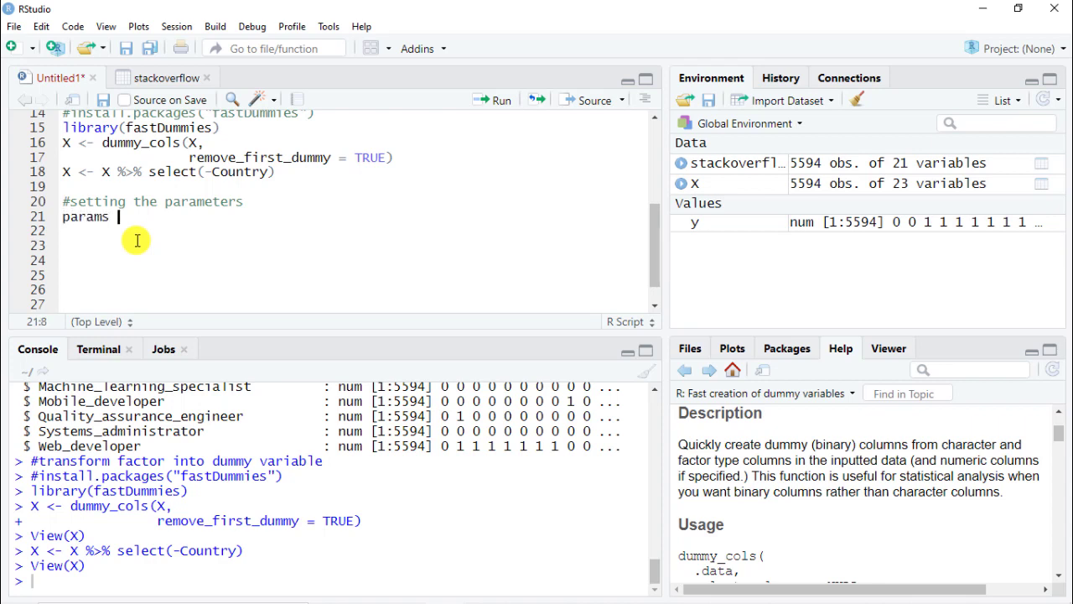
type("<-")
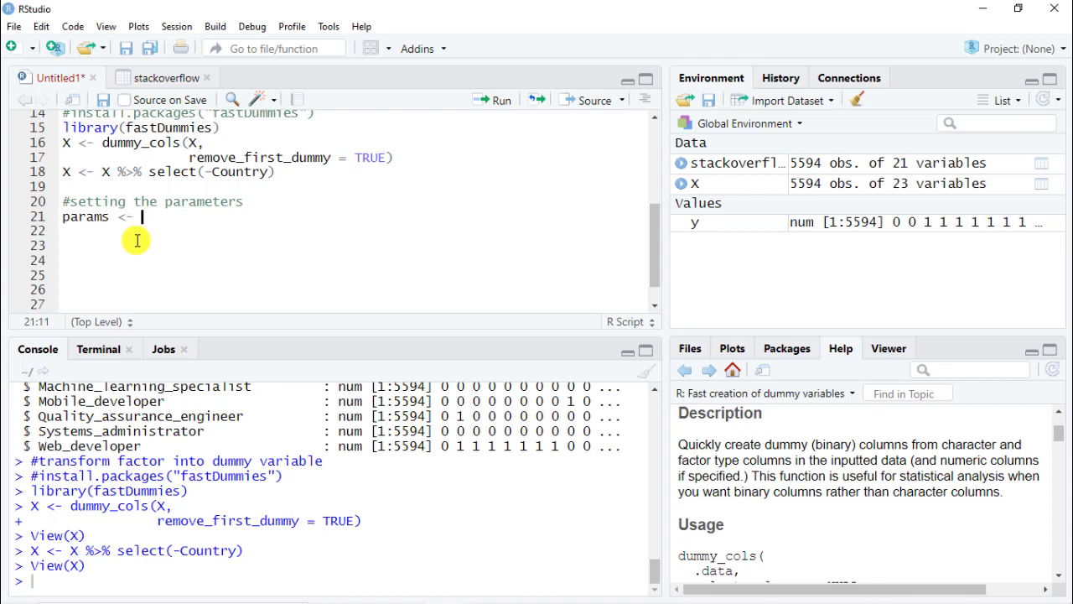
type("list")
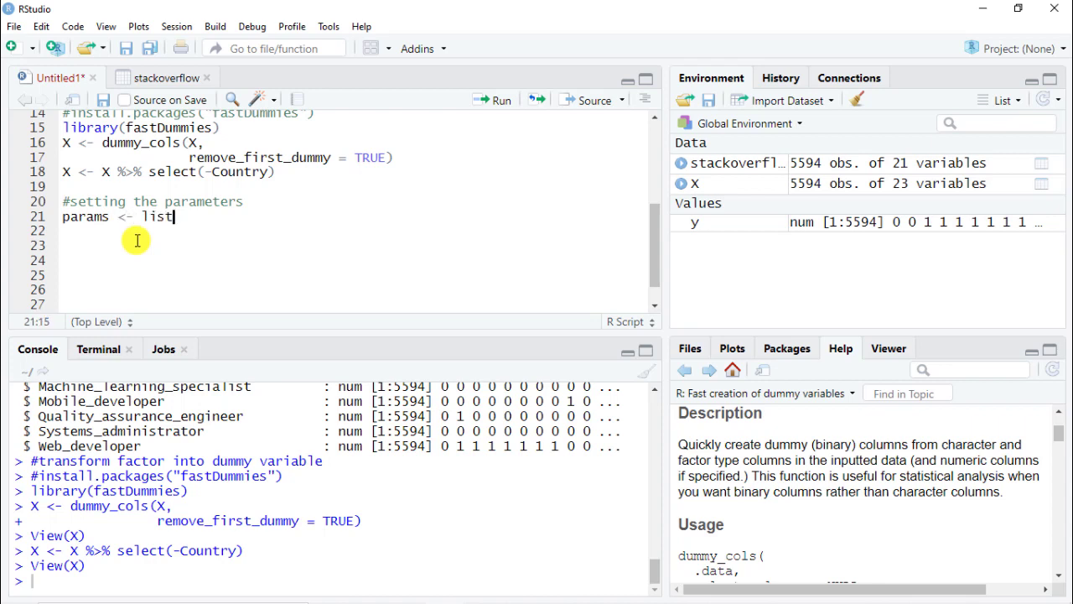
type("()")
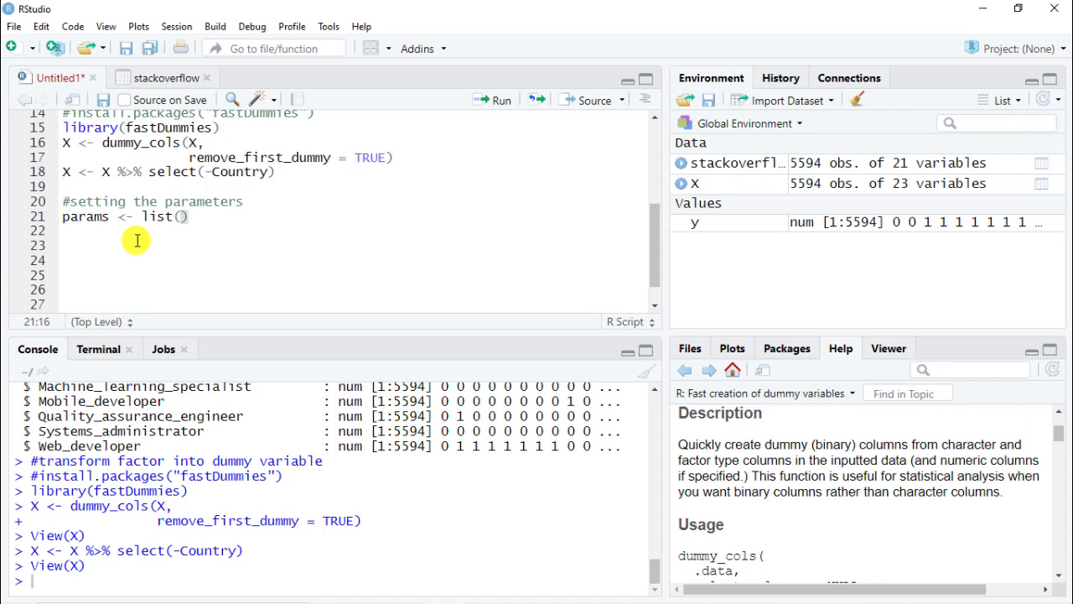
type("set.seed")
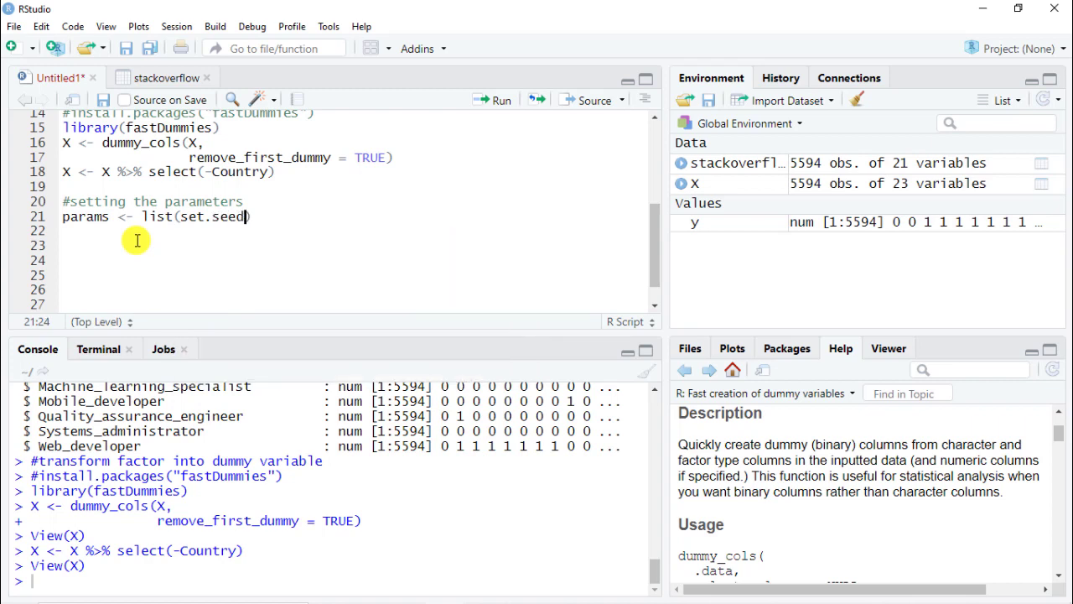
type("= 1502")
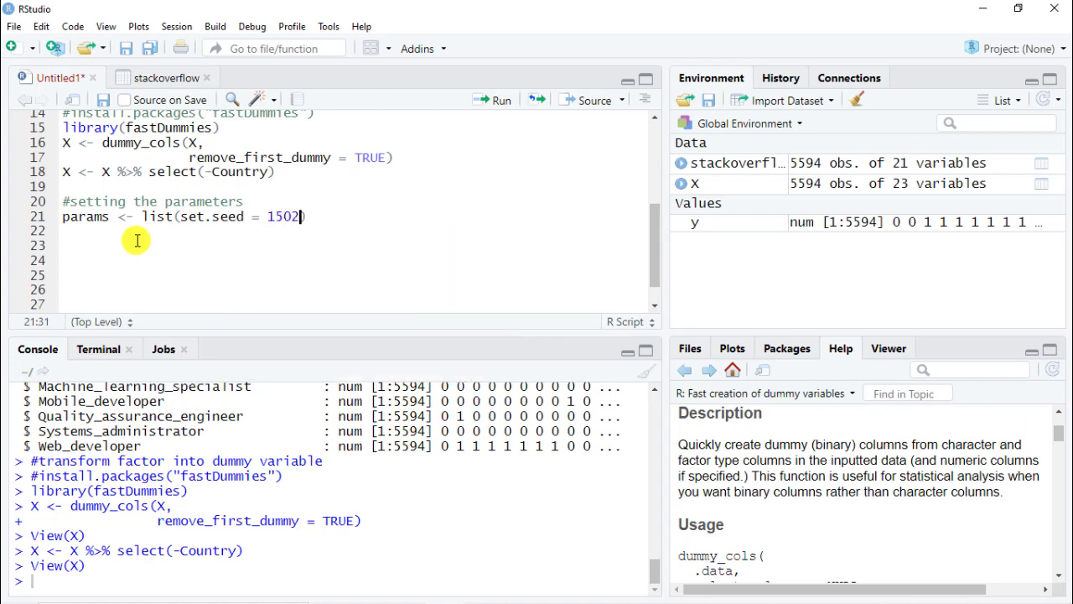
type(",")
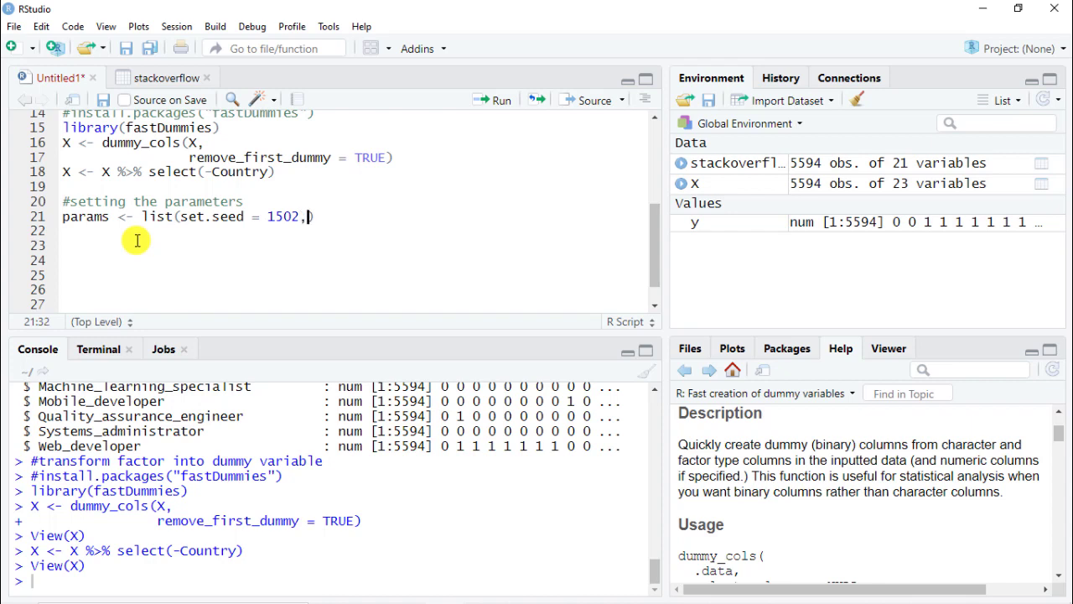
type("eval_metric = \"auc\")")
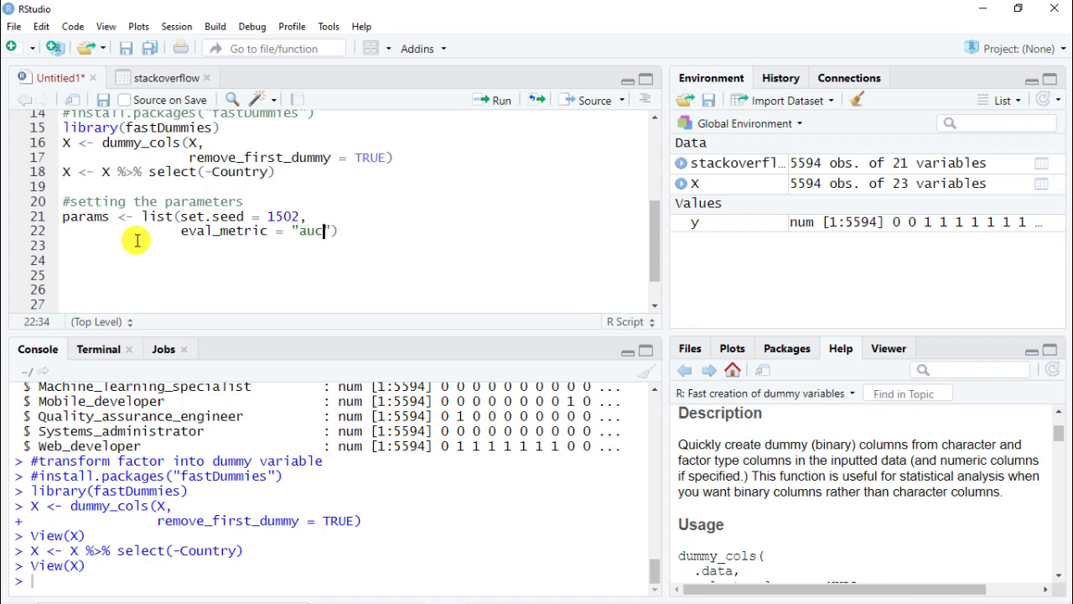
type(",")
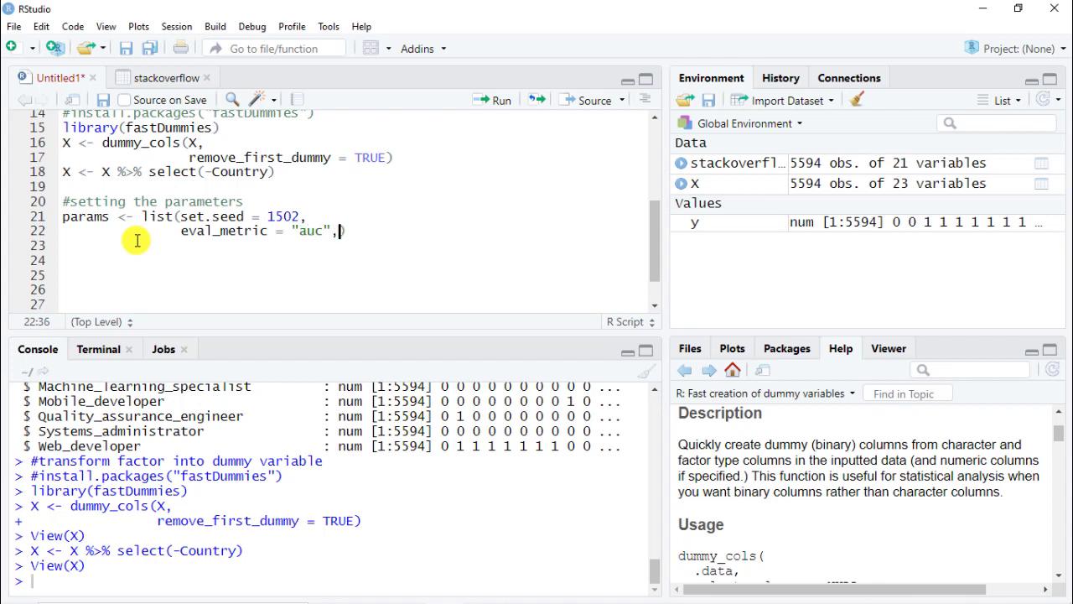
key("Enter")
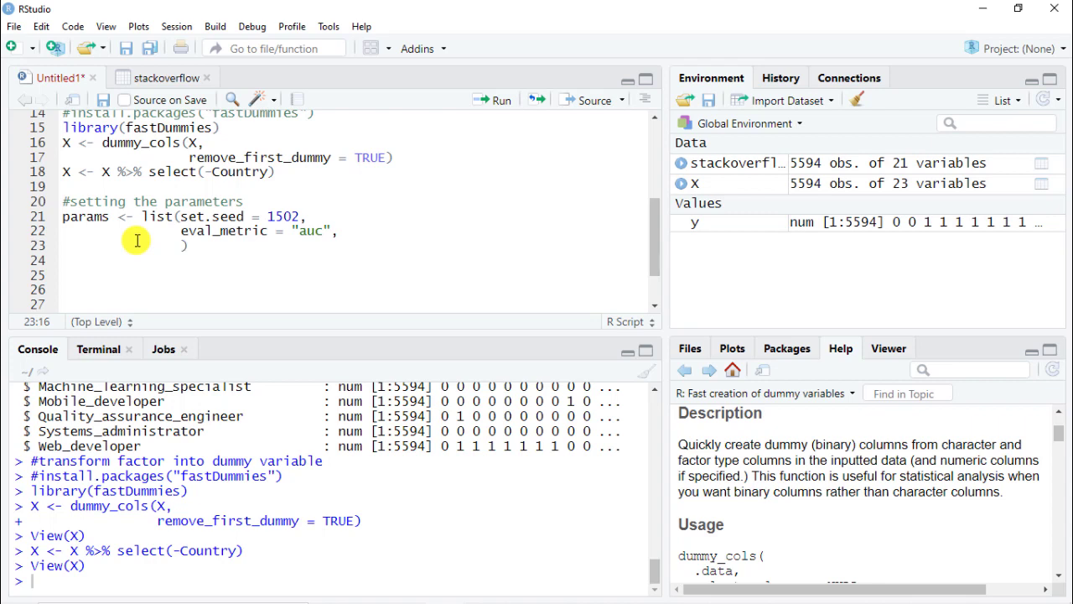
type("ob")
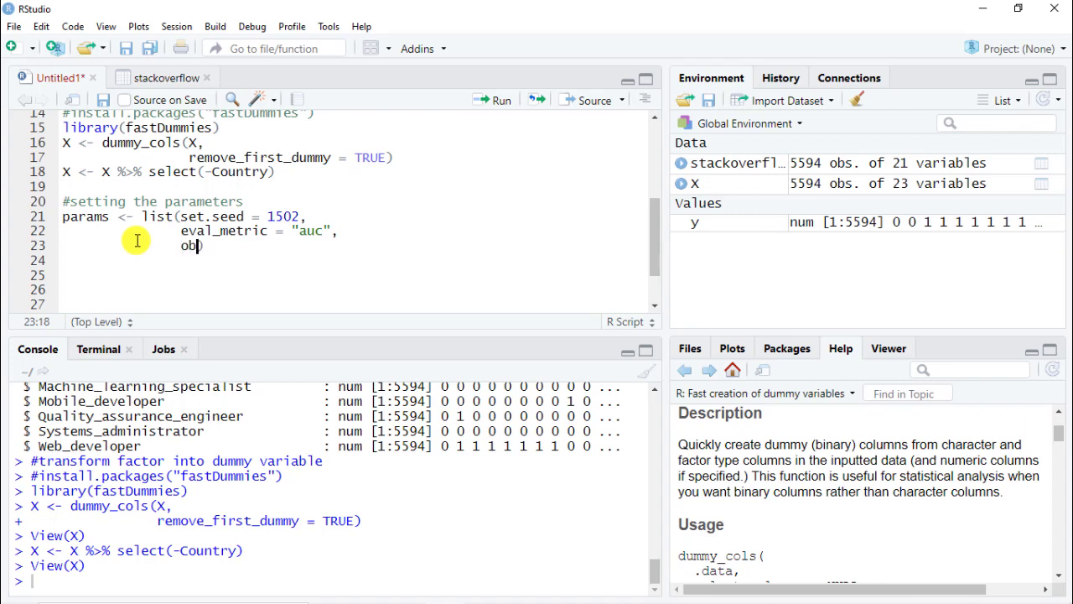
type("jective =")
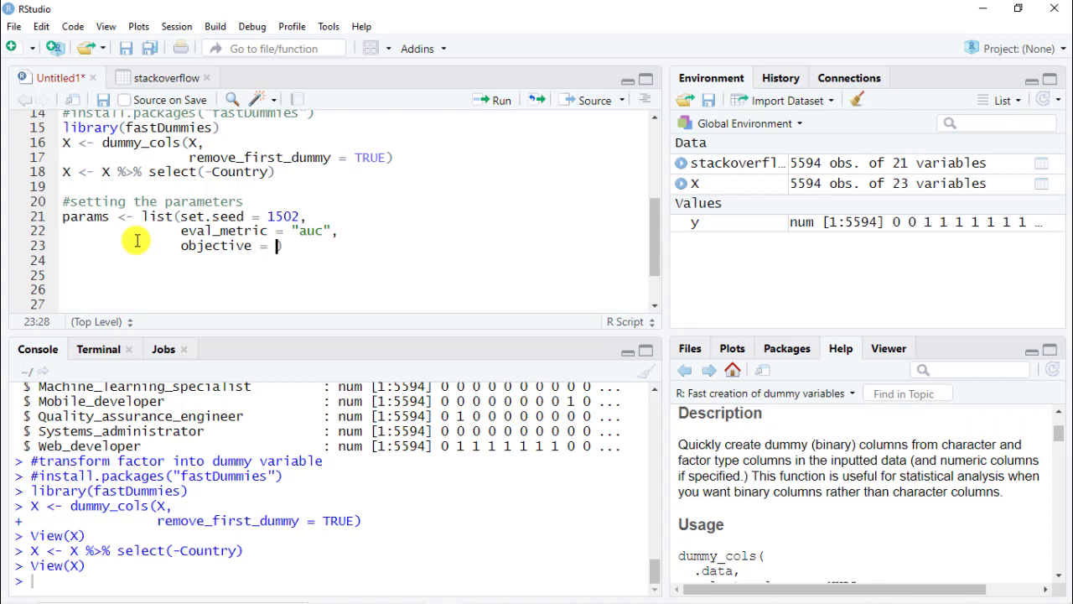
type("\"\"")
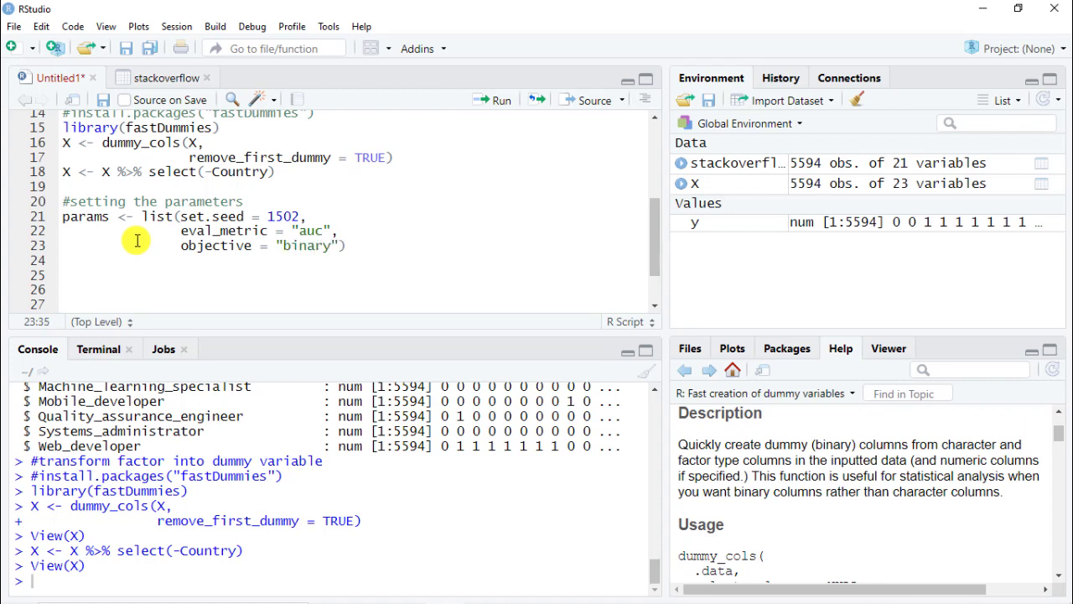
type(":log")
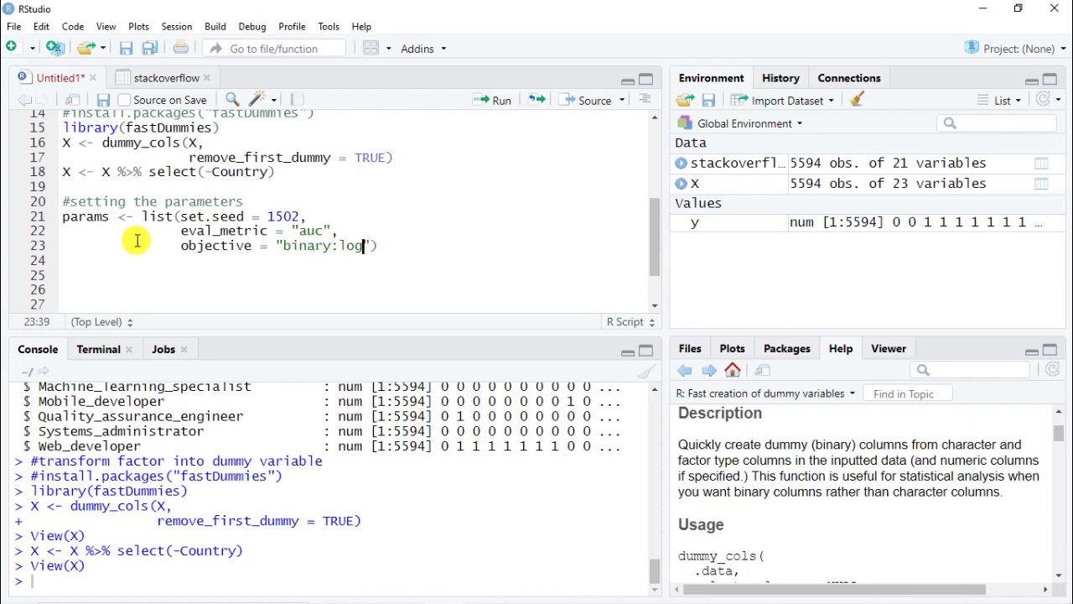
type("istic")
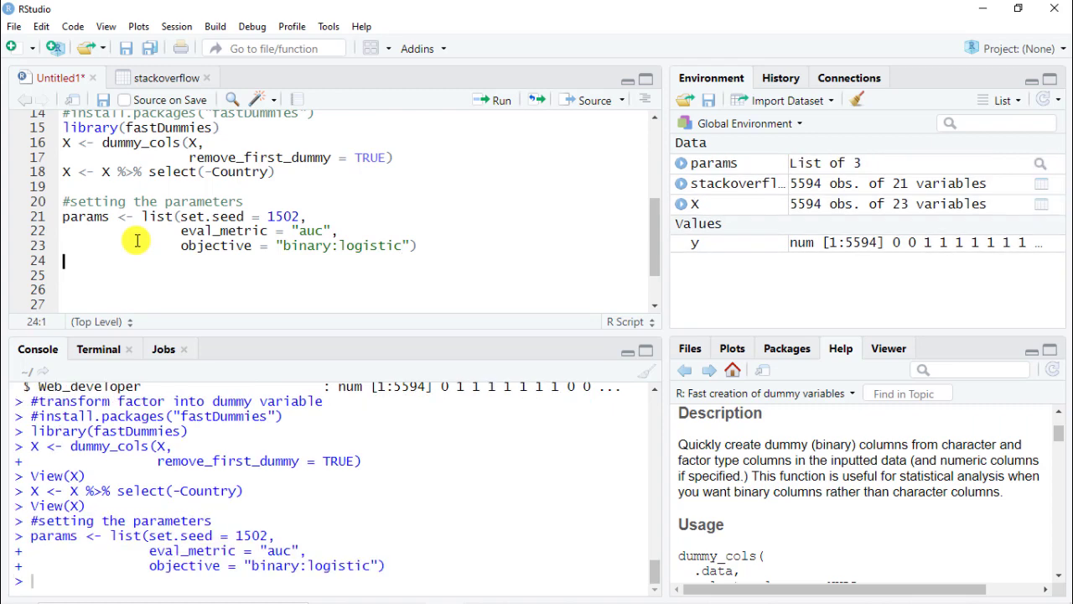
- Add a '#running xgboost' section with install.packages("xgboost") and library(xgboost)
type("#")
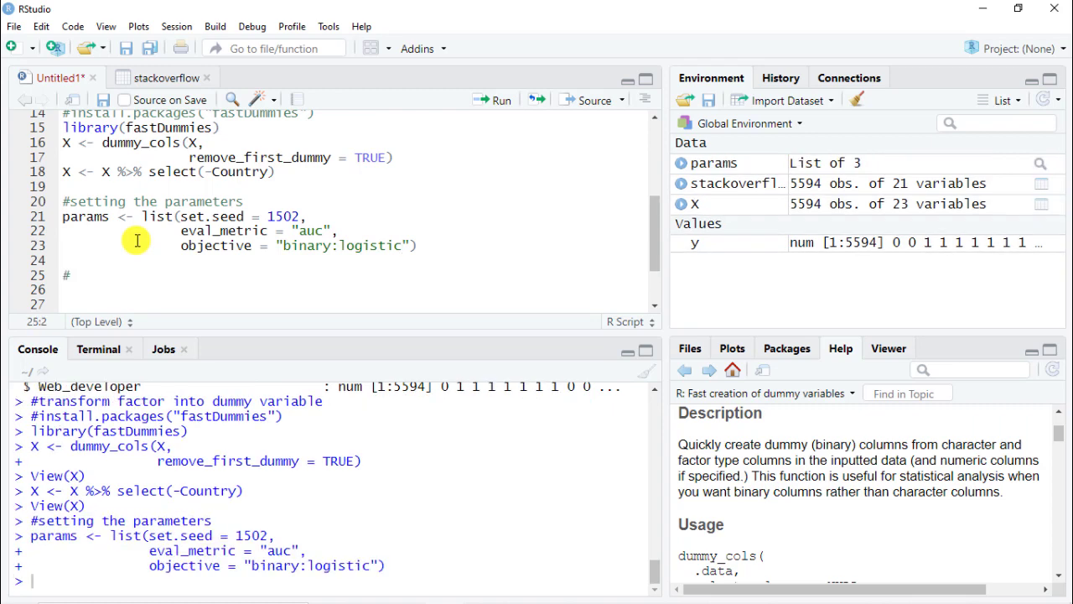
type("running xg")
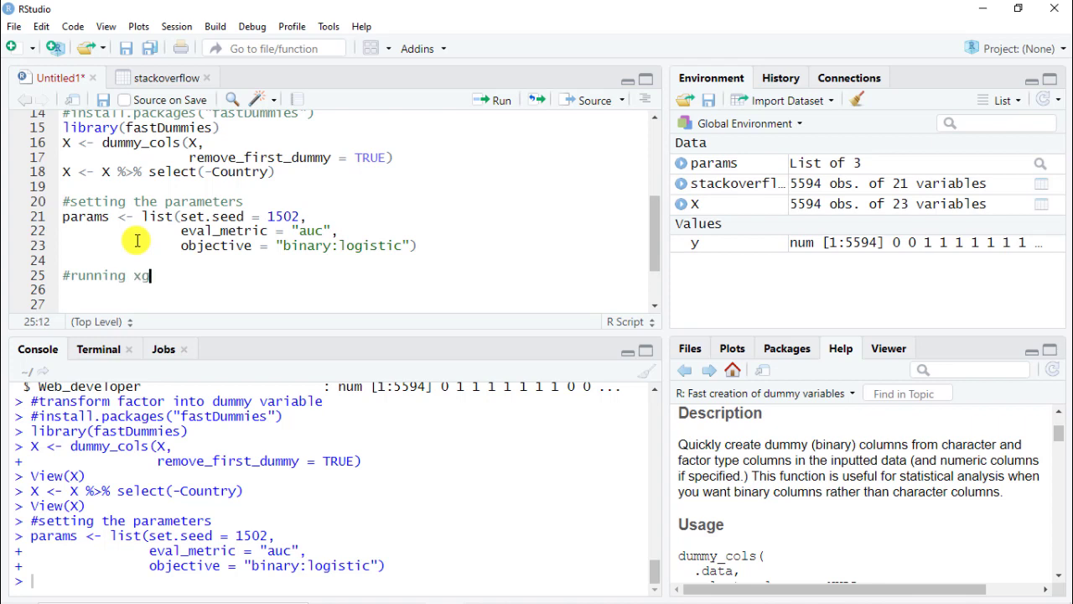
type("boost")
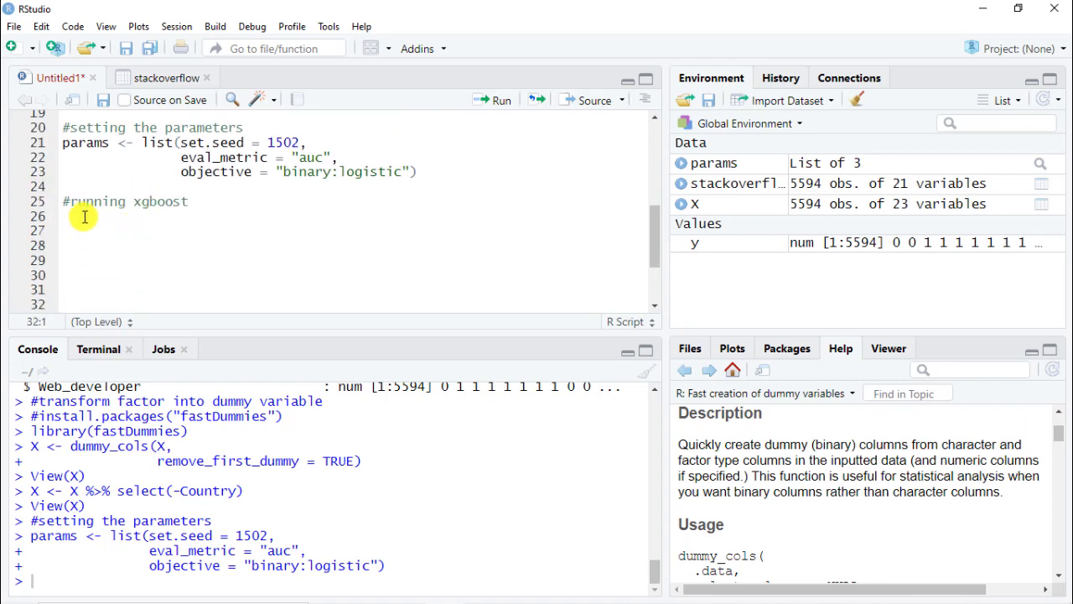
type("install.packages(\"")
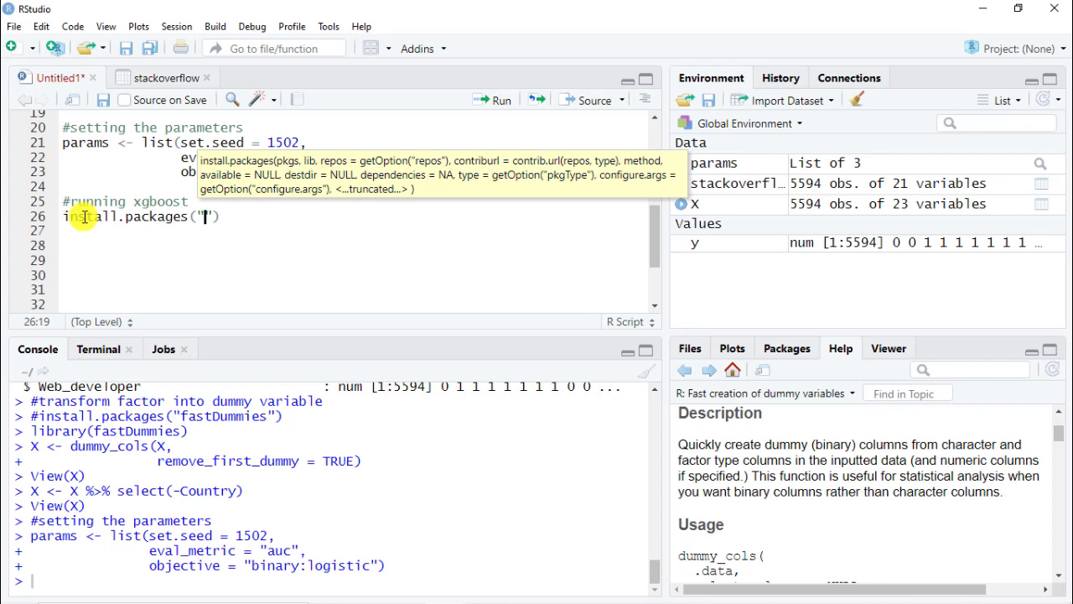
type("xgboost")
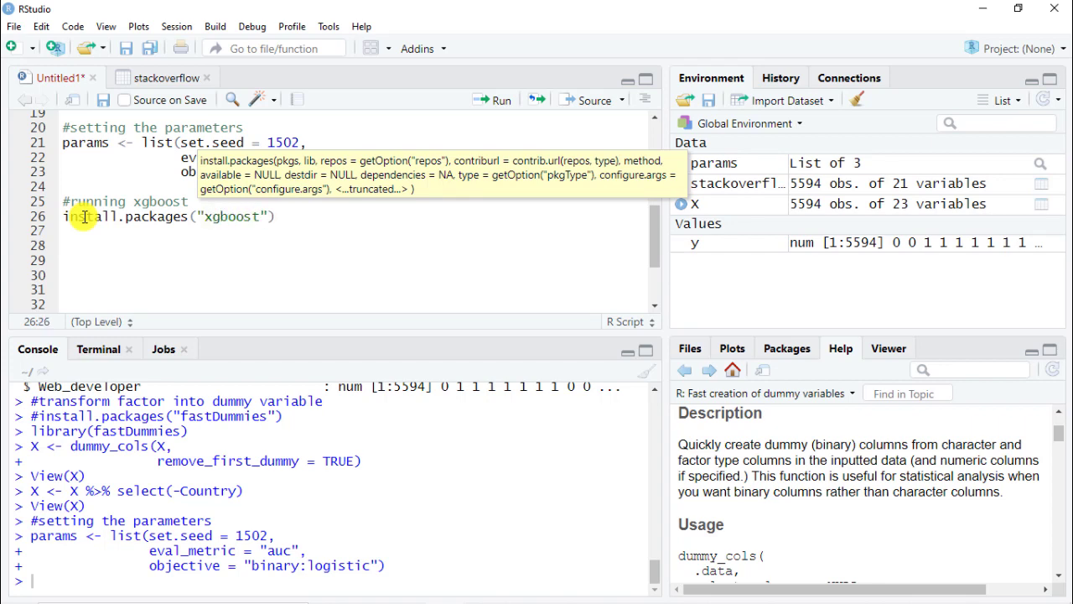
left_click(62, 216)
type("#")
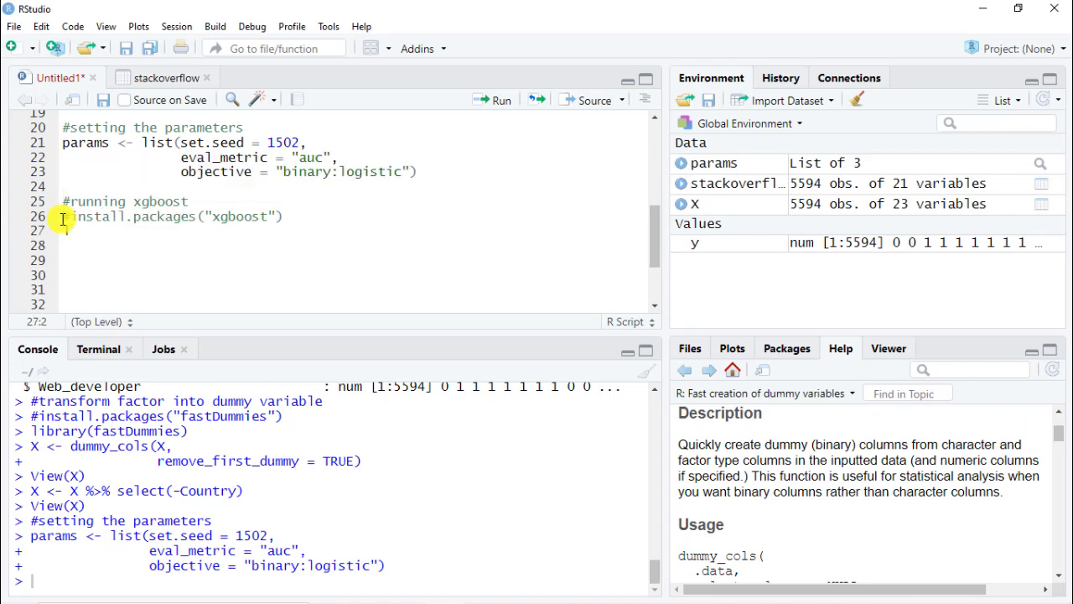
type("library(c")
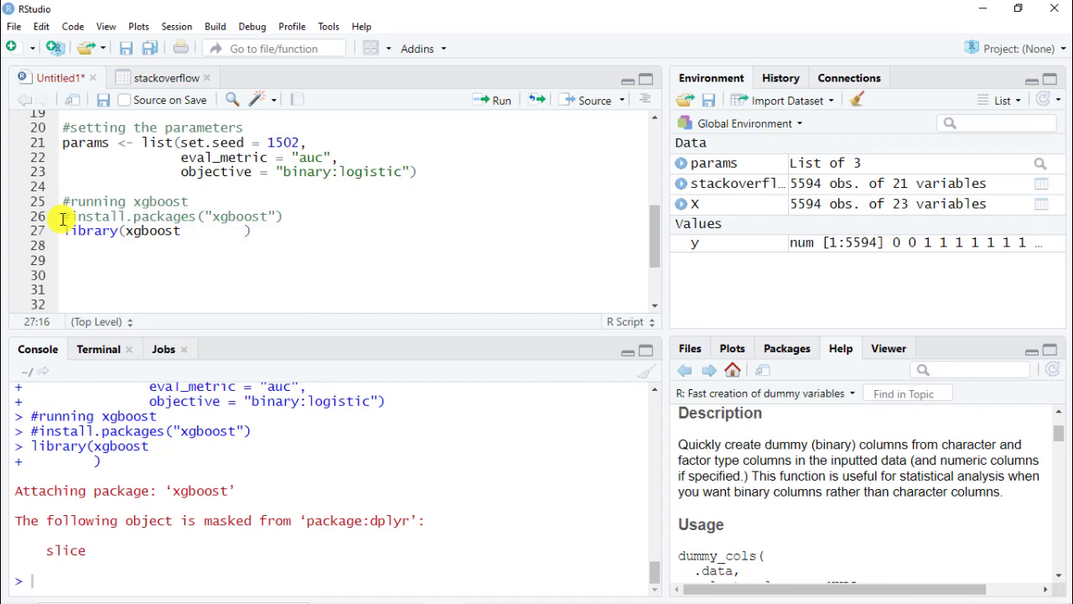
left_click(238, 232)
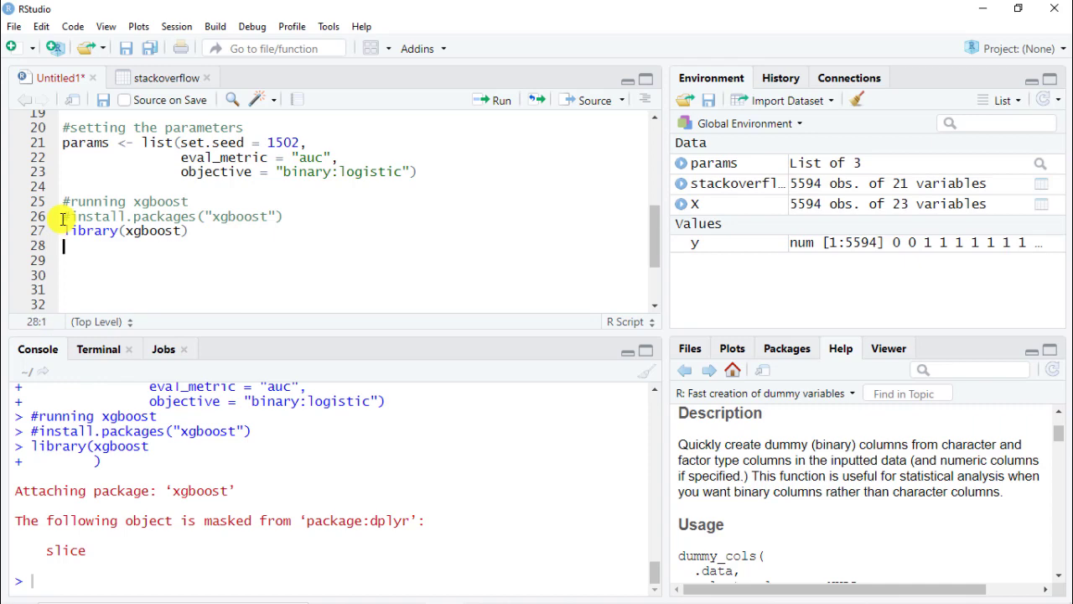
- Start model <- xgboost( with data = as.matrix(X) and label = y
type("model")
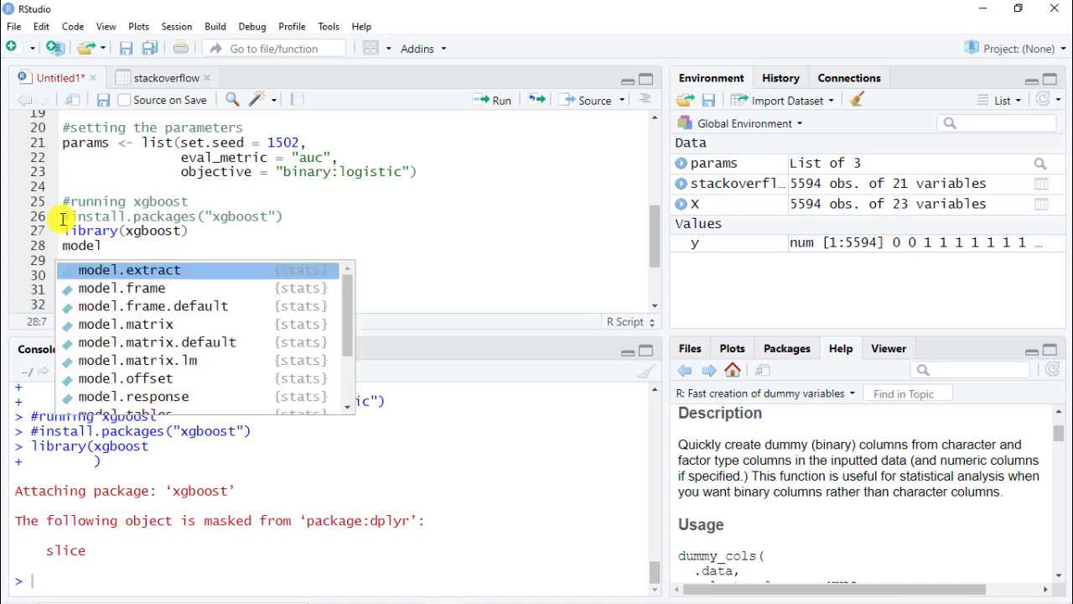
type("<-")
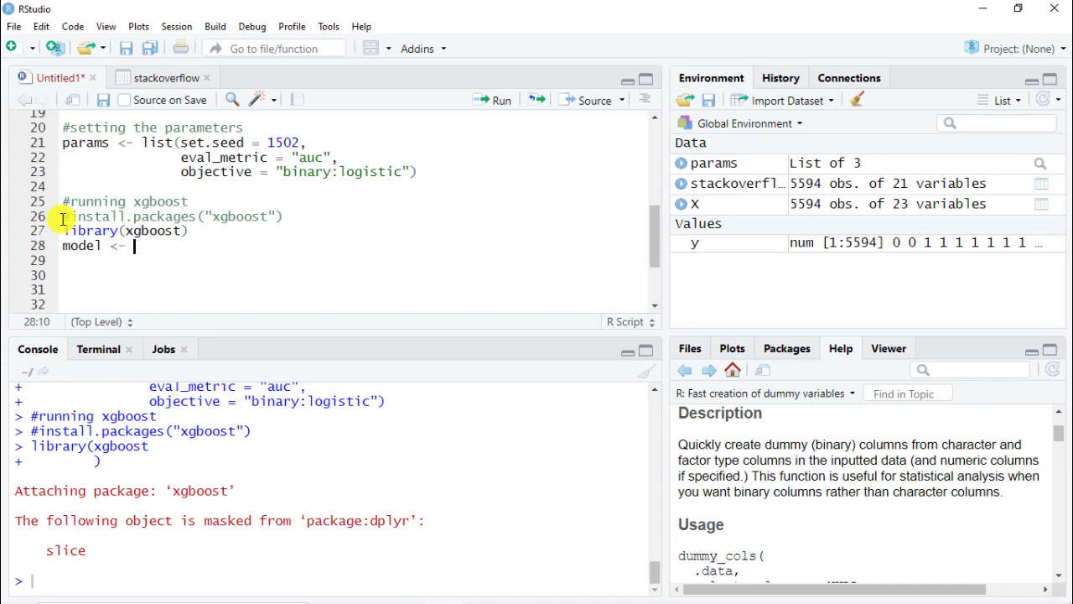
type("xgboost(")
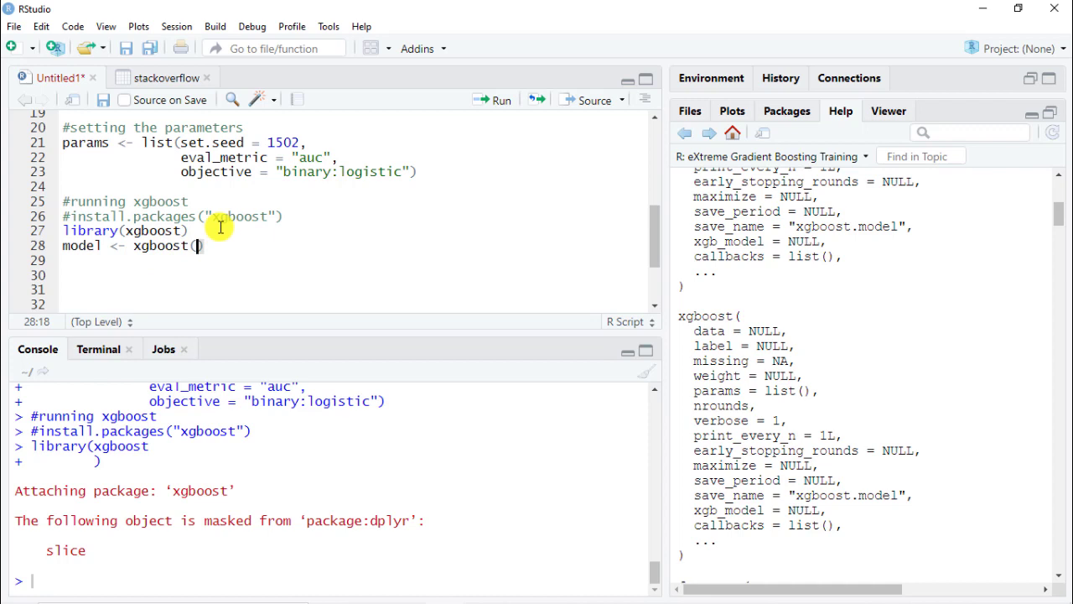
type("data =")
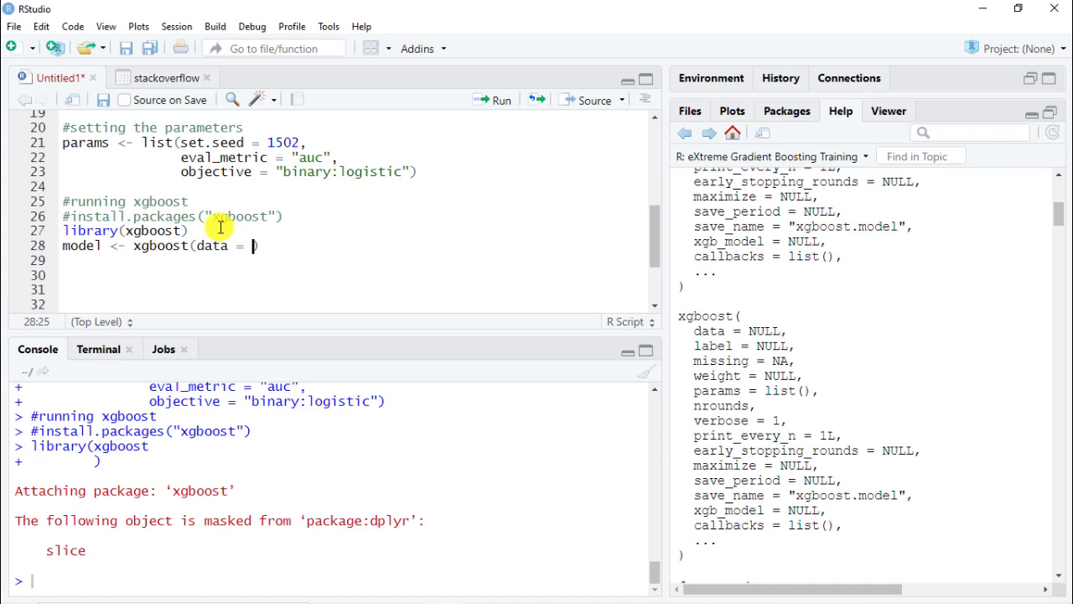
type("as.matric")
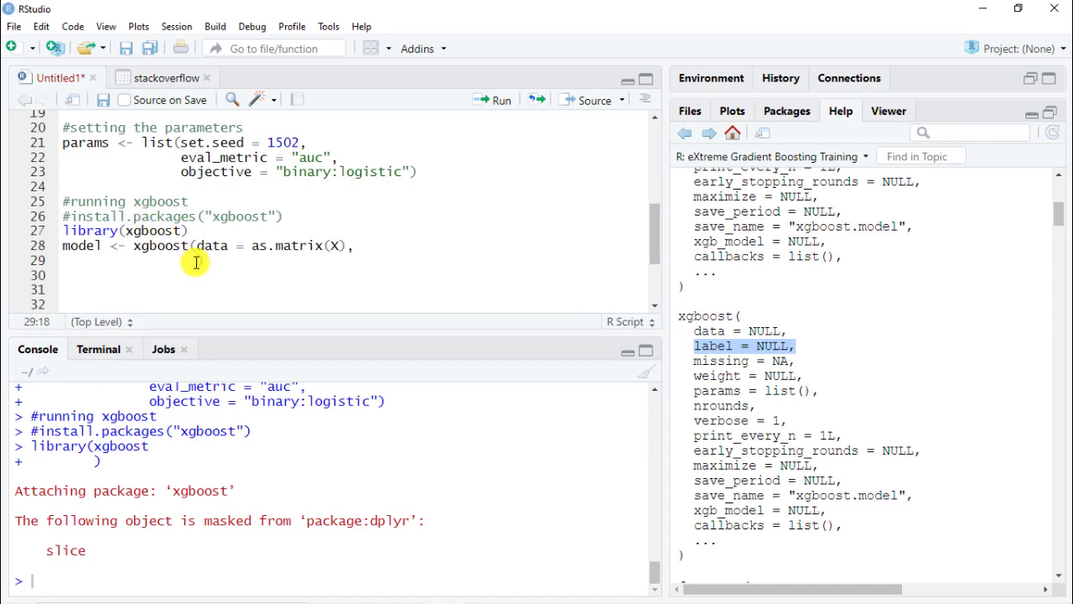
type("lav")
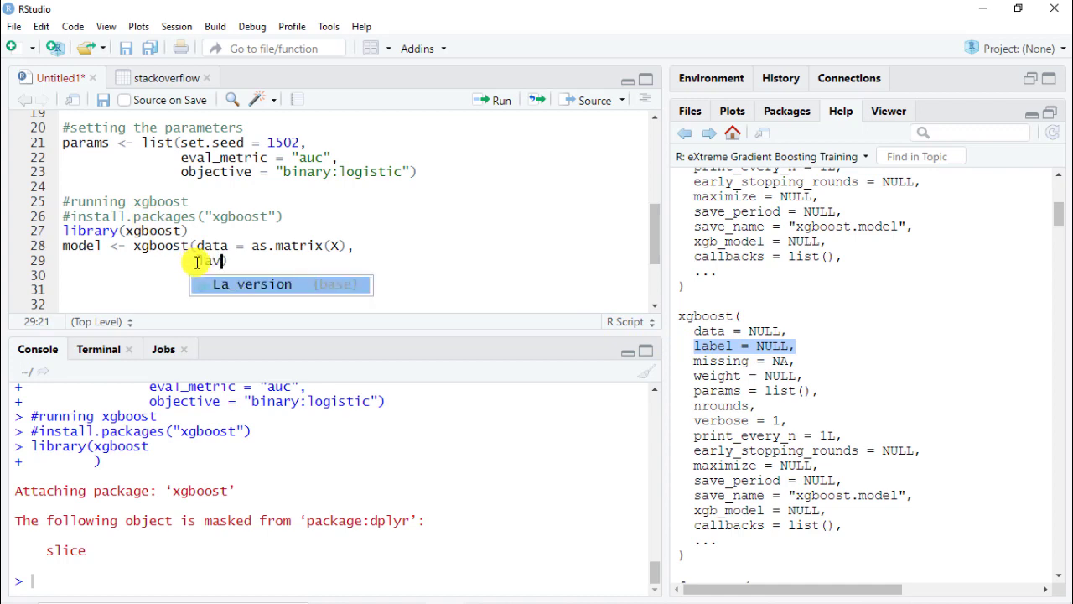
type("abel =")
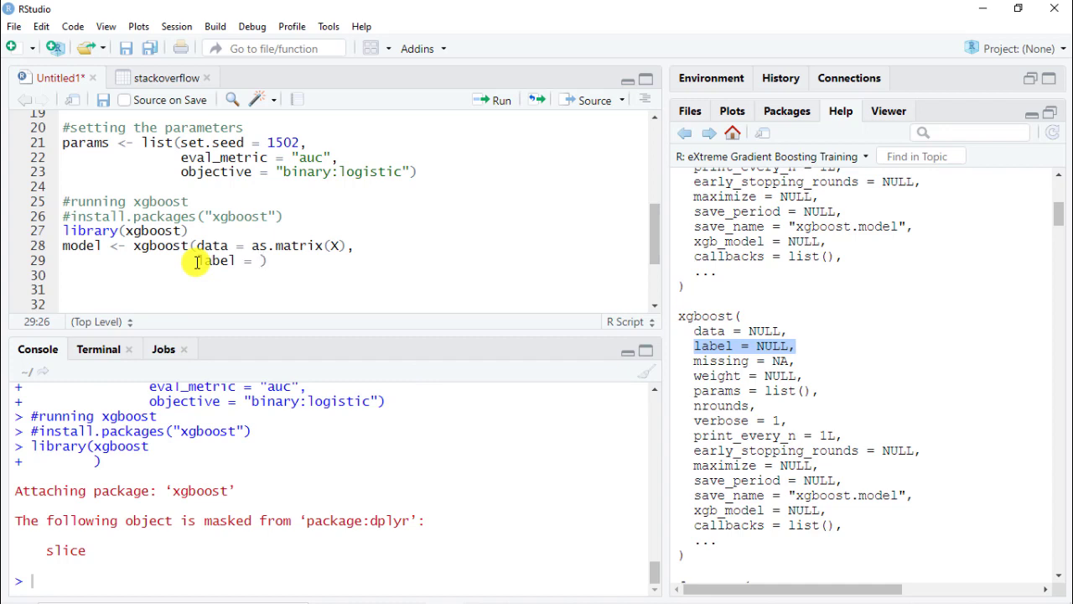
type("y,")
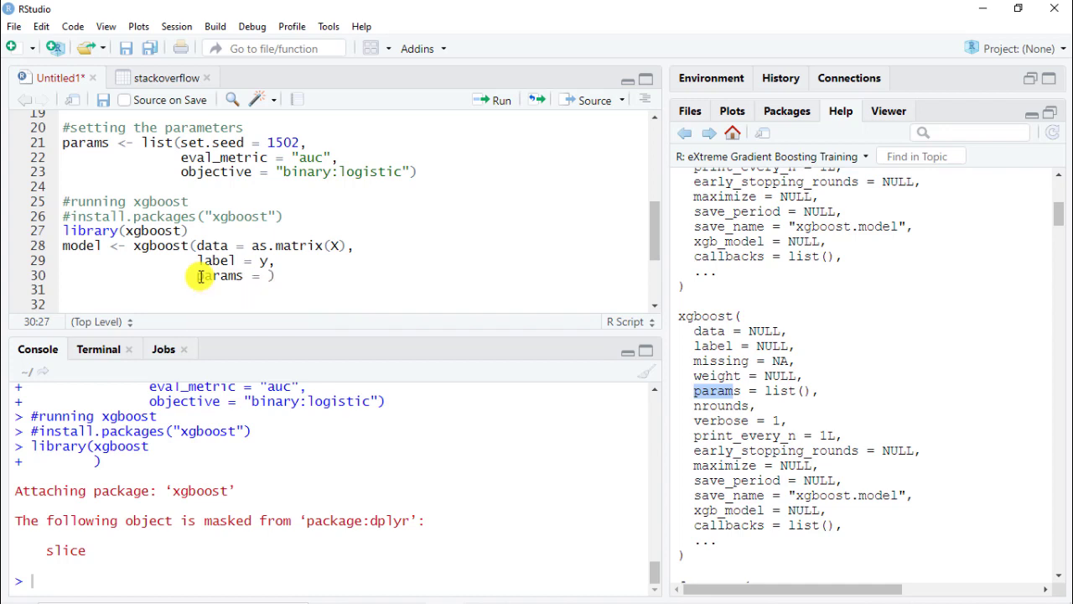
- Add params = params, nrounds = 20 and verbose = 1 to the xgboost call
type("params,")
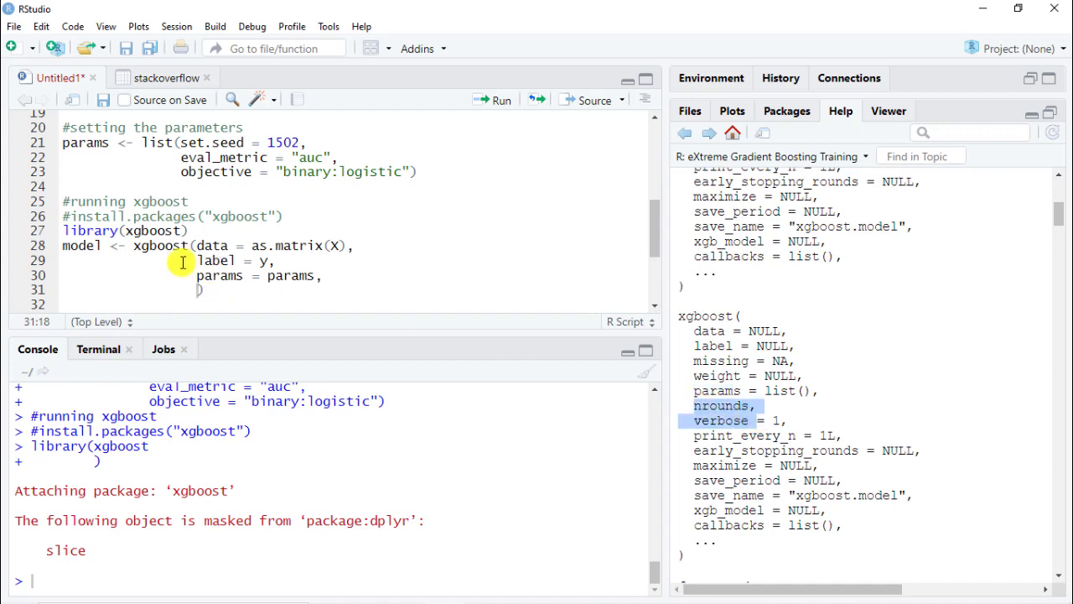
mouse_move(198, 292)
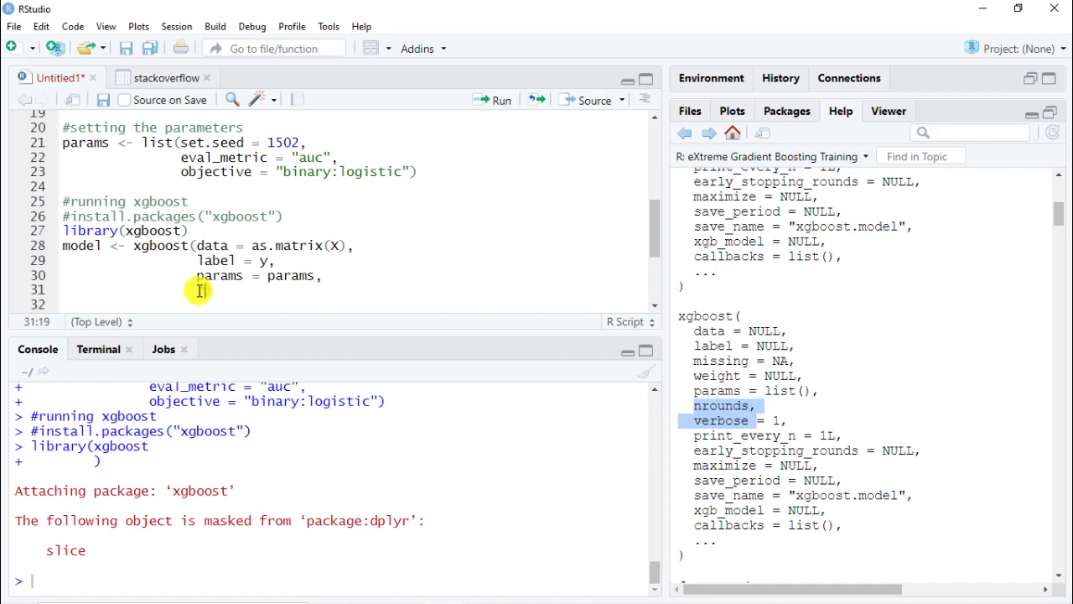
type("nrounds =1")
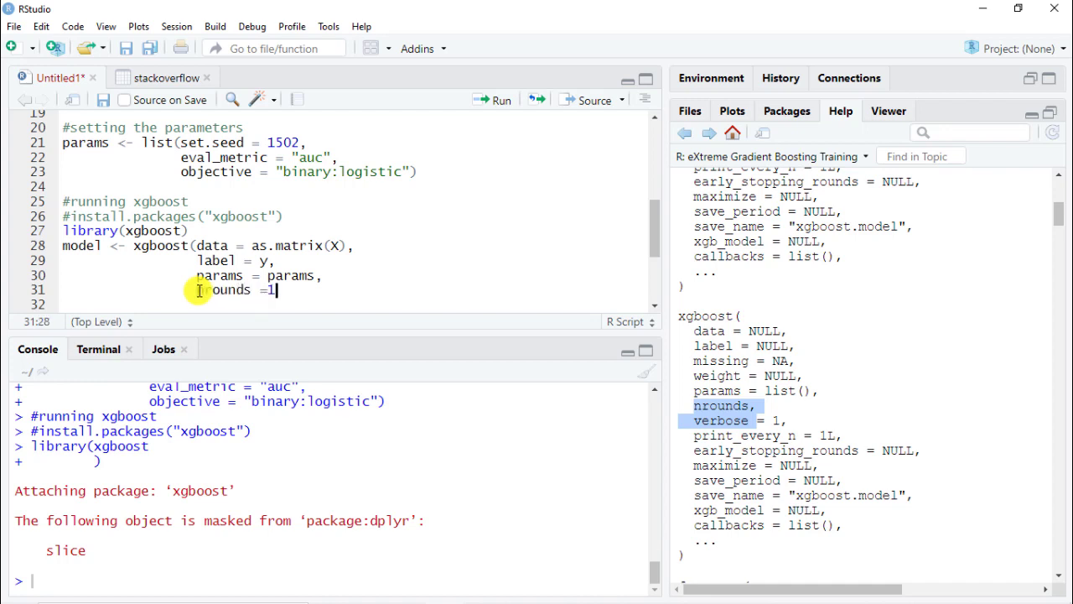
type("0,")
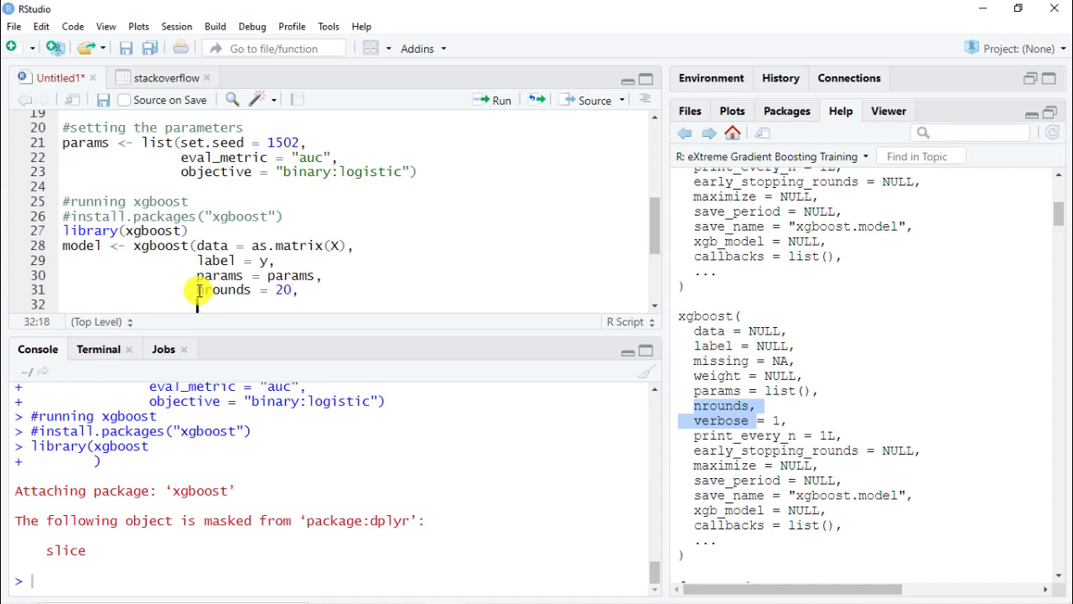
type("verbose = 1")
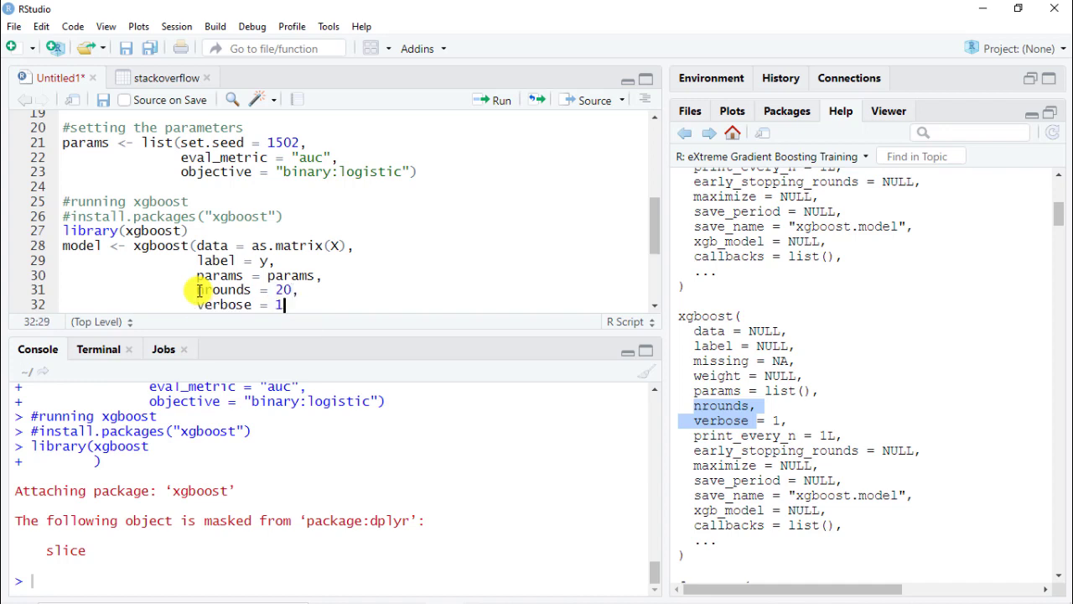
type(",")
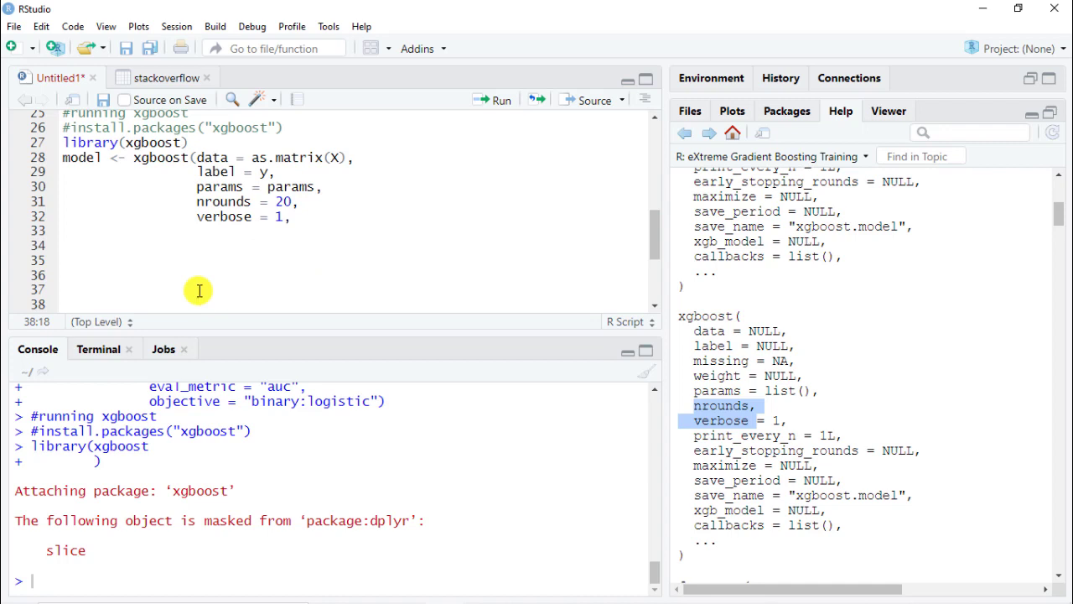
mouse_move(282, 307)
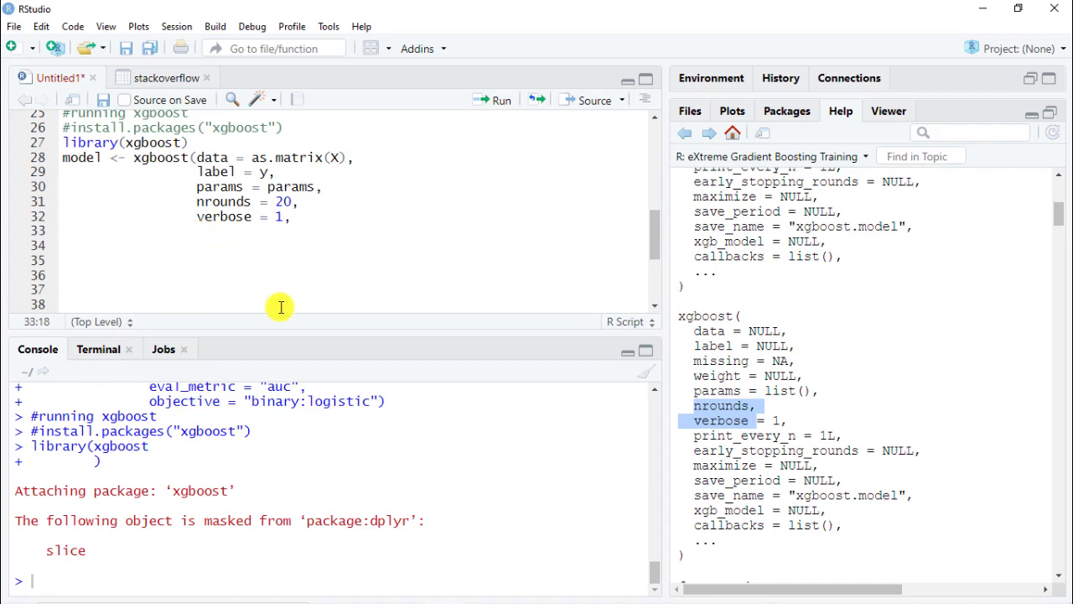
mouse_move(773, 431)
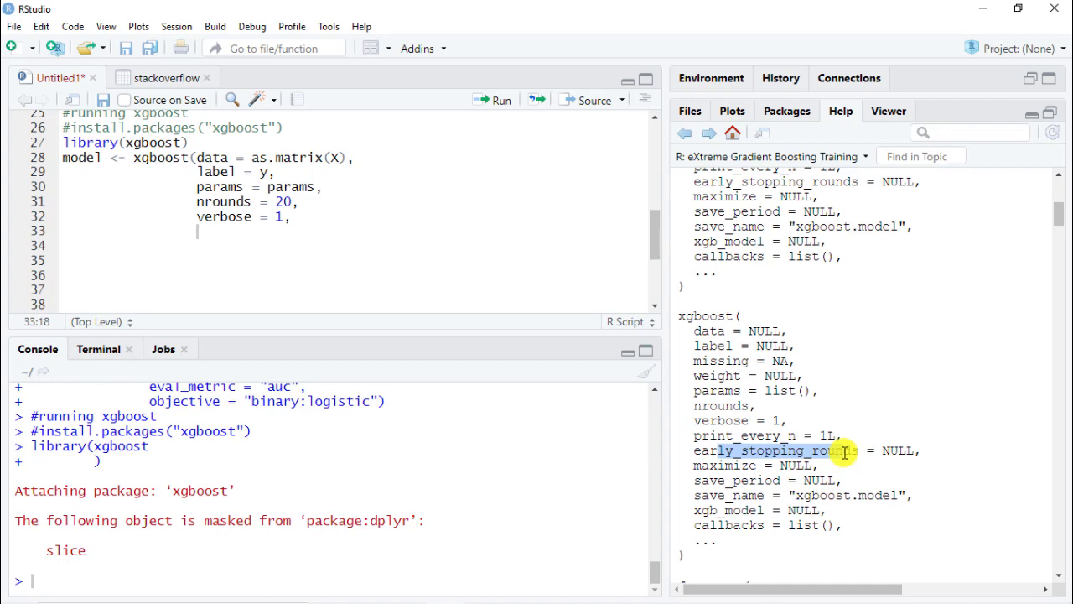
mouse_move(287, 268)
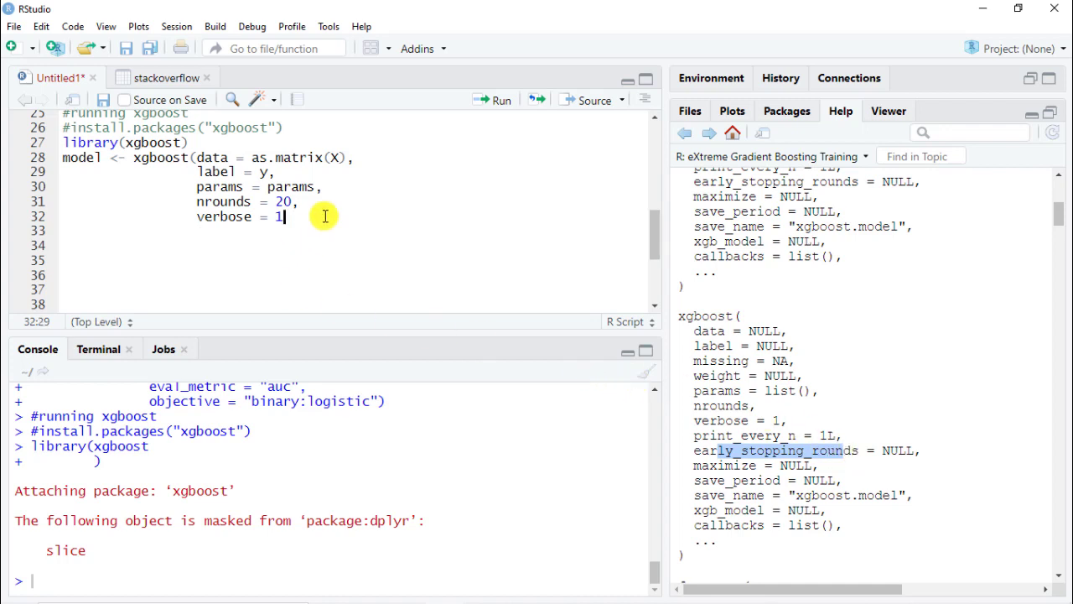
- Close the xgboost call, train the model for 20 rounds, and add a '#shap' comment
type(")")
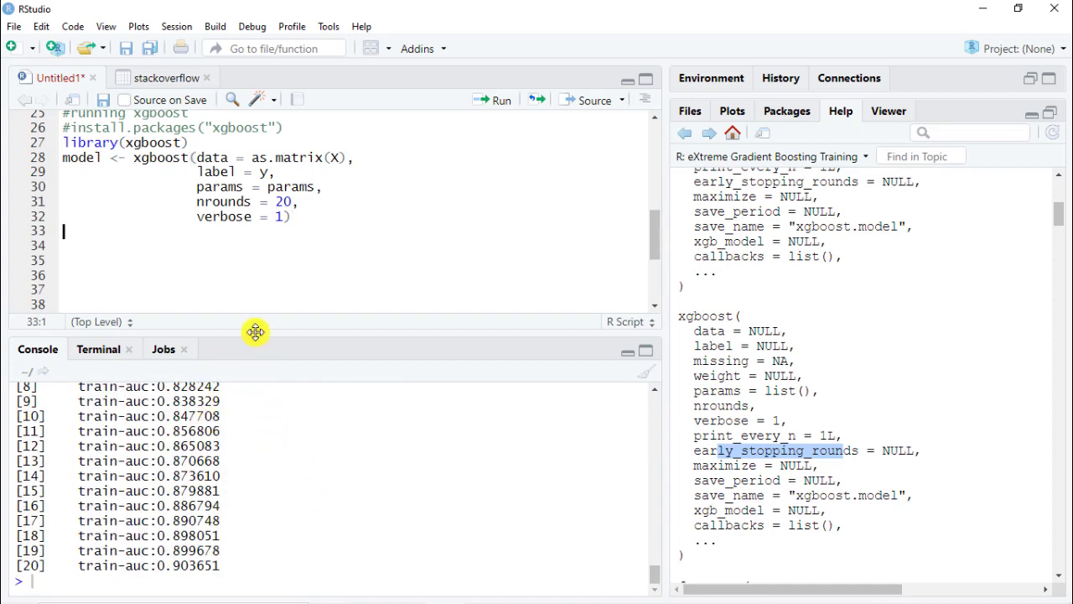
mouse_move(271, 245)
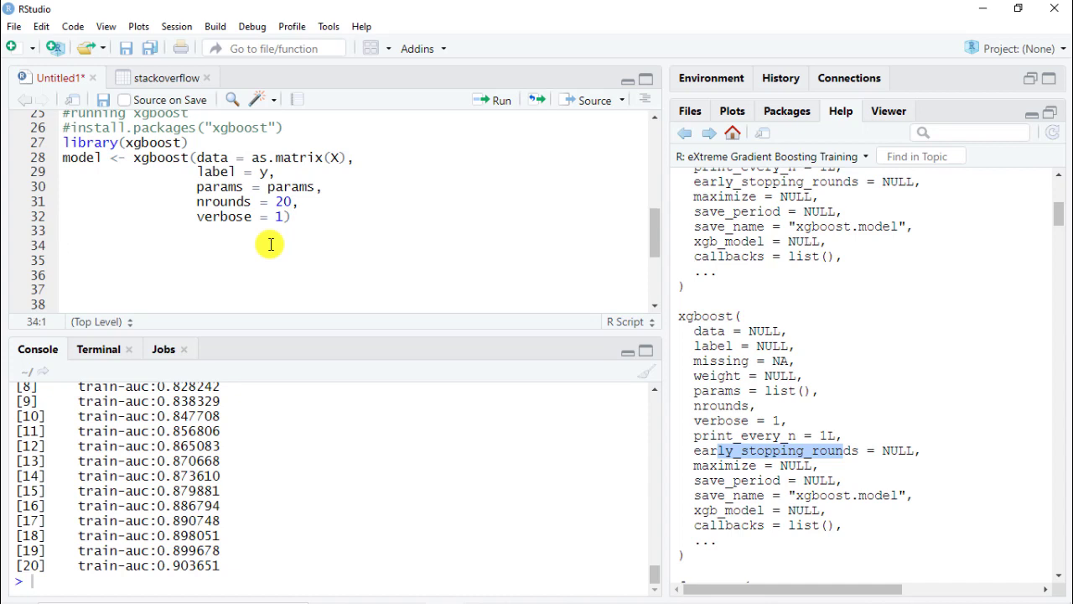
type("#shap values")
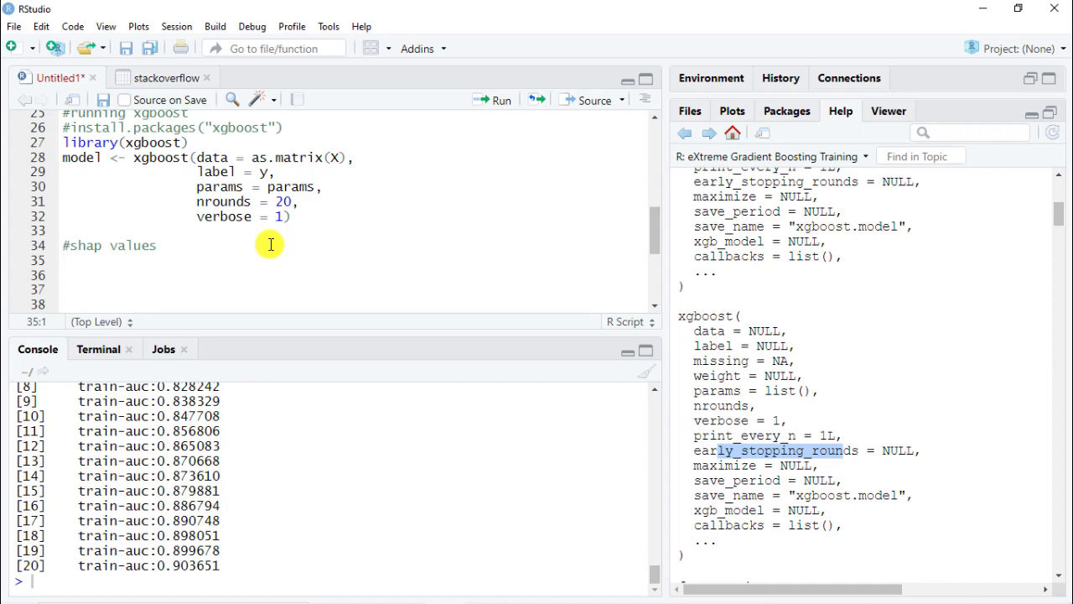
- Begin xgb.plot.shap( with data = as.matrix(X)
type("x")
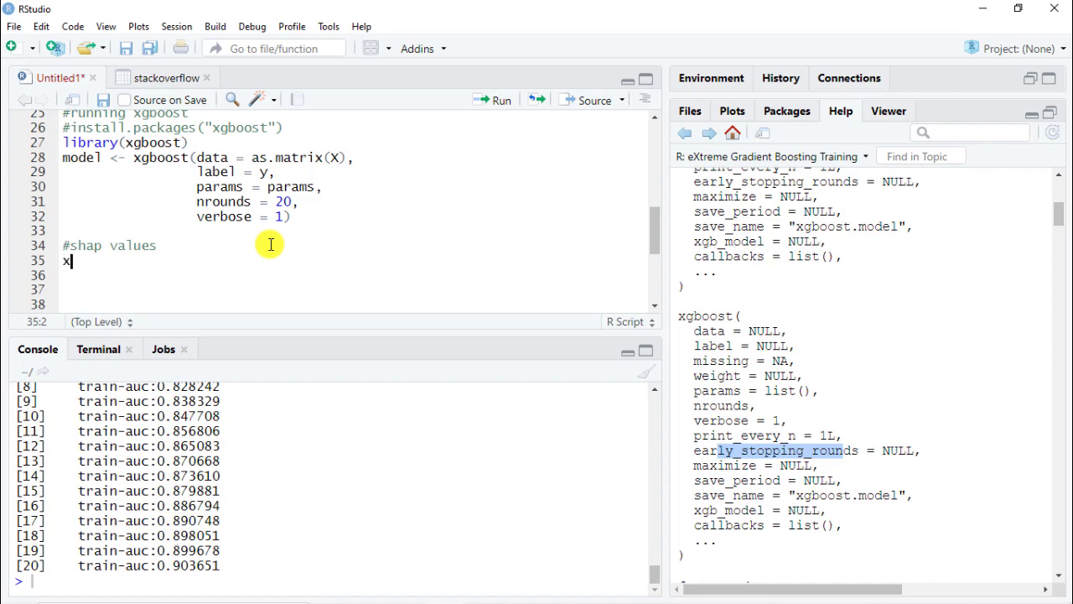
type("gb.pl")
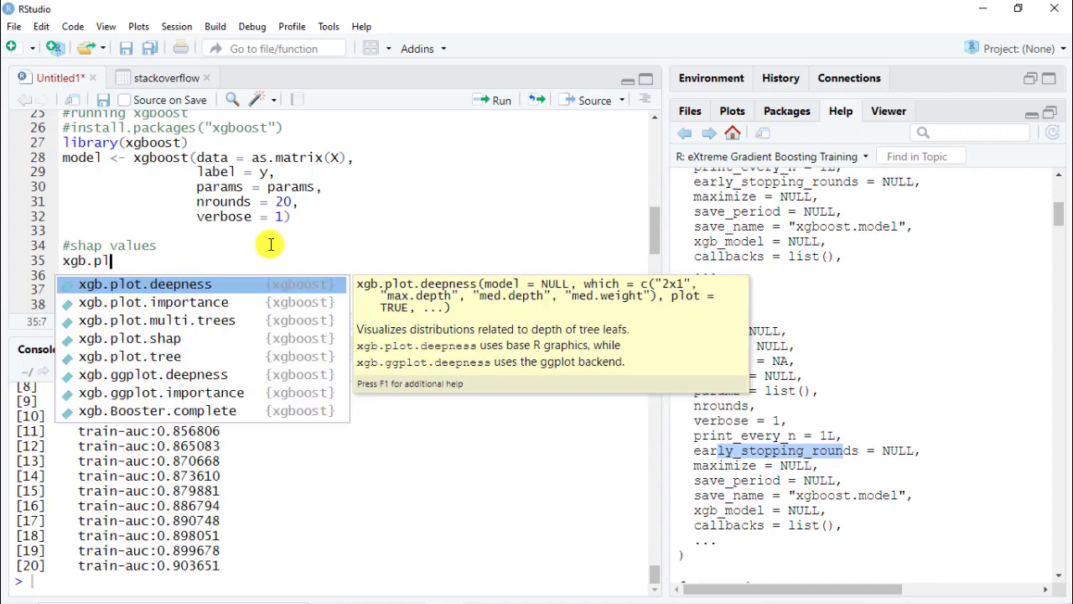
type("ot")
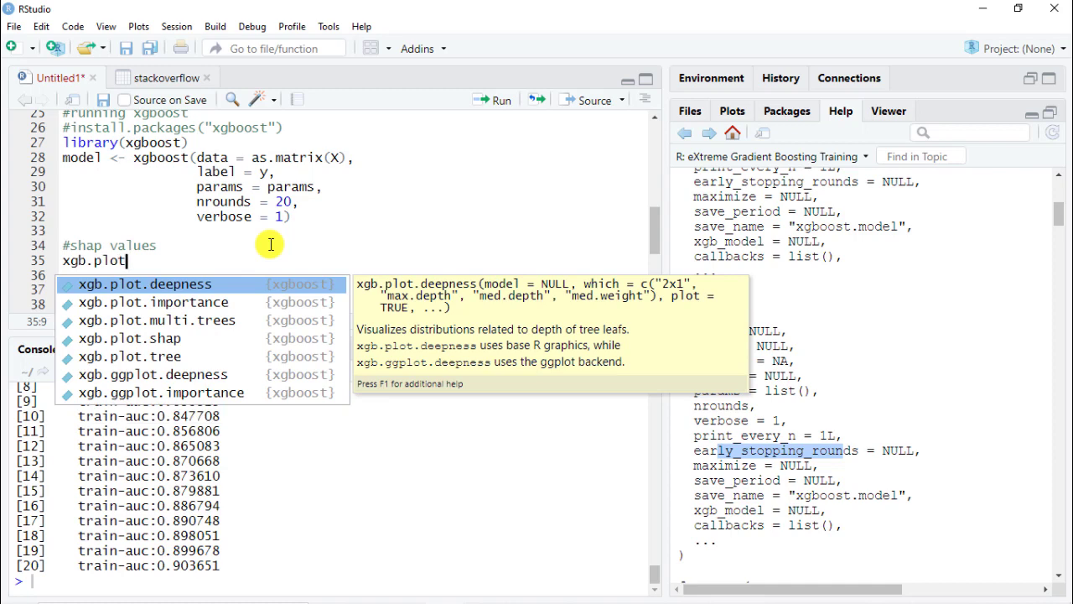
type("shap(")
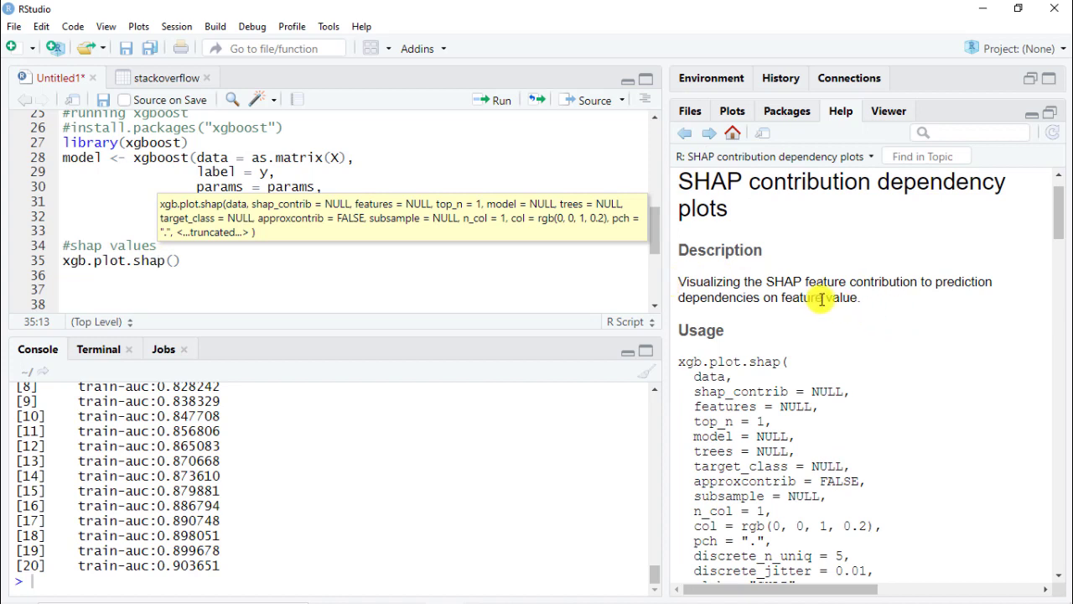
mouse_move(921, 312)
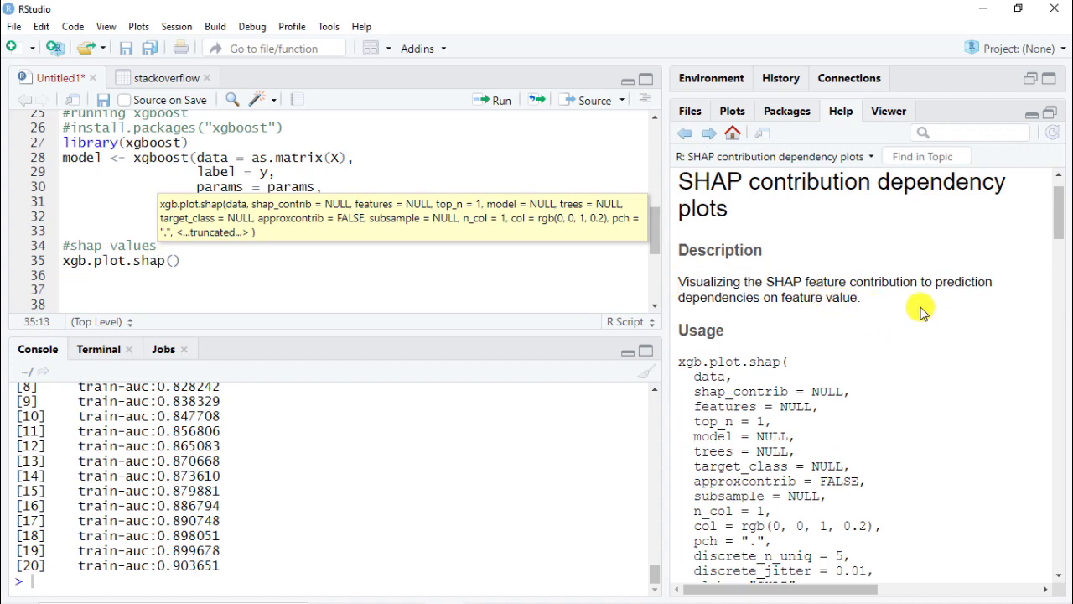
mouse_move(879, 304)
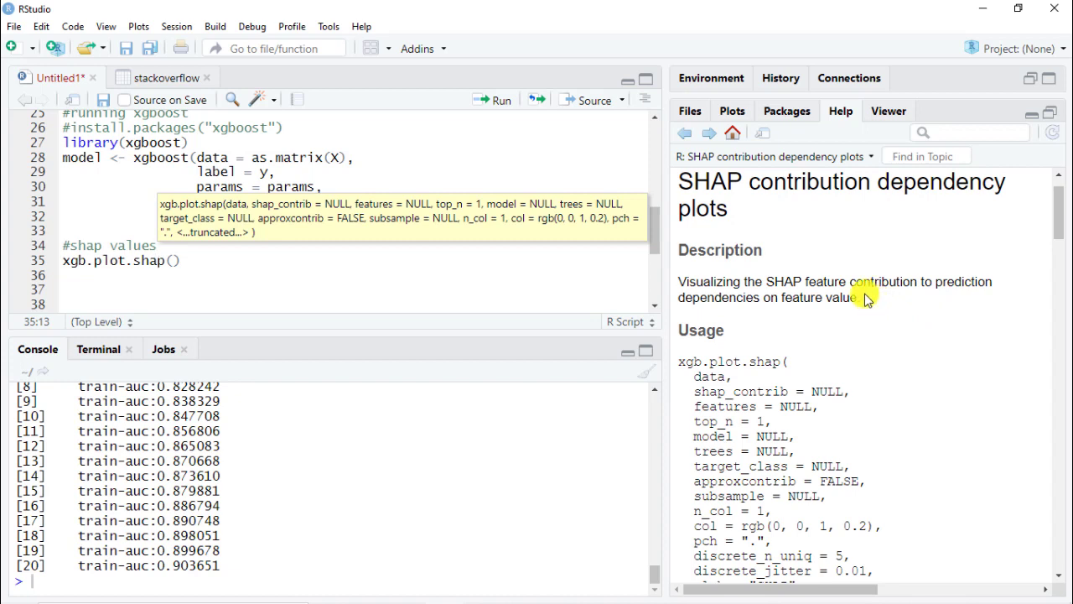
mouse_move(403, 366)
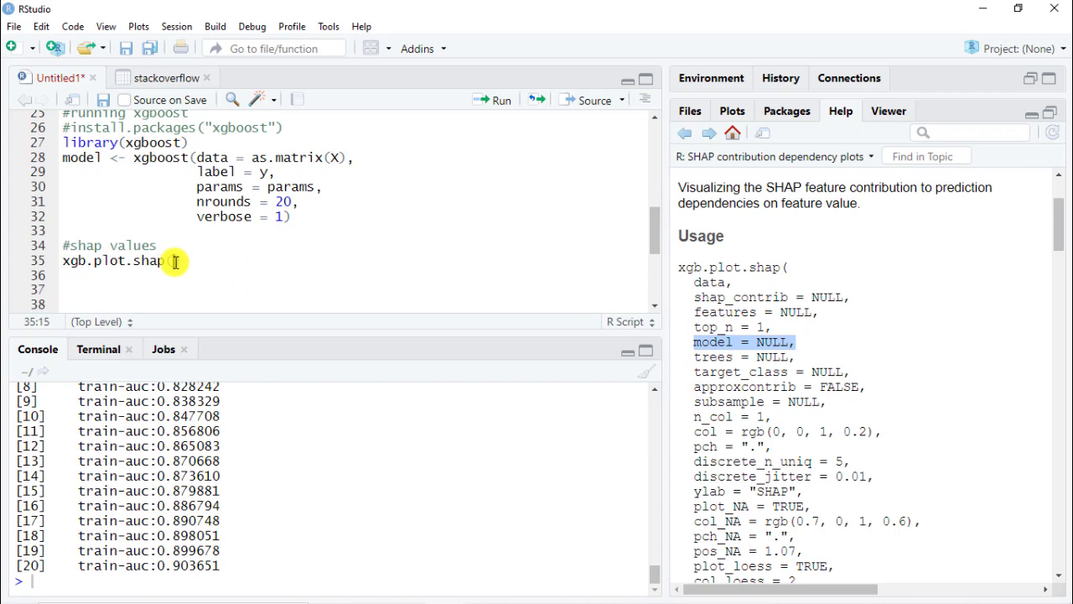
type("(data)")
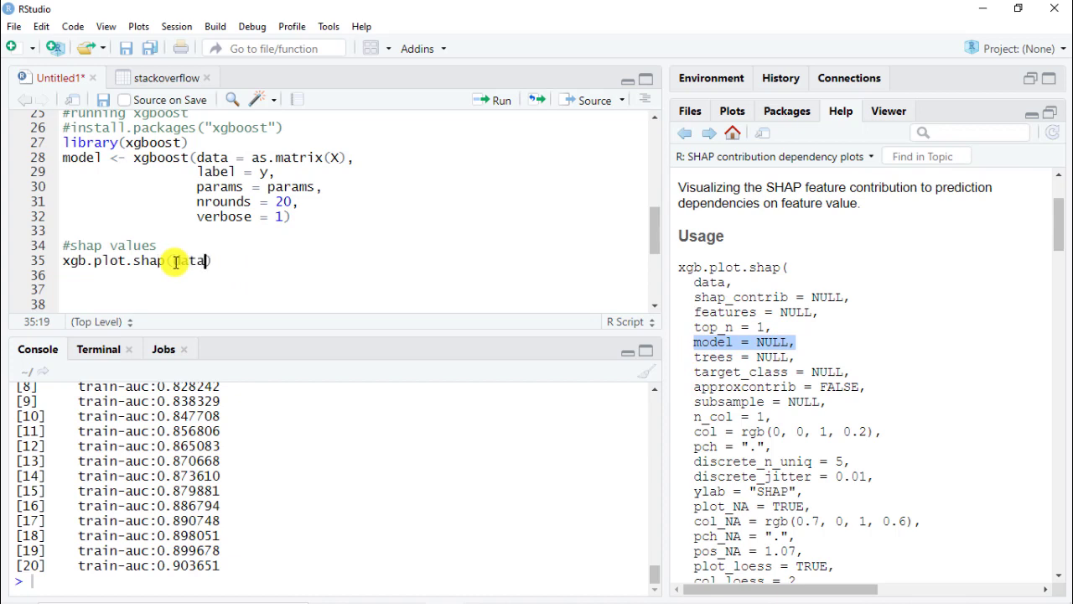
type("= as.matrix(")
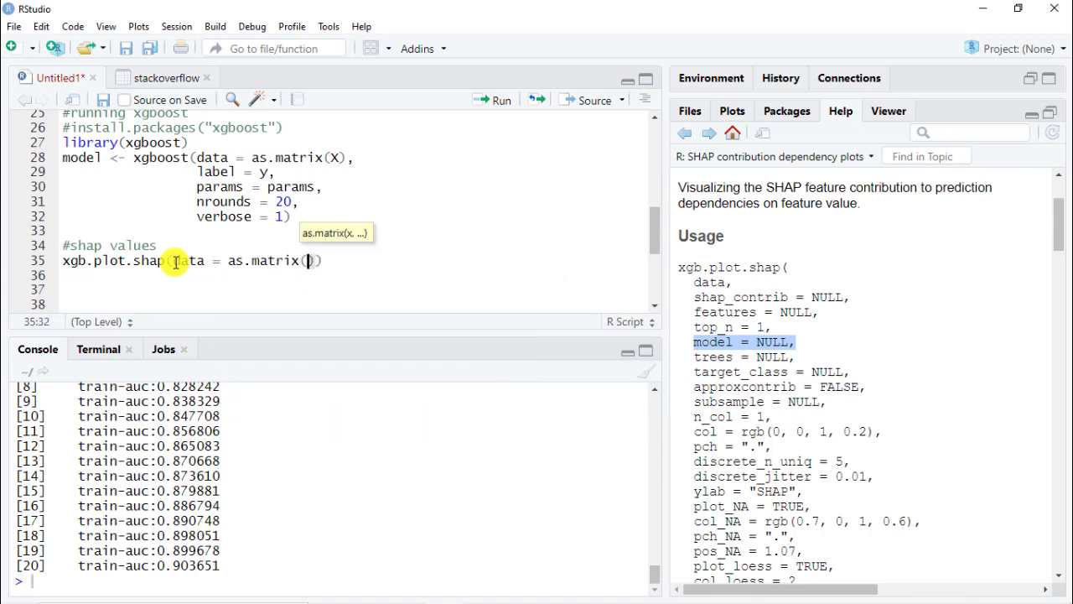
type("X")
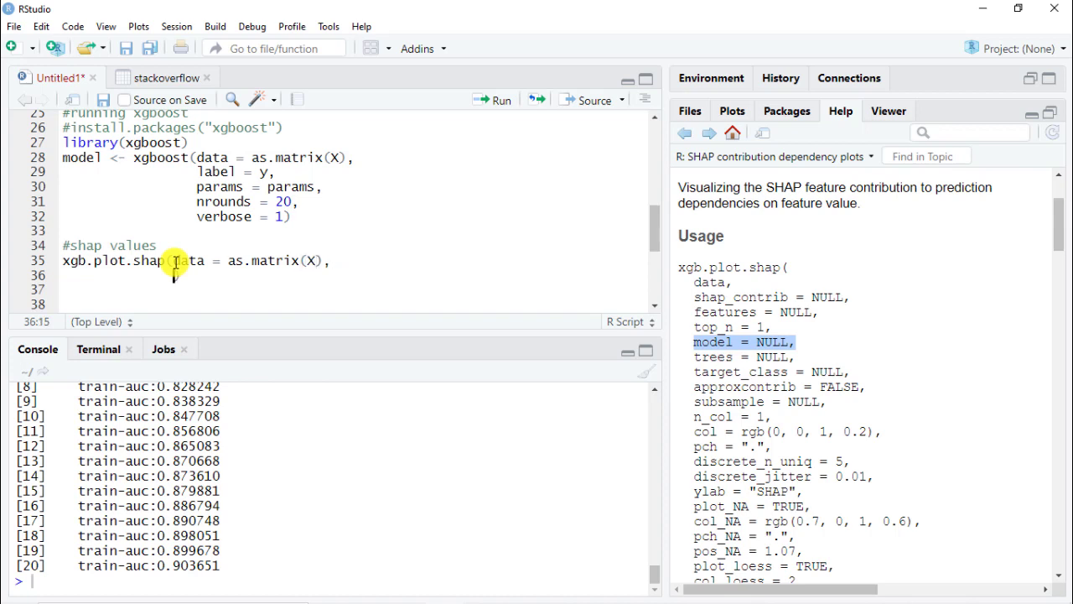
- Add model = model and the top_n argument to the SHAP plot call
type("model = )")
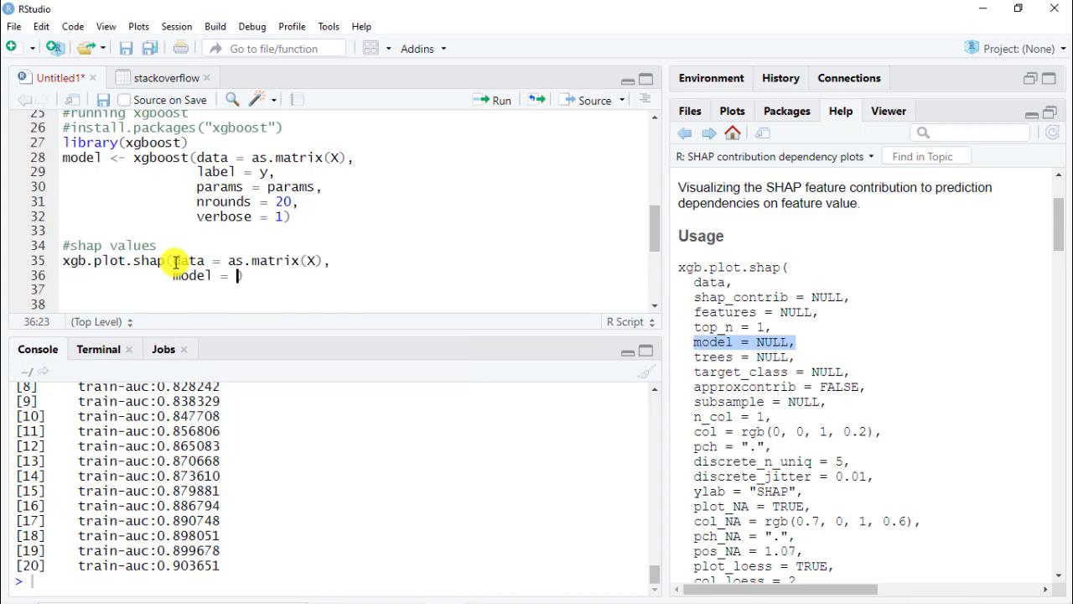
type("model,")
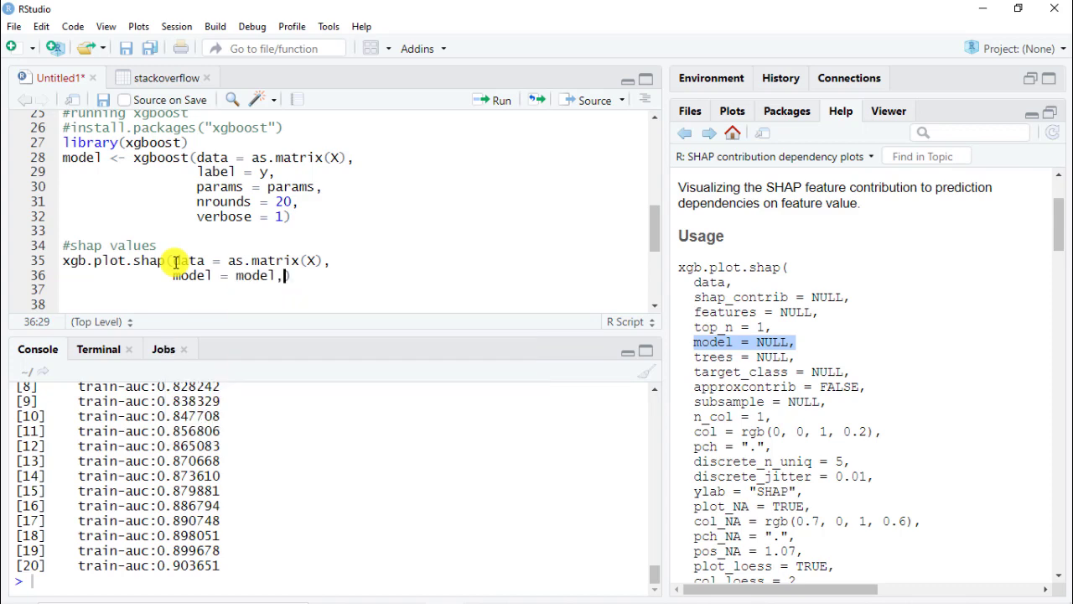
type("top)")
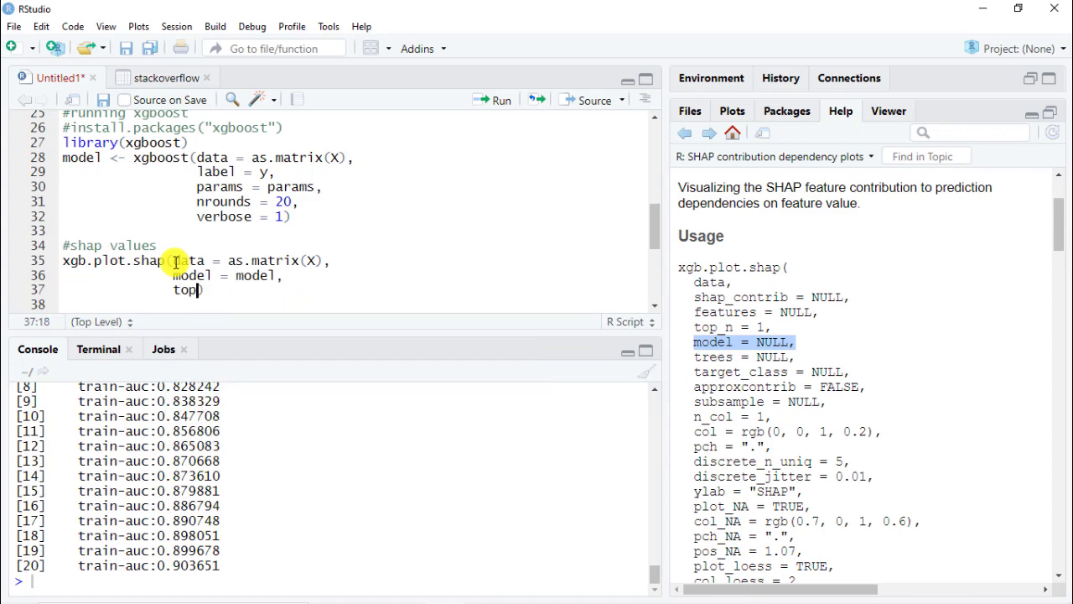
type("_n = 5")
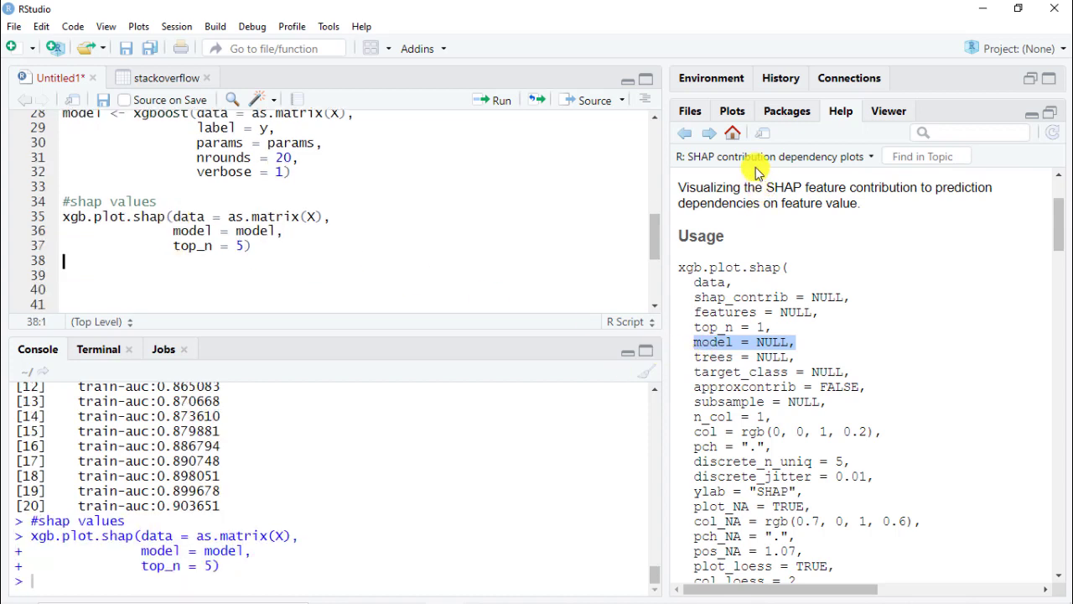
left_click(731, 111)
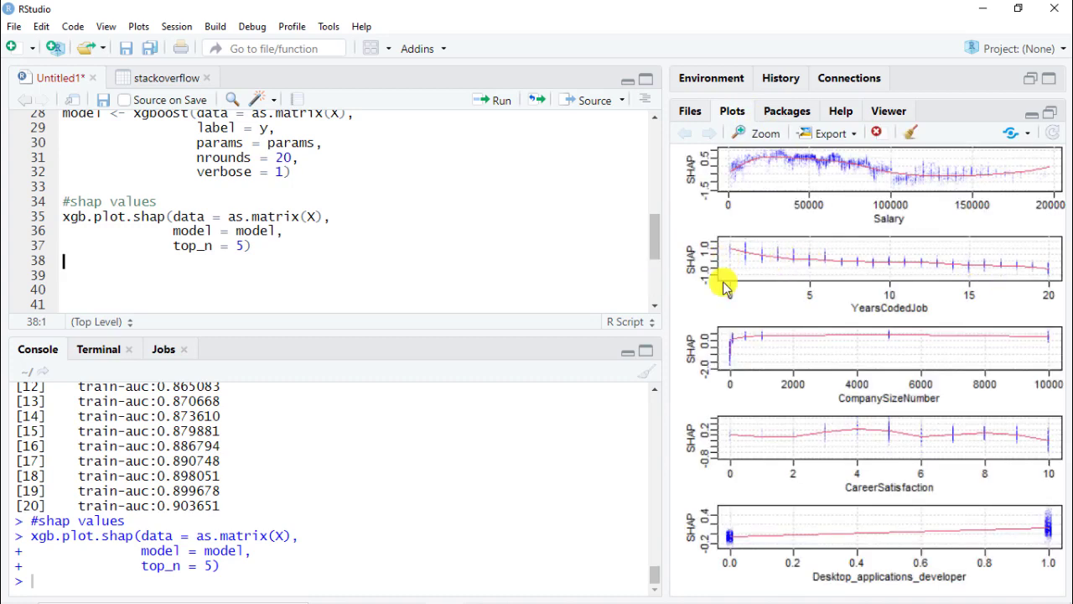
mouse_move(847, 204)
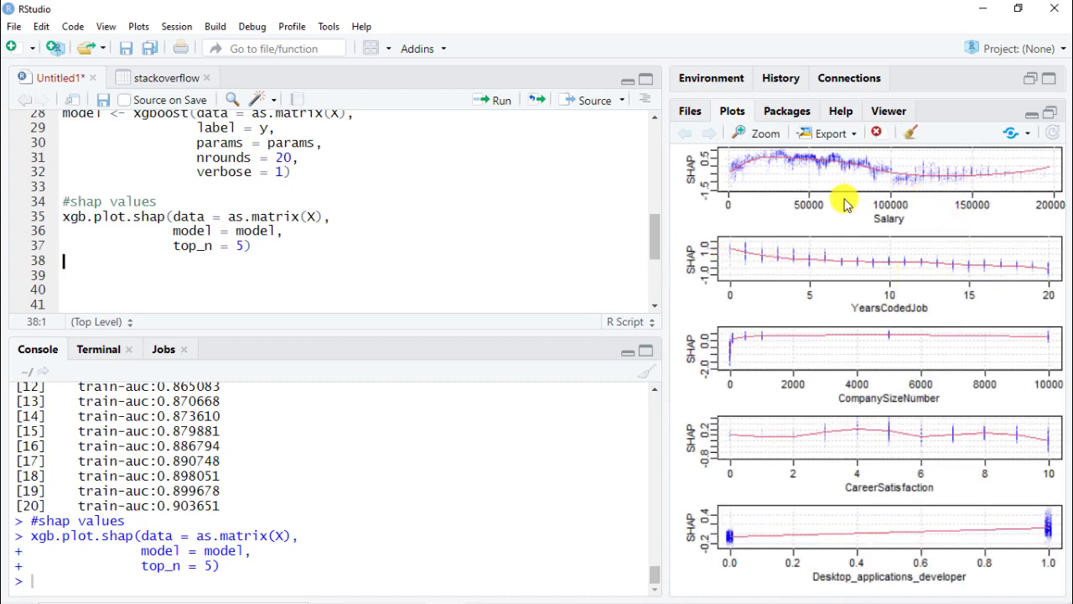
mouse_move(812, 216)
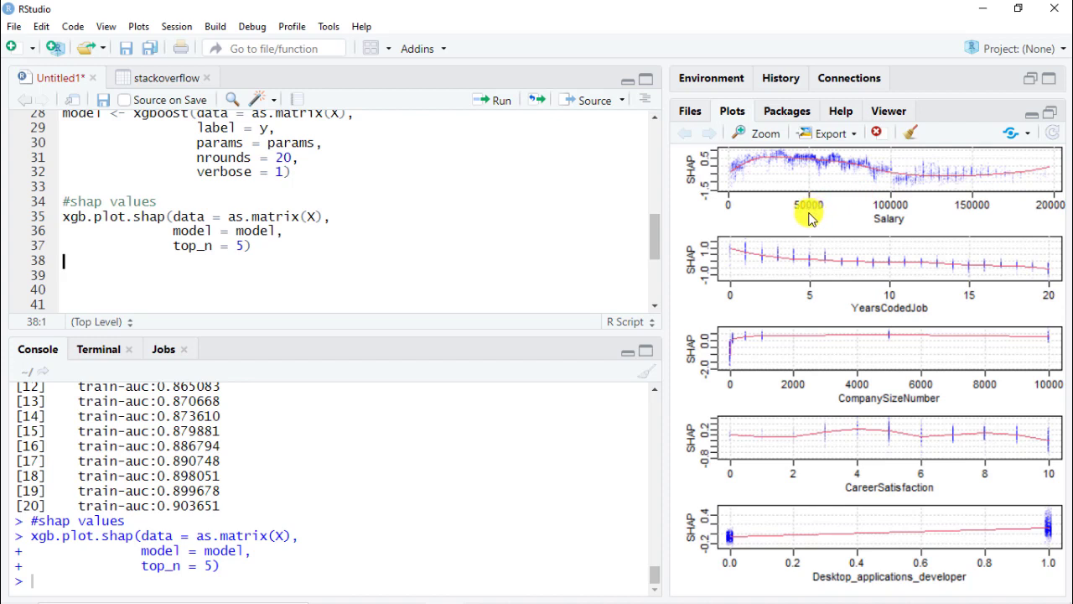
mouse_move(807, 215)
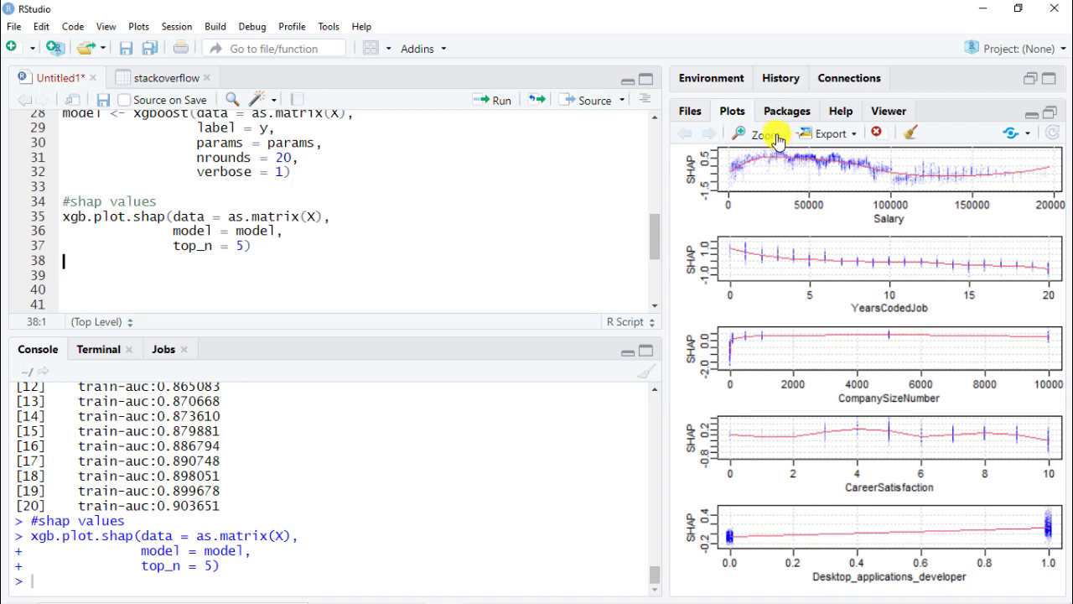
left_click(758, 134)
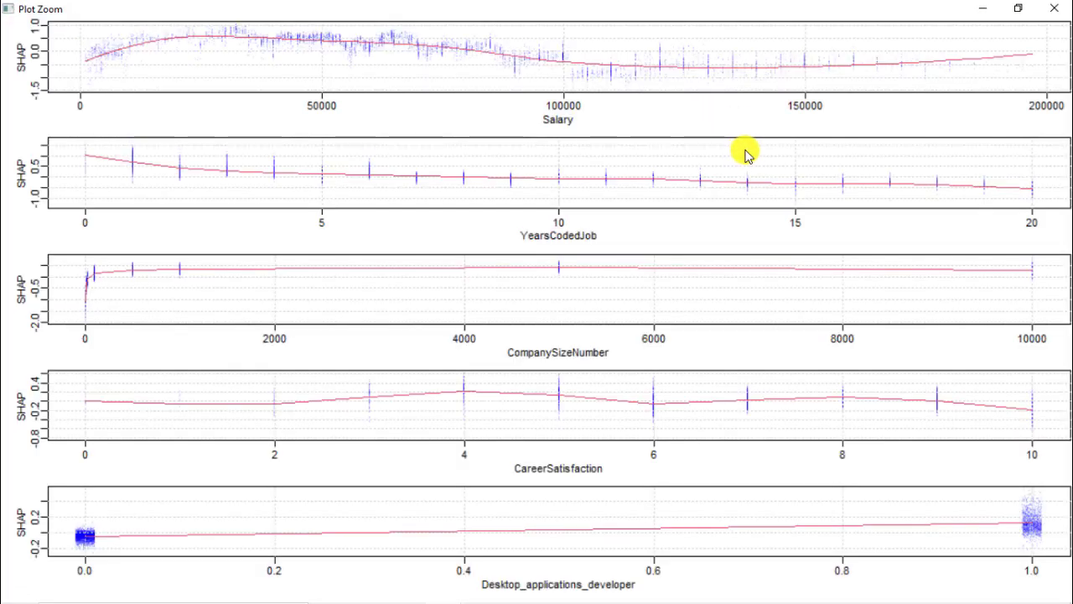
mouse_move(730, 141)
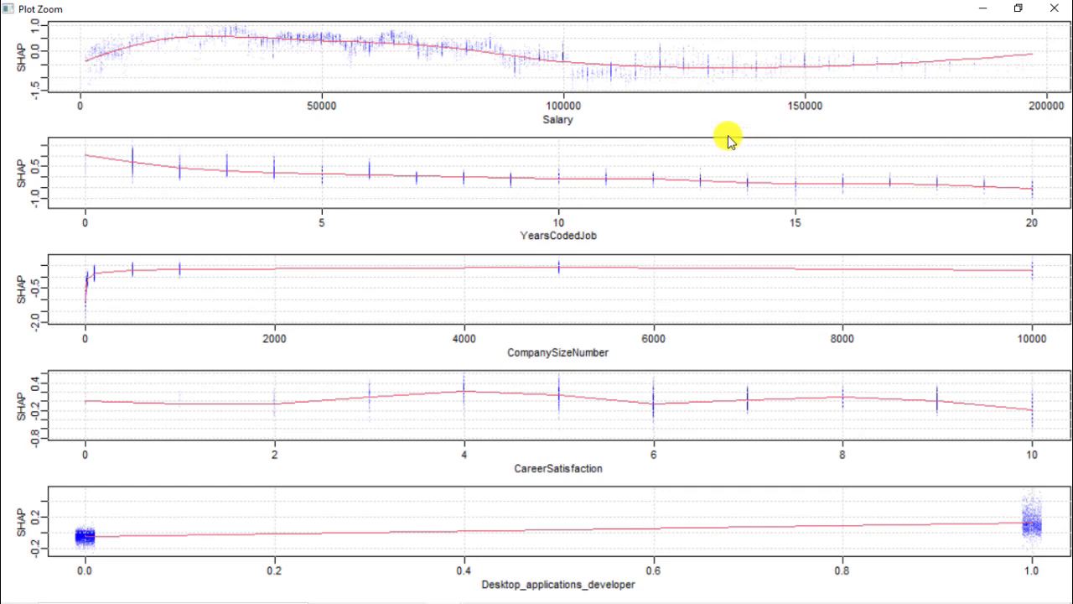
mouse_move(289, 506)
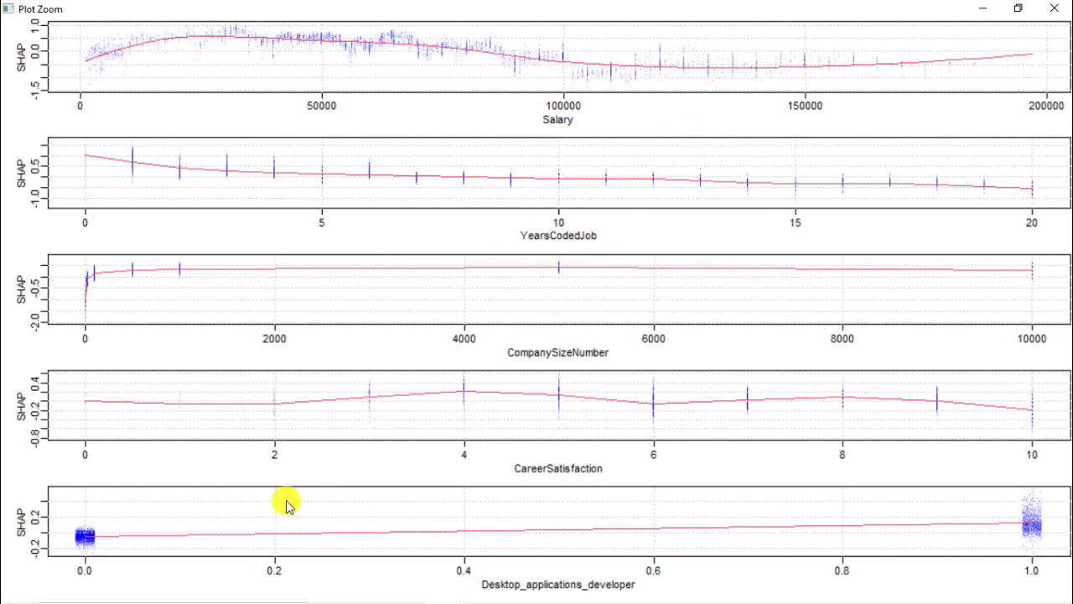
mouse_move(178, 539)
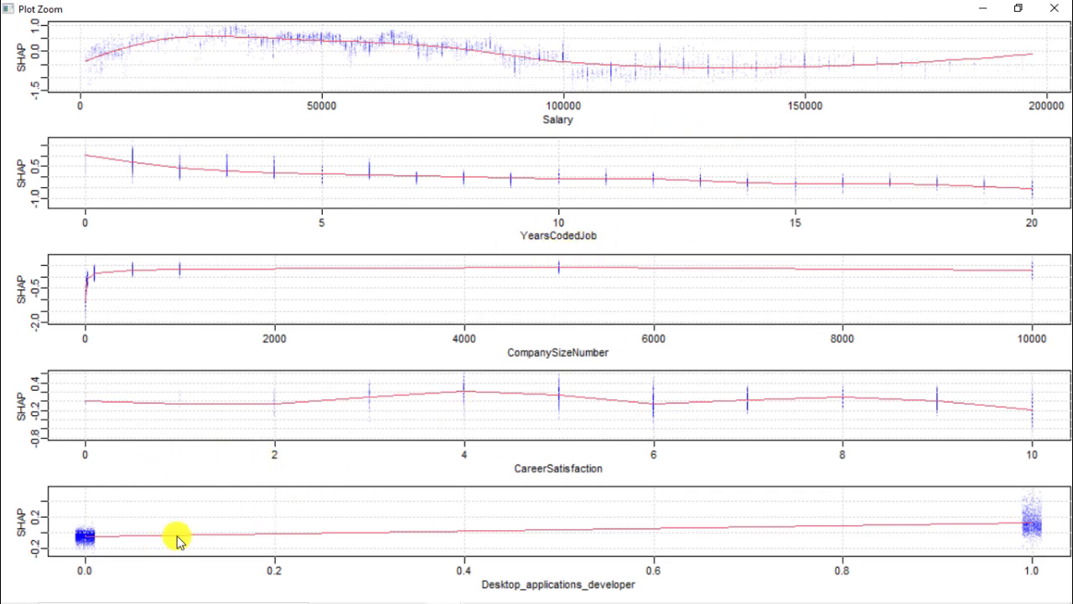
mouse_move(176, 520)
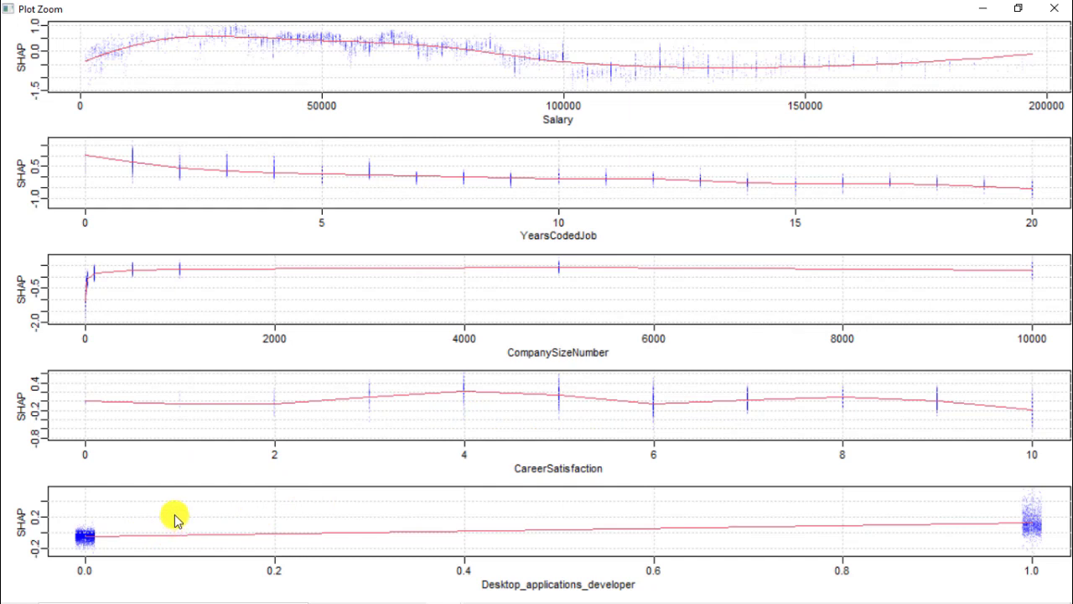
mouse_move(65, 528)
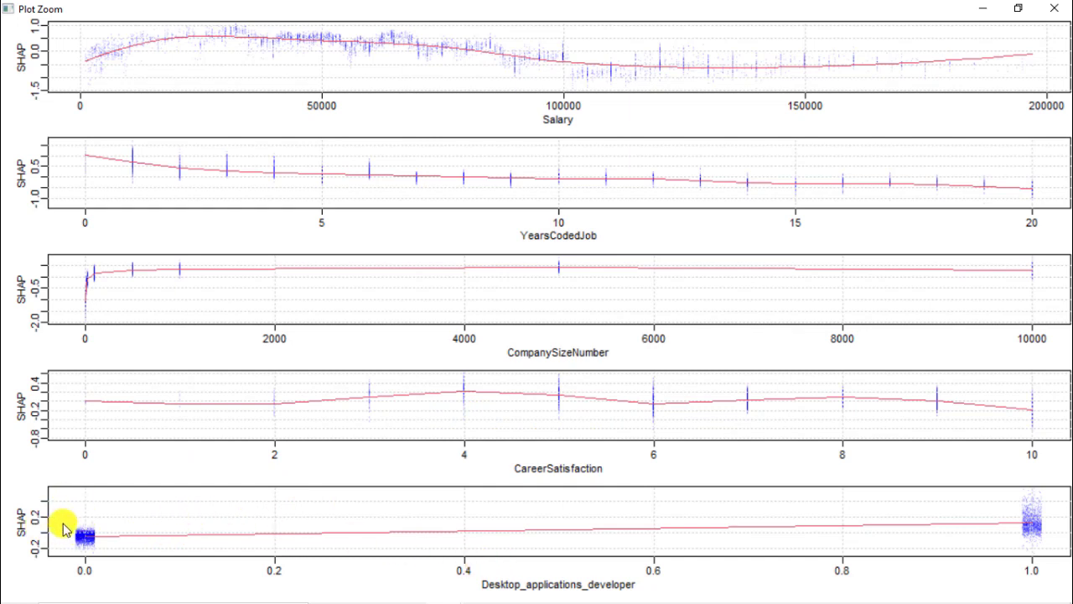
mouse_move(57, 530)
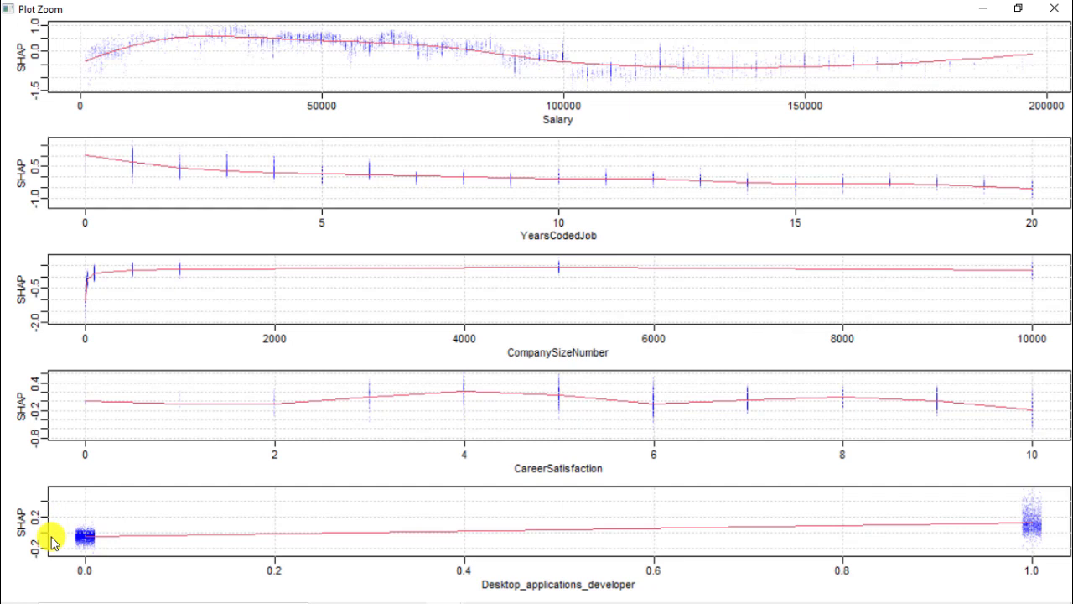
mouse_move(437, 510)
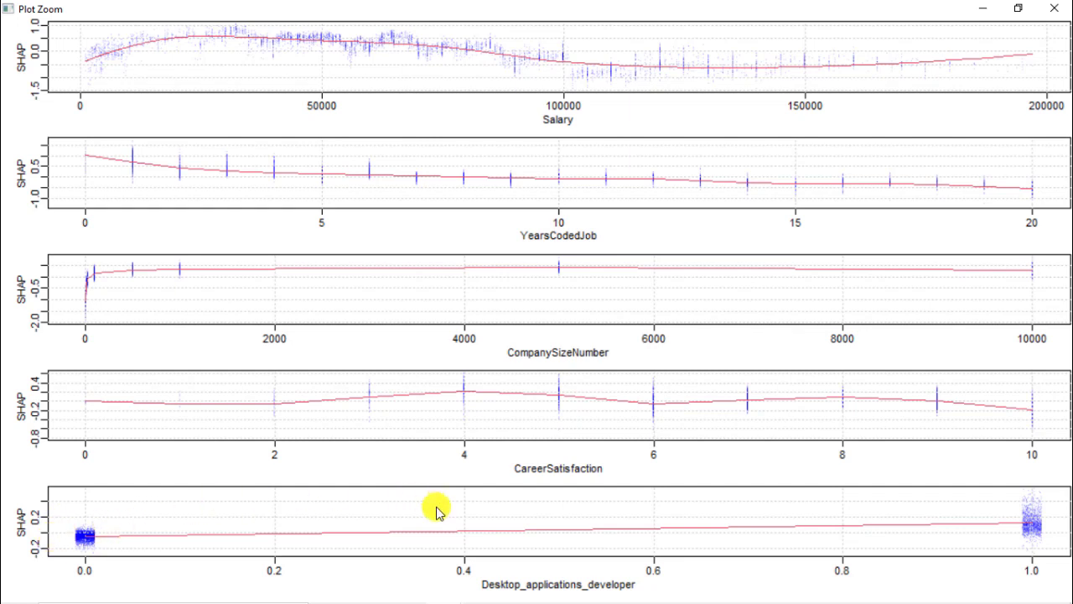
mouse_move(443, 523)
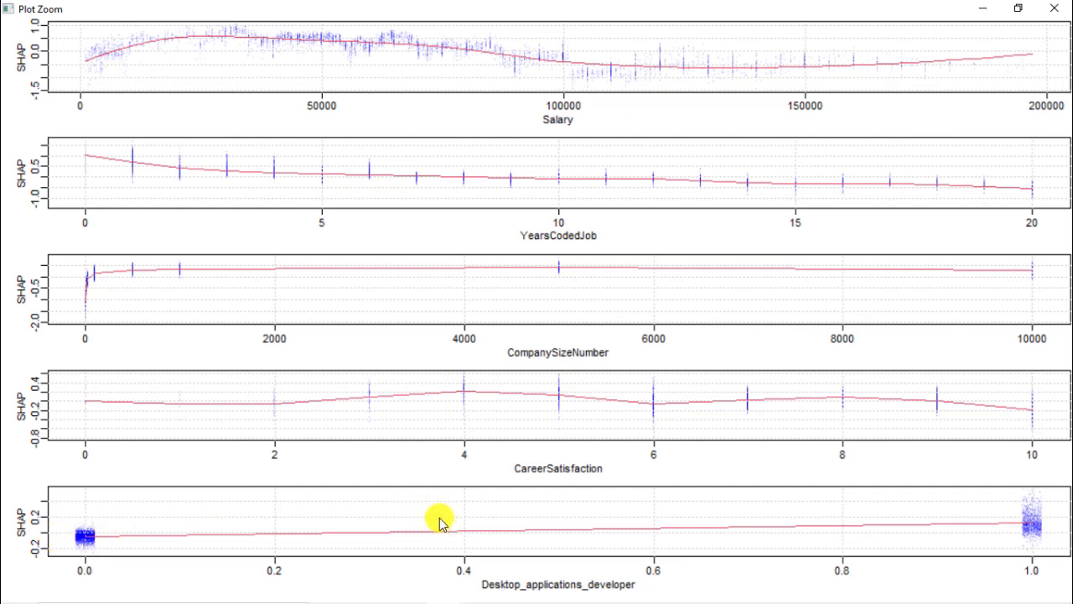
mouse_move(272, 171)
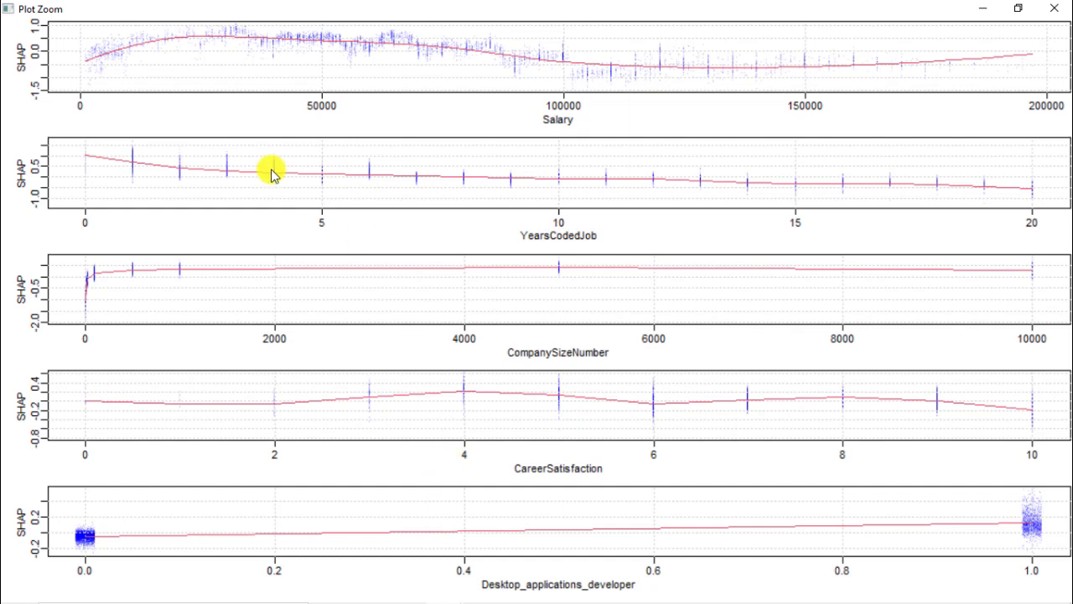
mouse_move(904, 42)
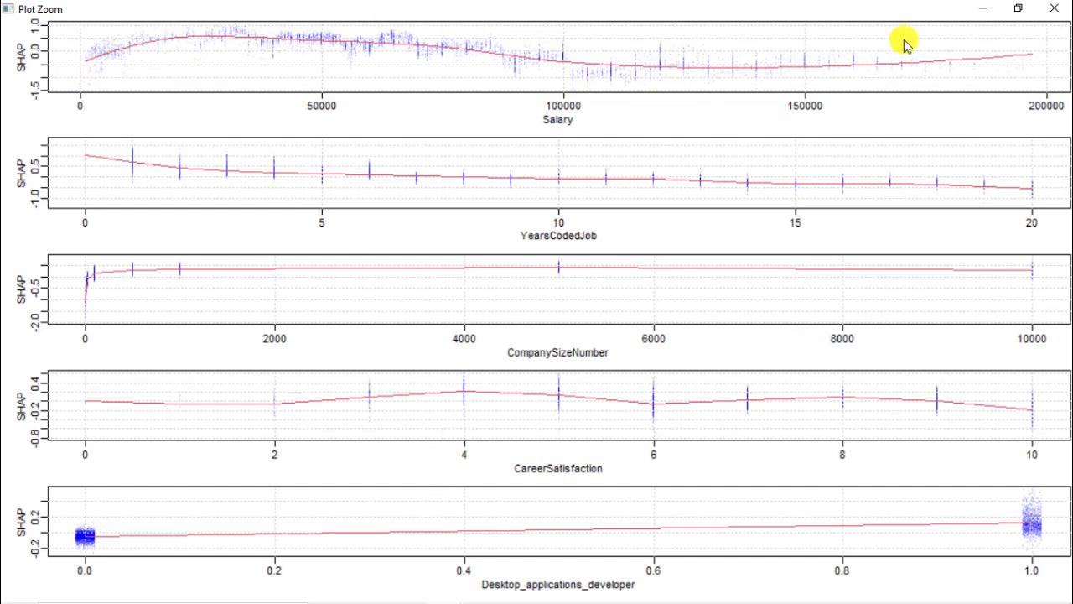
mouse_move(94, 177)
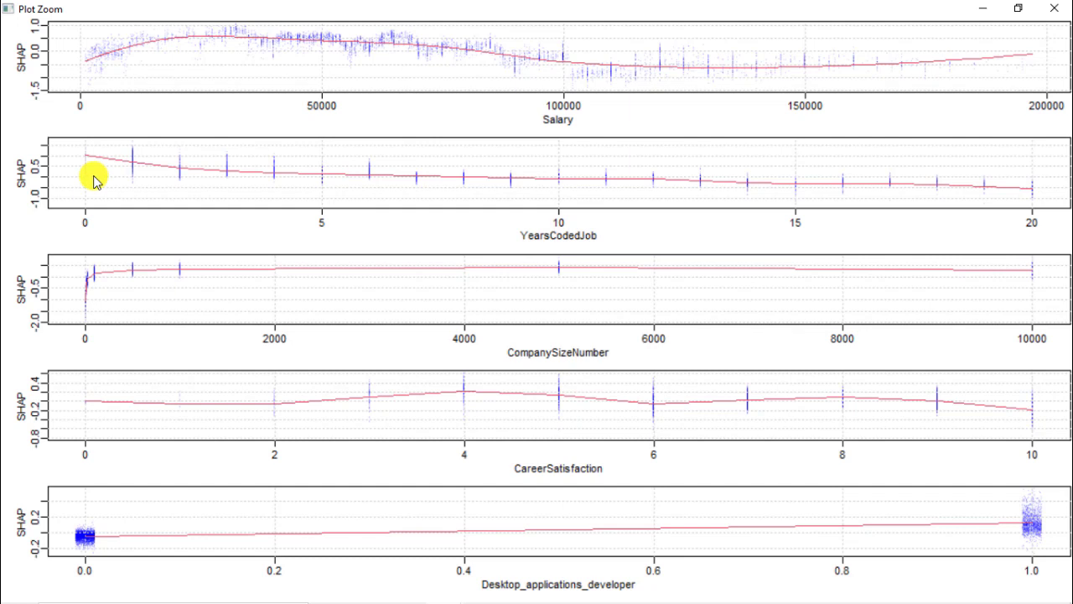
mouse_move(87, 430)
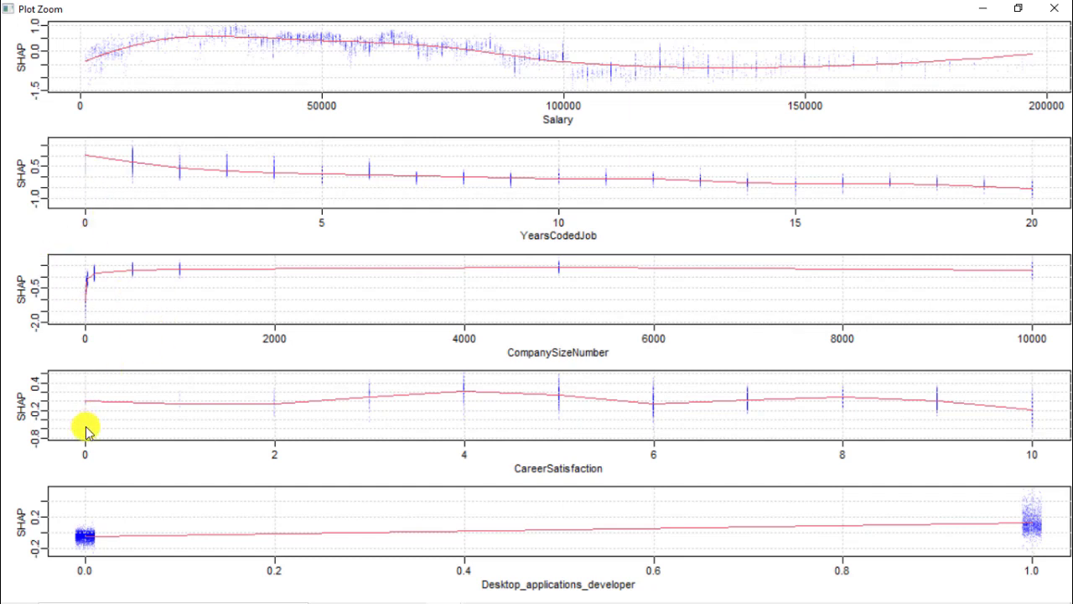
mouse_move(746, 395)
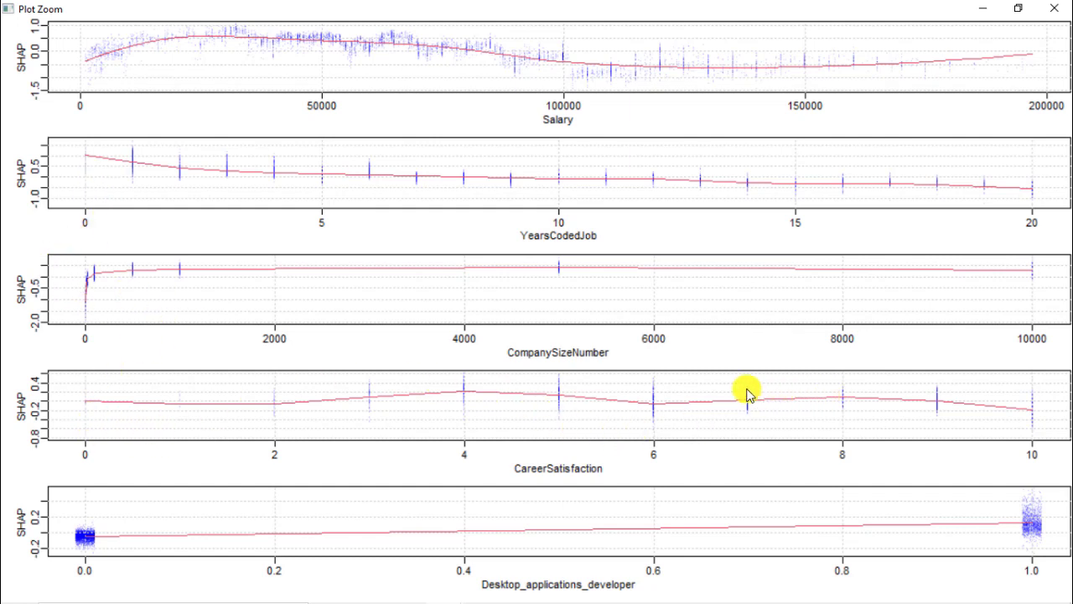
mouse_move(708, 395)
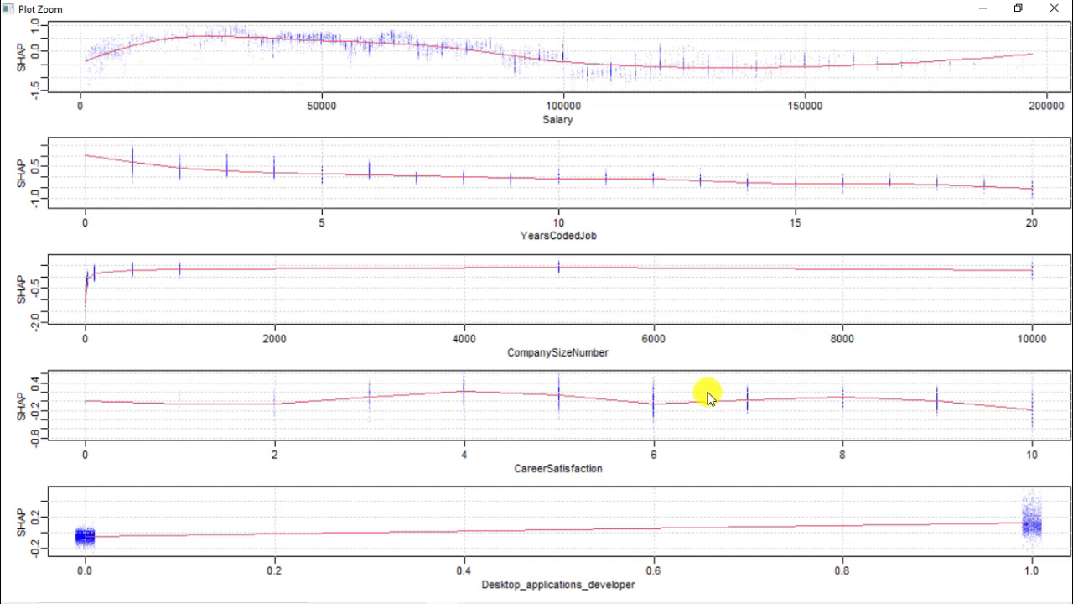
mouse_move(708, 396)
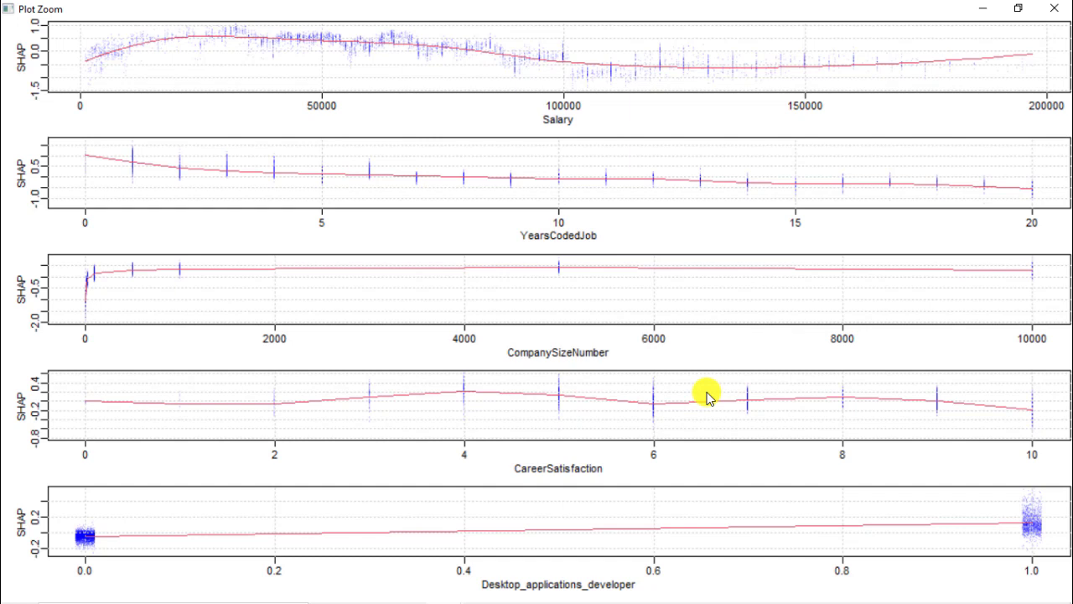
mouse_move(583, 372)
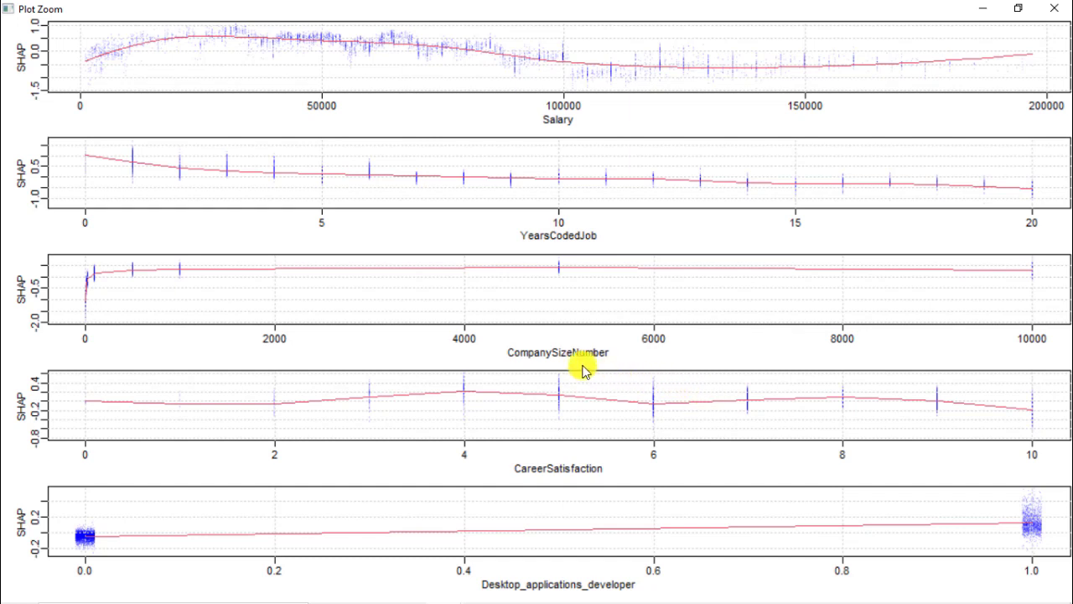
mouse_move(563, 369)
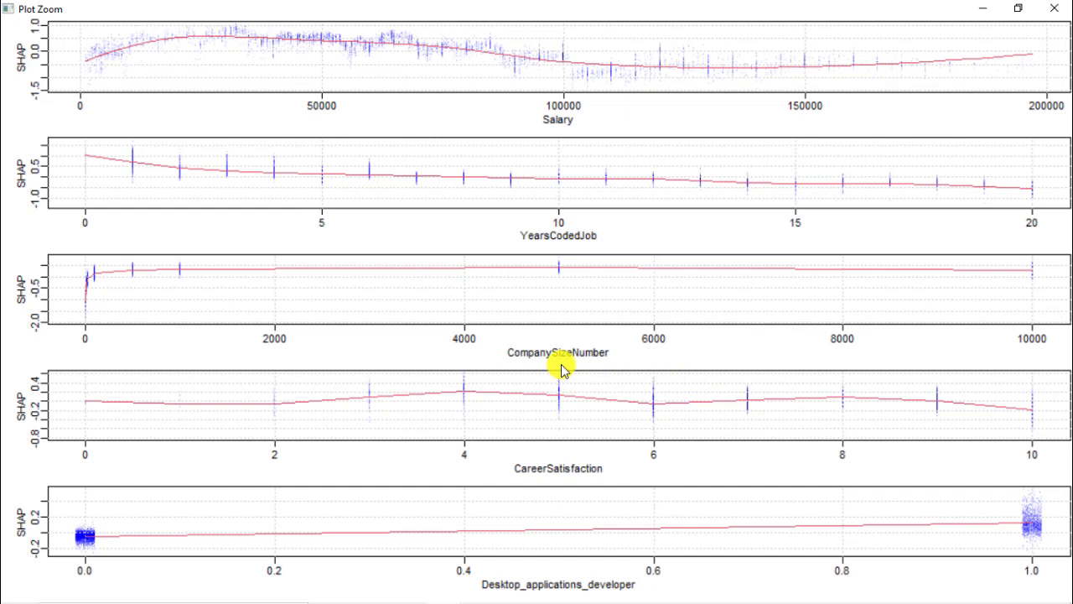
mouse_move(241, 416)
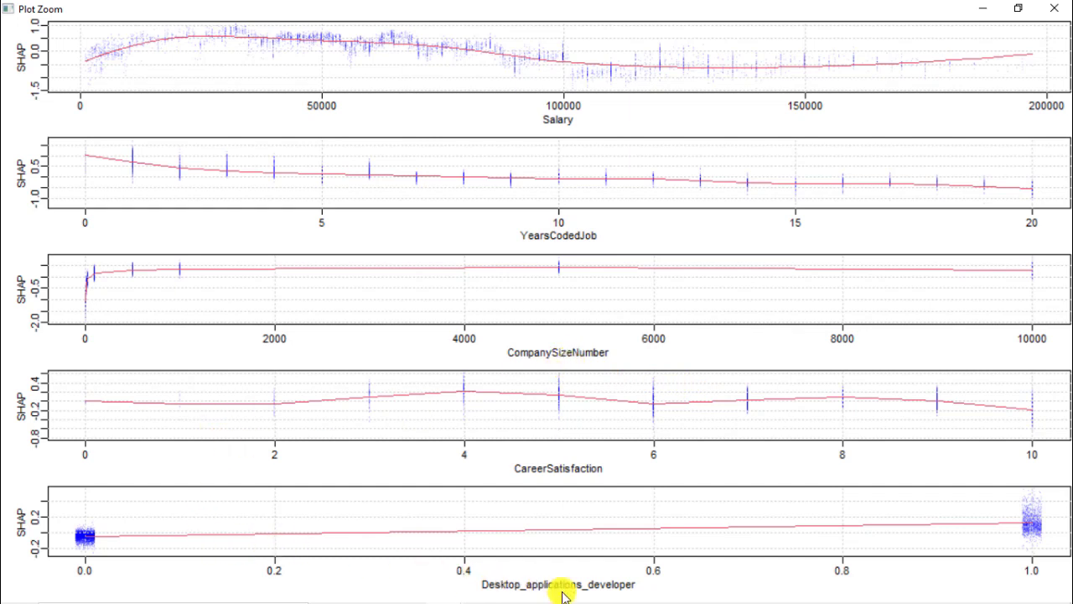
mouse_move(641, 600)
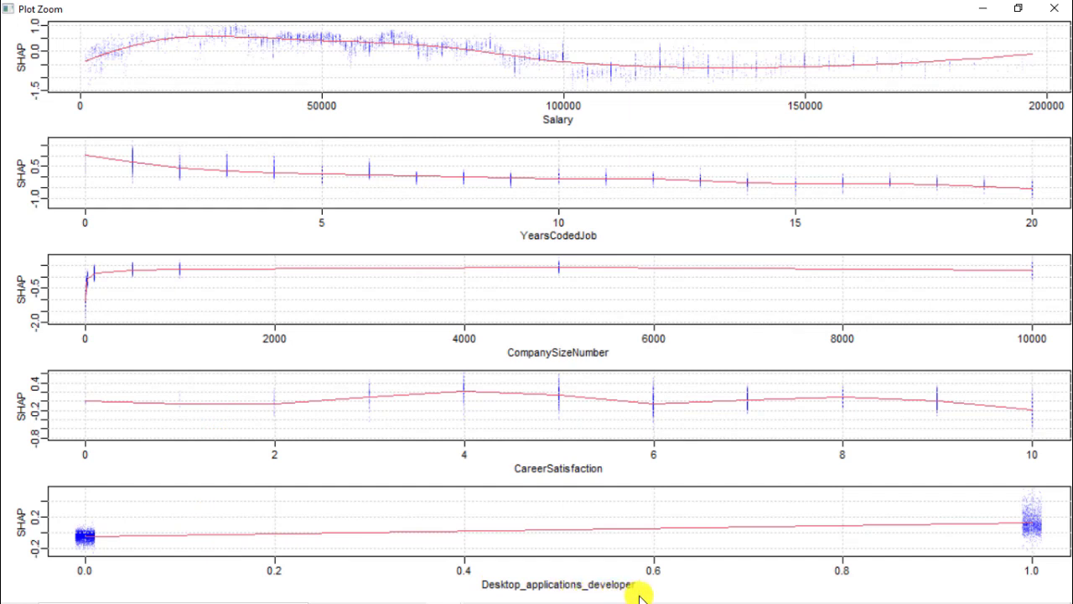
mouse_move(241, 516)
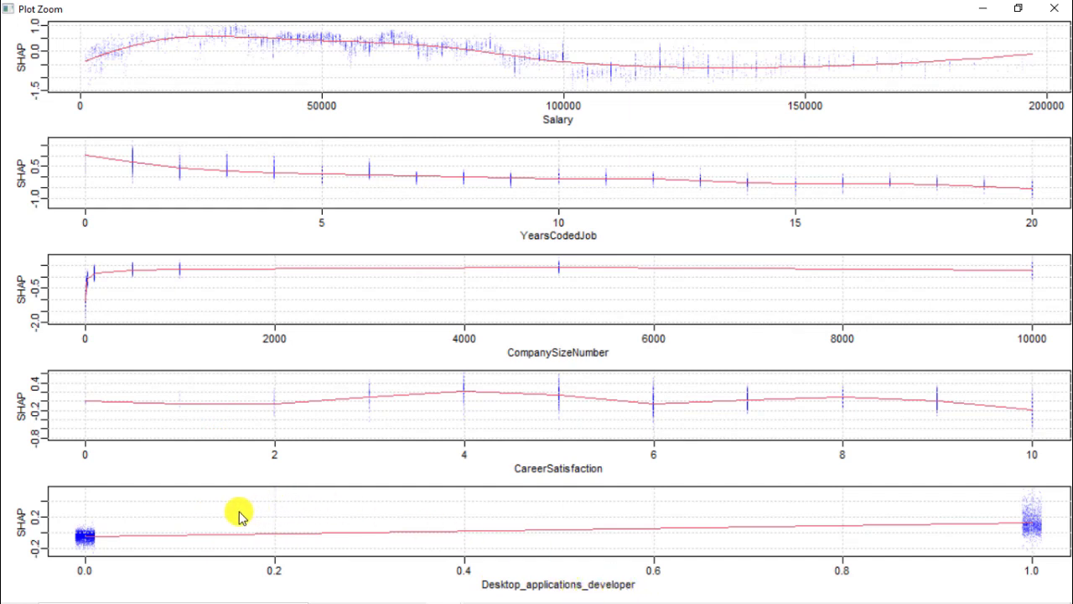
mouse_move(929, 513)
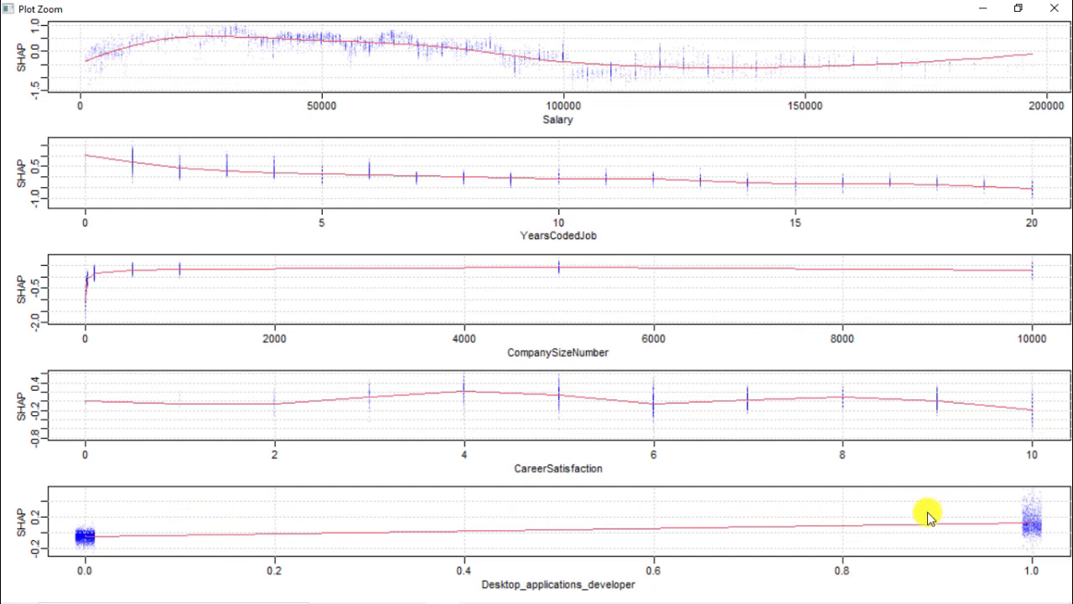
mouse_move(1015, 535)
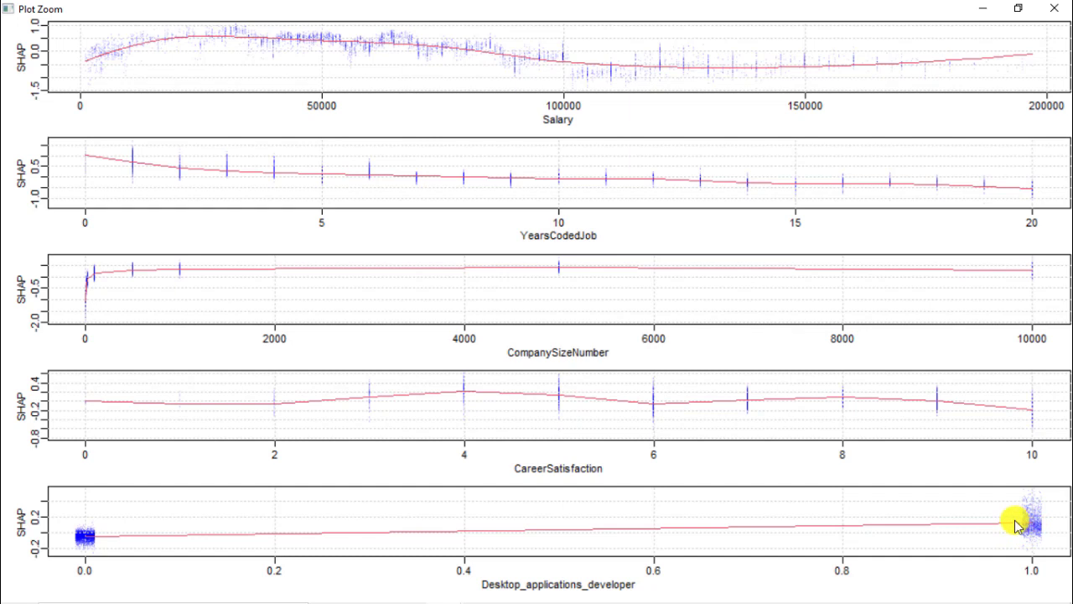
mouse_move(1010, 527)
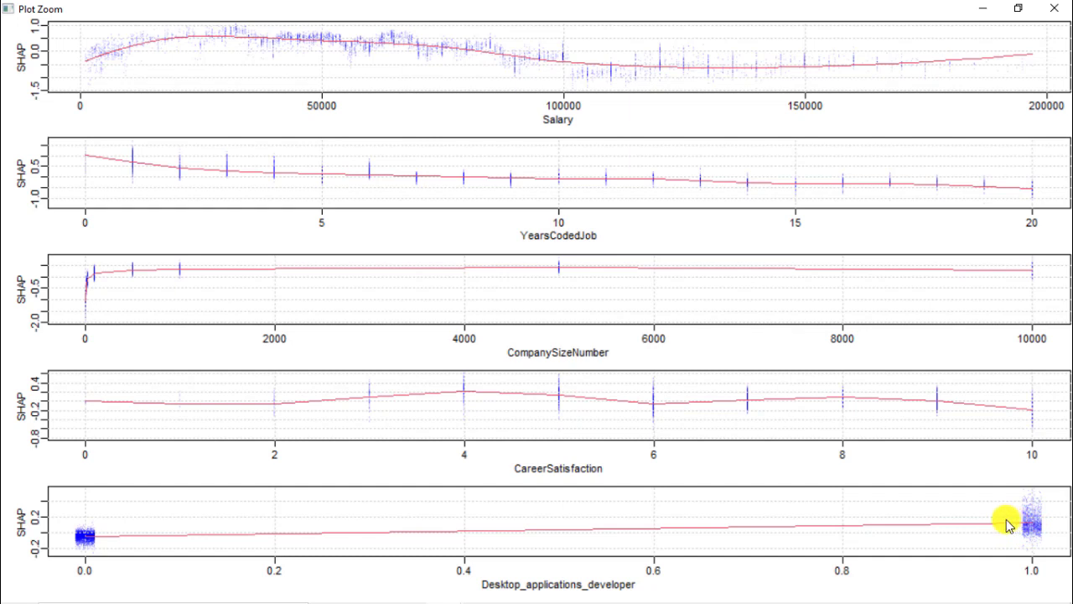
mouse_move(1053, 318)
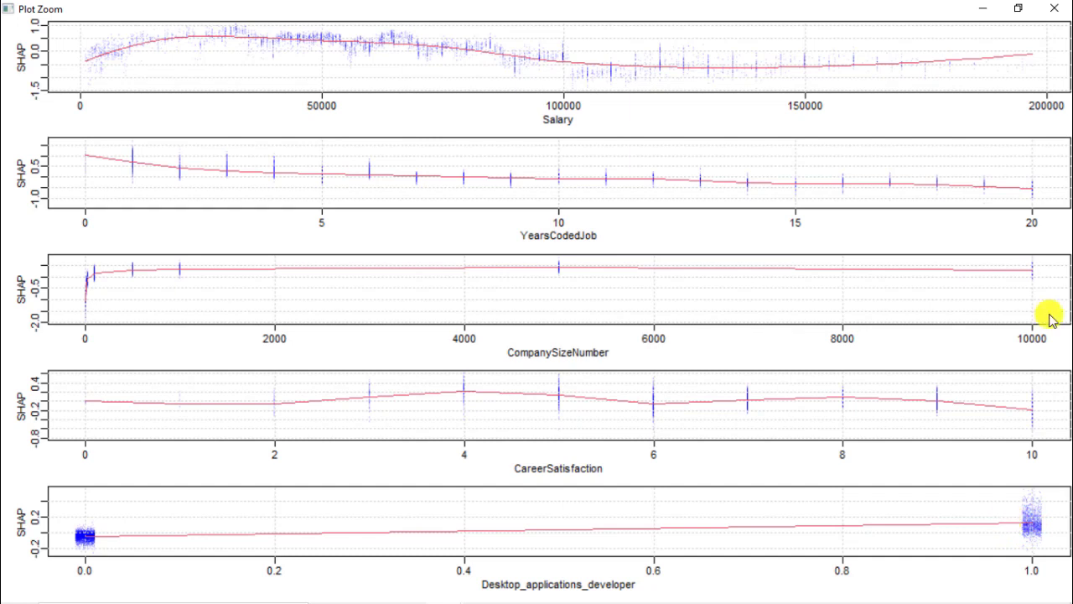
mouse_move(781, 233)
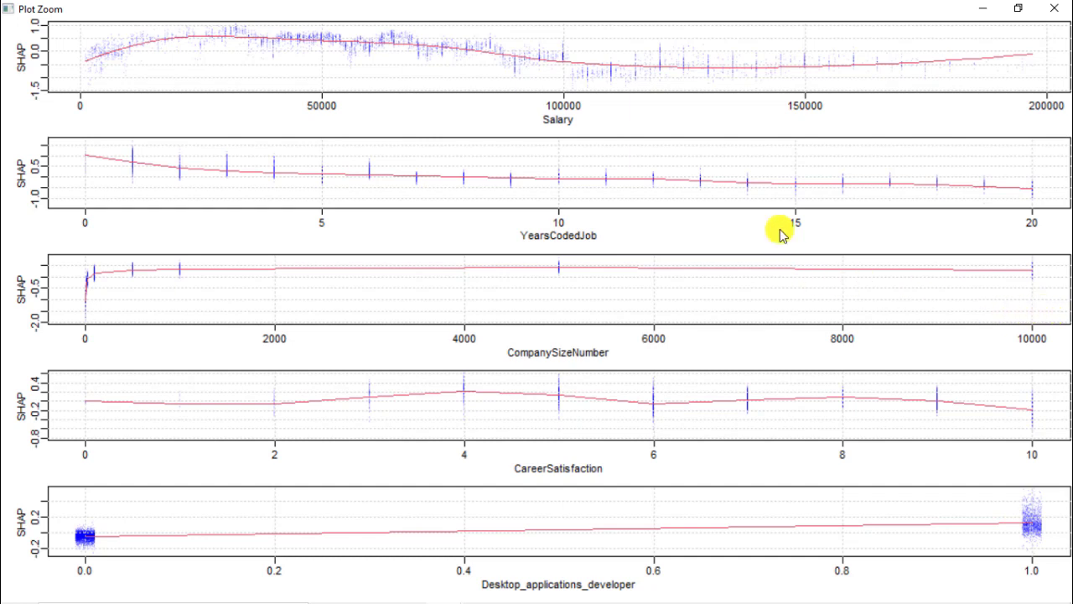
mouse_move(712, 195)
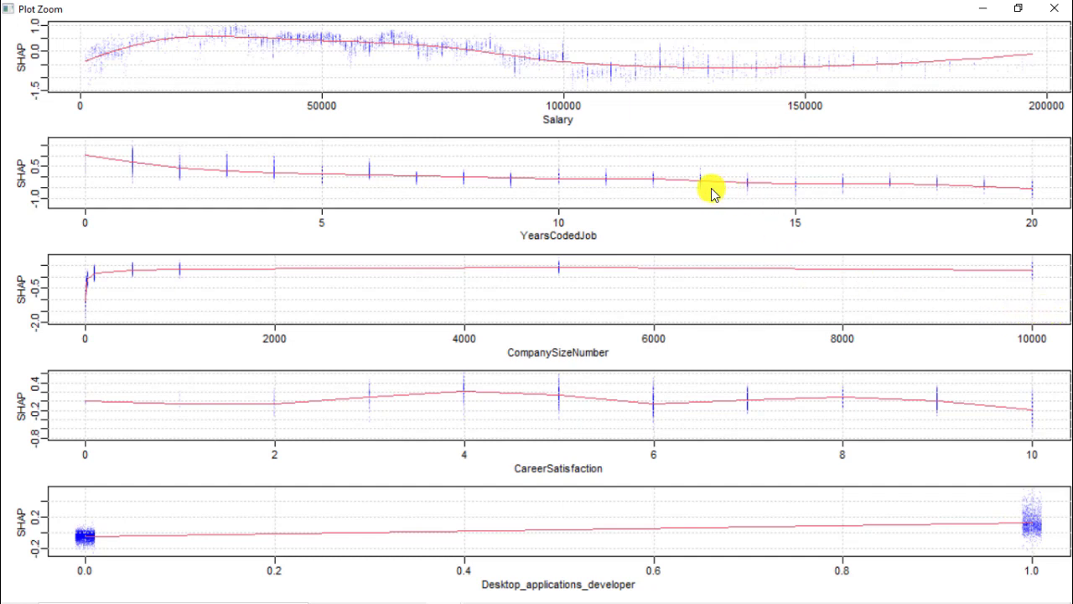
mouse_move(620, 252)
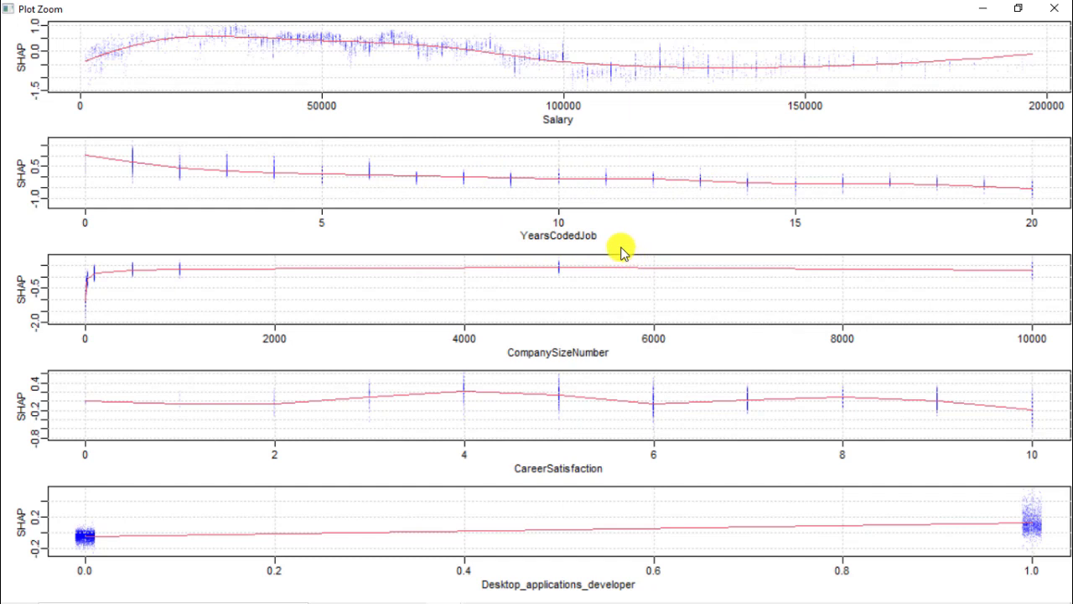
mouse_move(485, 199)
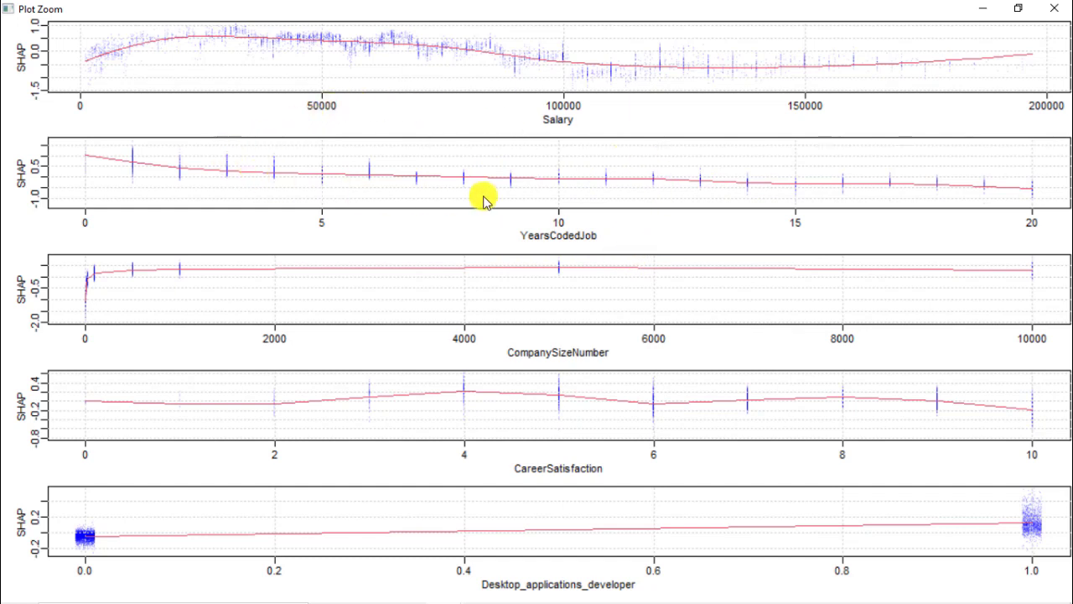
mouse_move(849, 183)
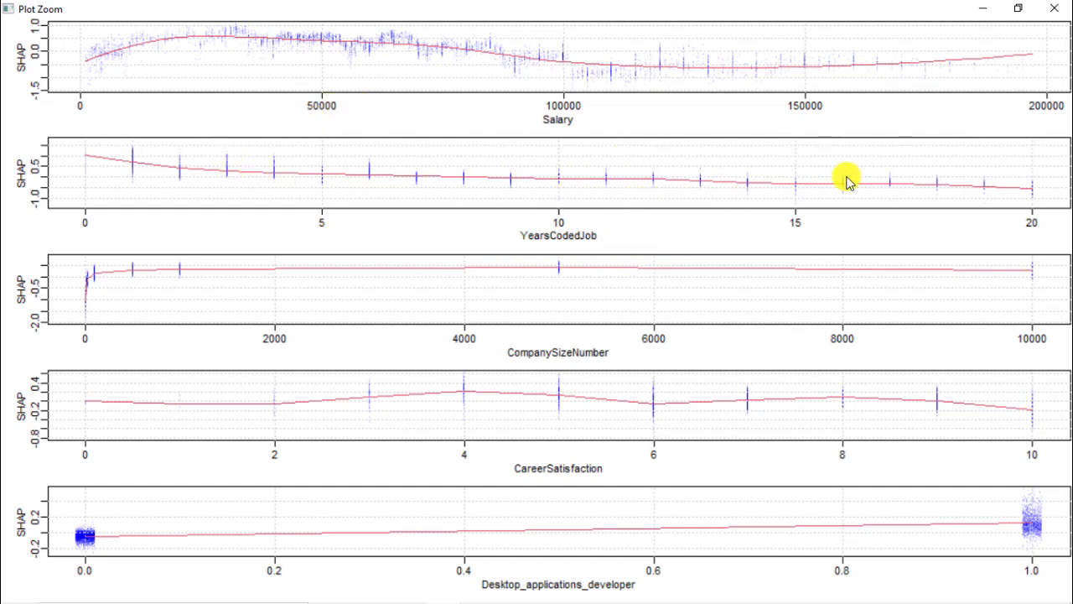
mouse_move(849, 192)
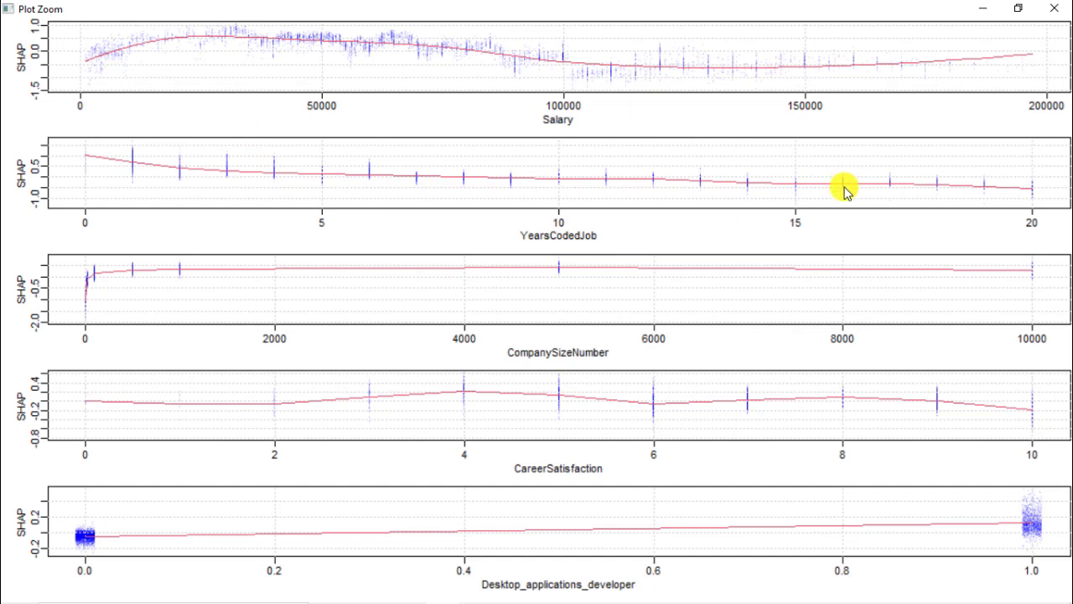
mouse_move(819, 188)
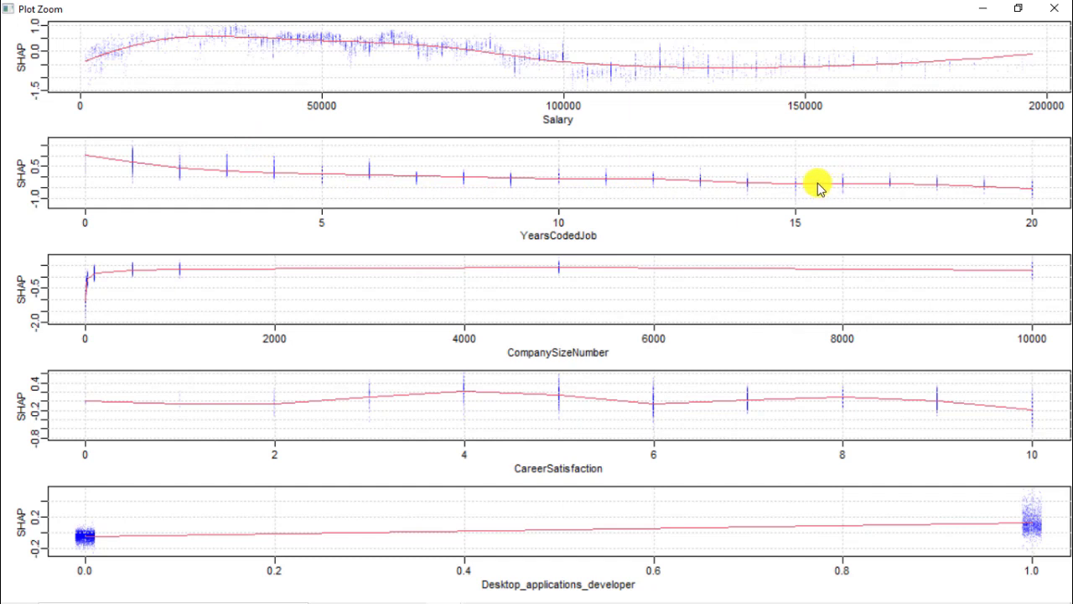
mouse_move(792, 181)
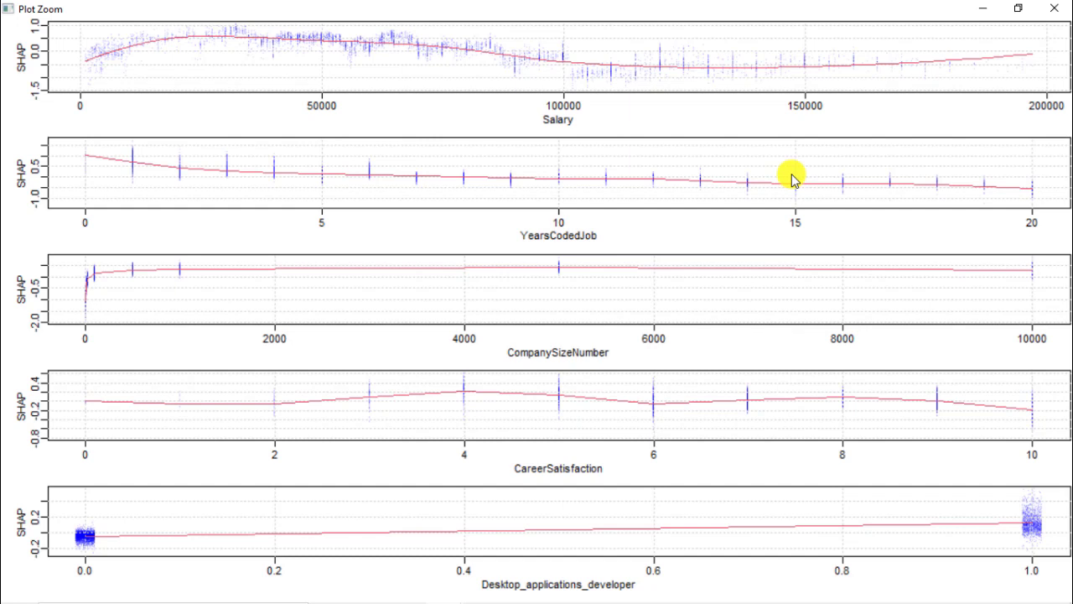
mouse_move(394, 20)
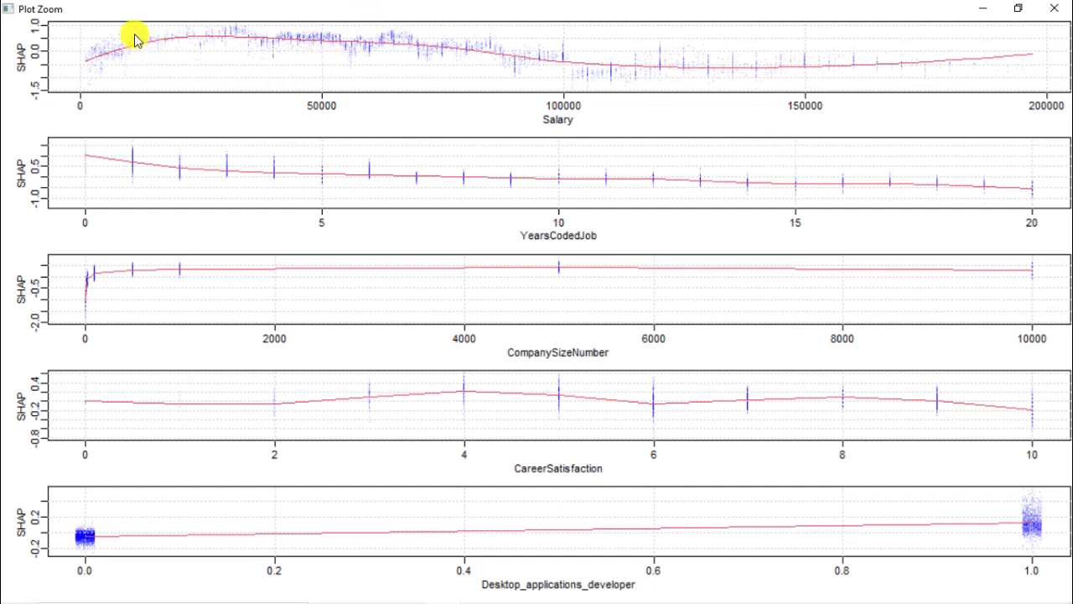
mouse_move(270, 27)
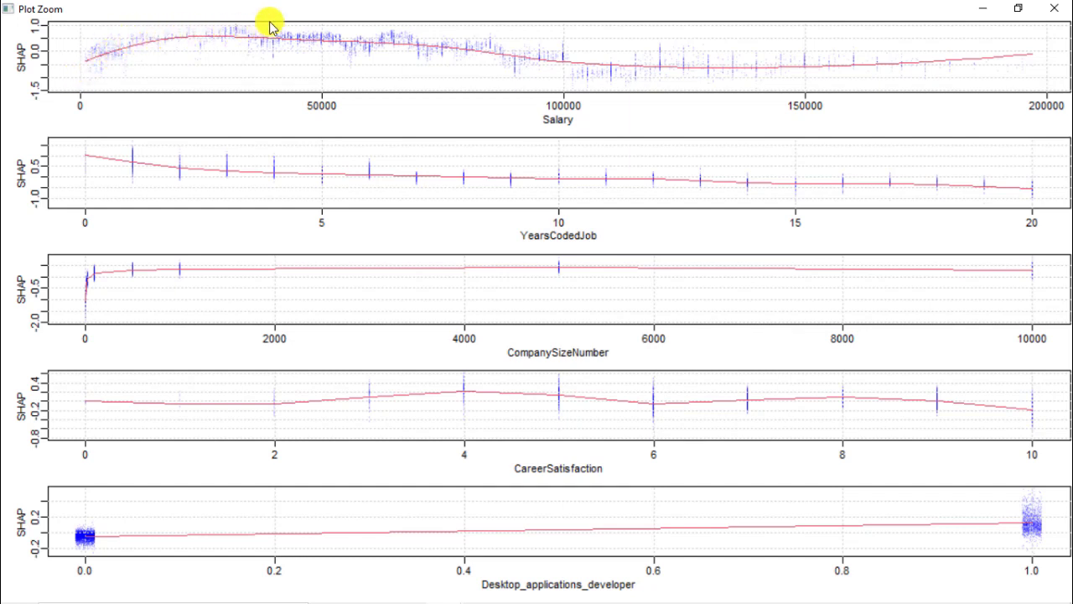
mouse_move(797, 71)
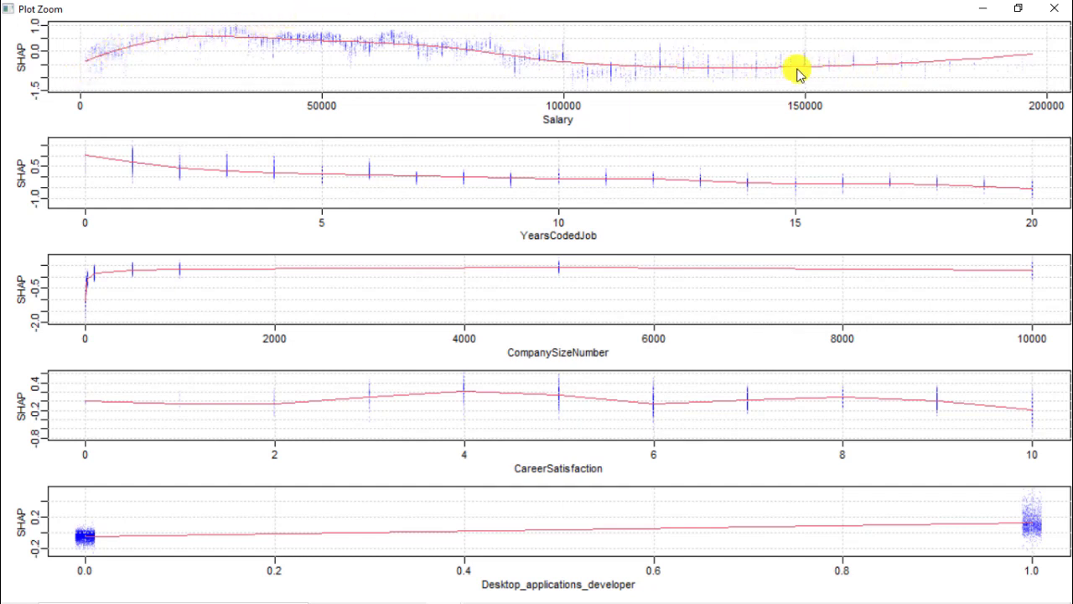
mouse_move(494, 84)
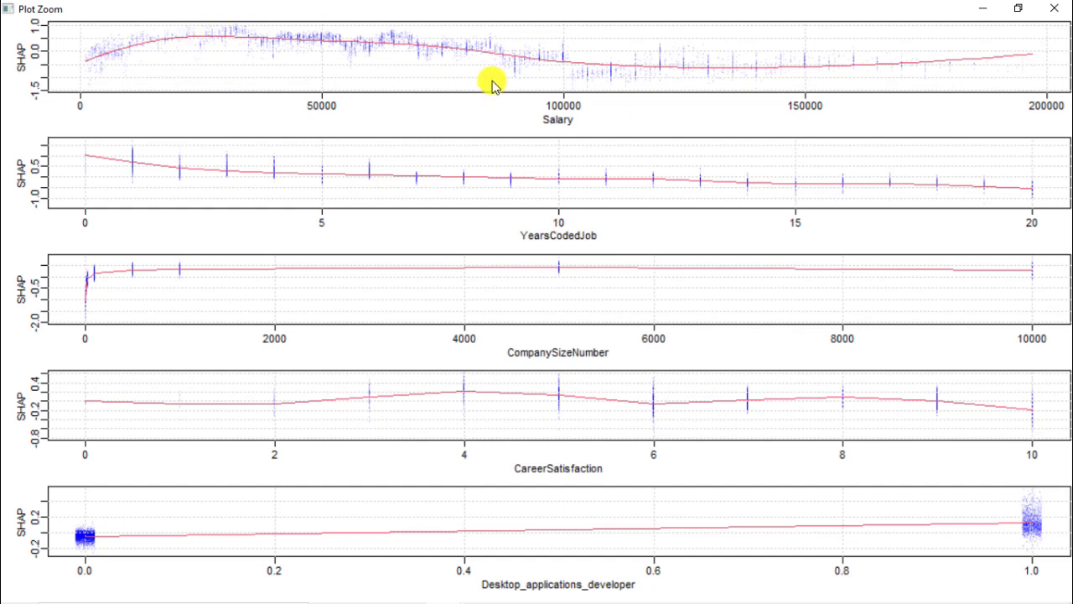
mouse_move(376, 92)
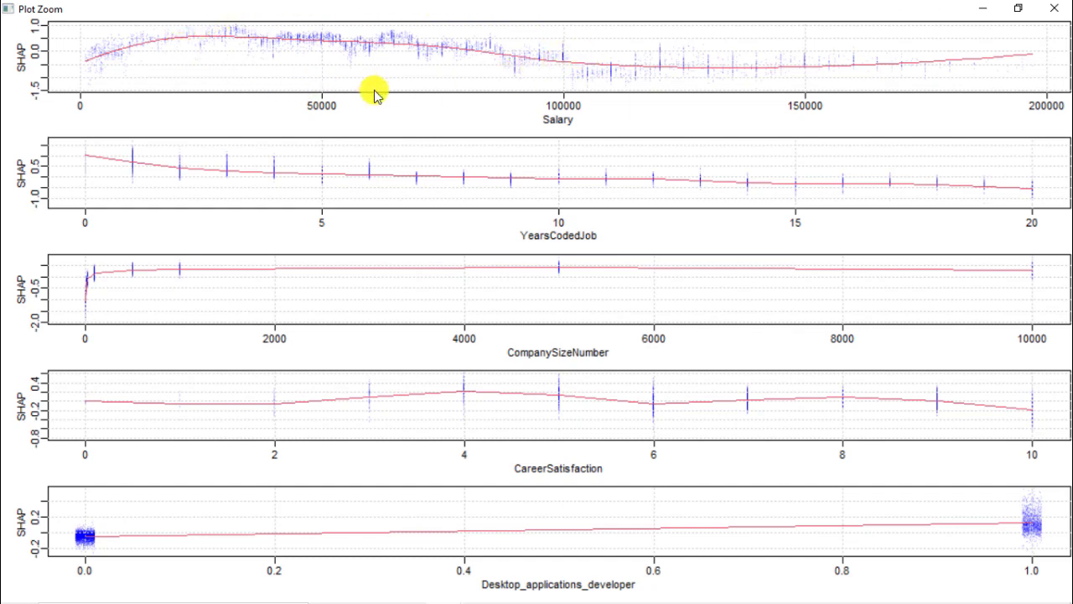
mouse_move(359, 8)
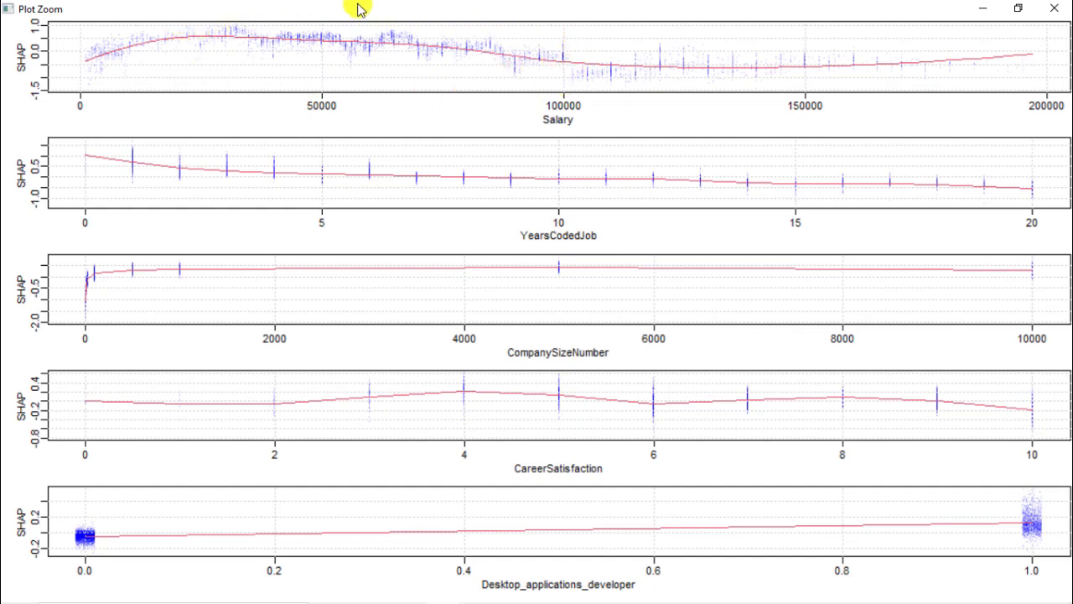
mouse_move(325, 90)
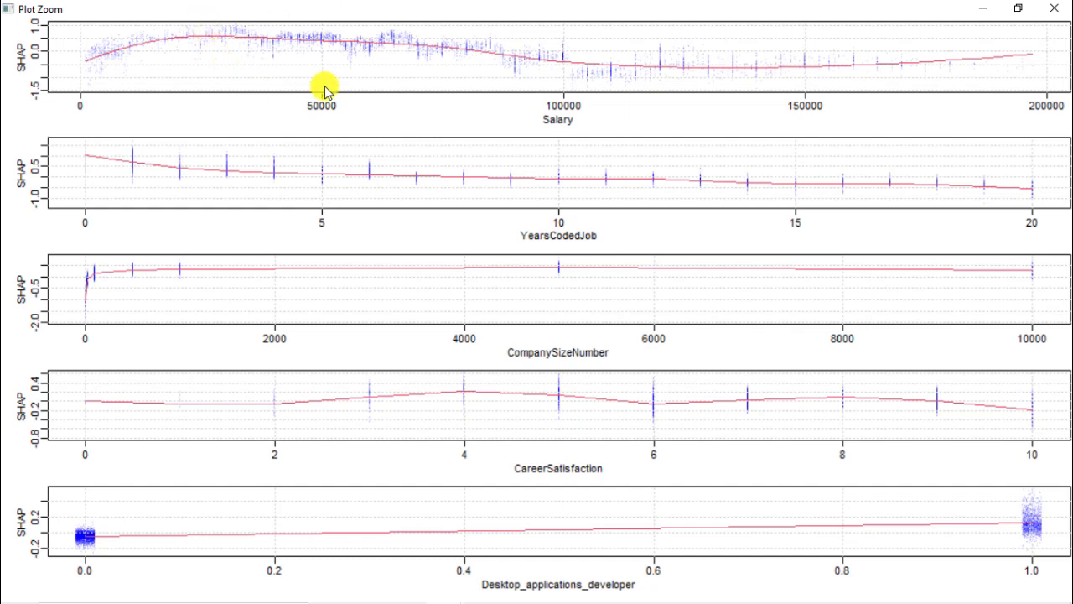
mouse_move(332, 40)
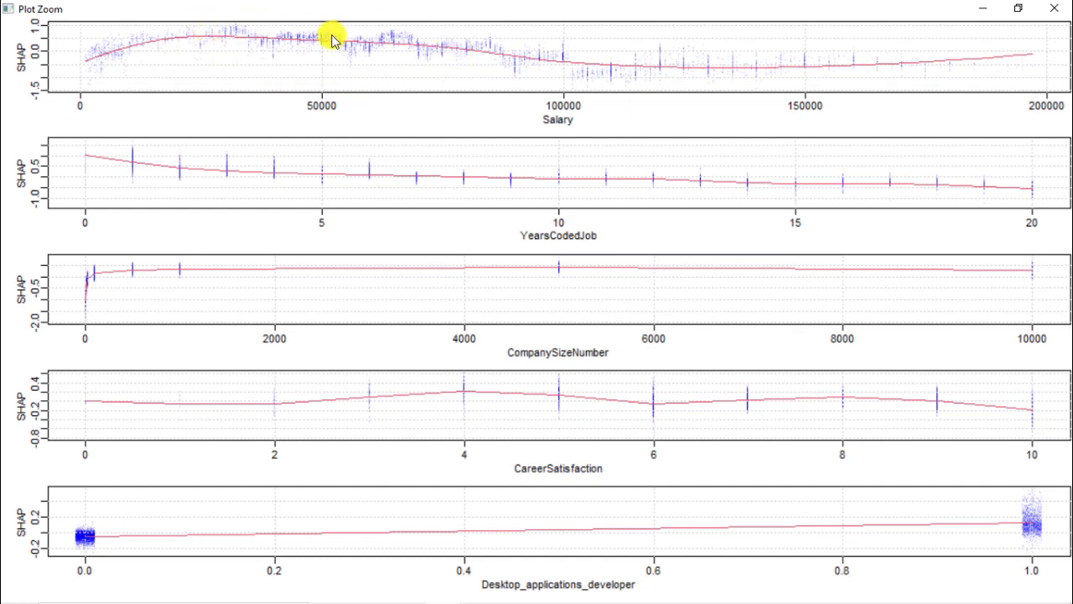
mouse_move(305, 52)
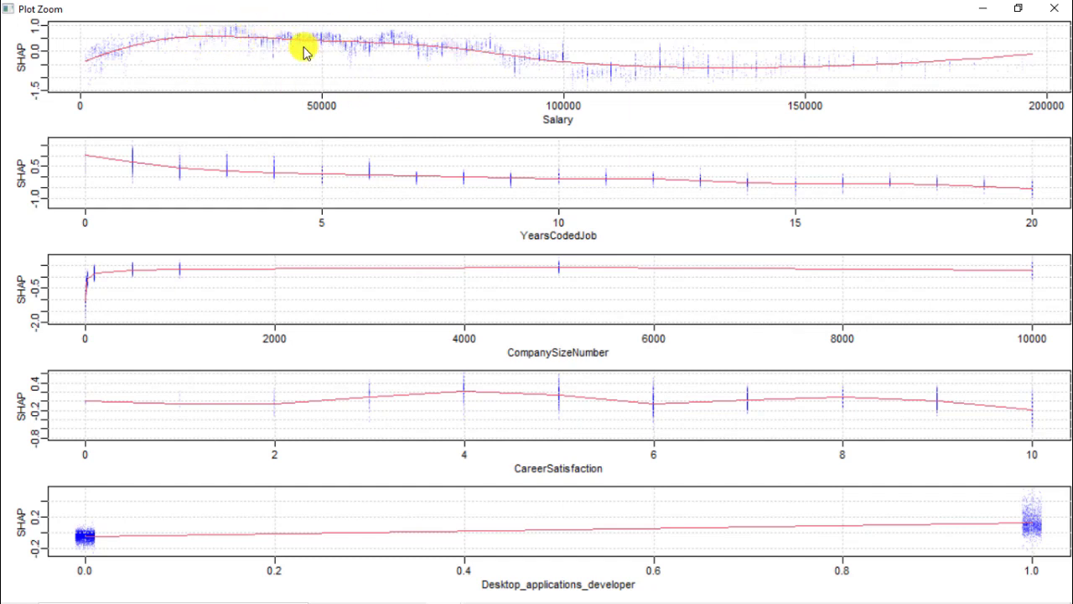
mouse_move(490, 57)
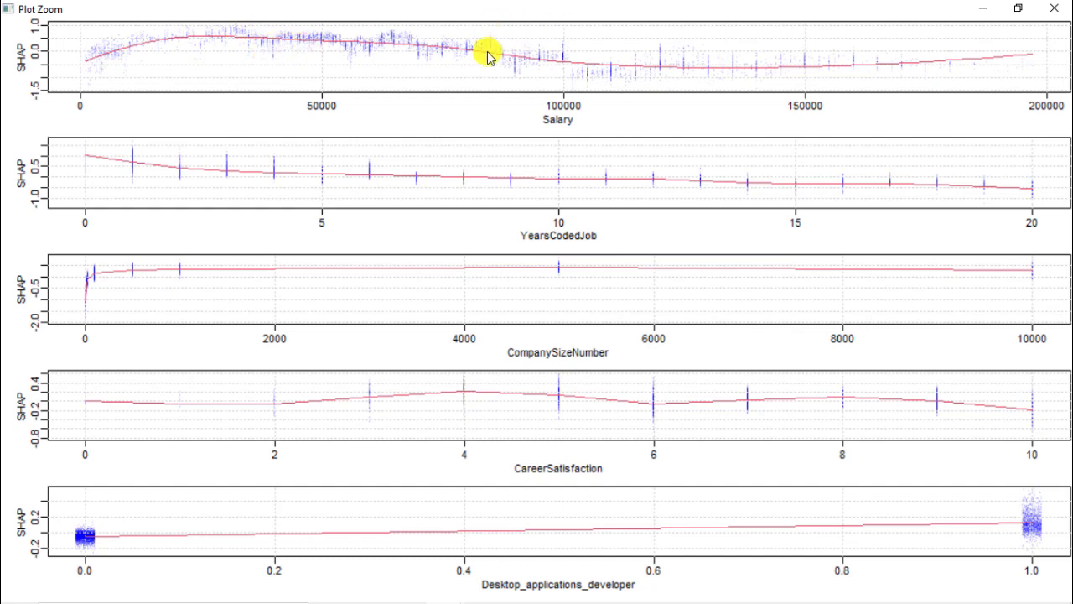
mouse_move(687, 114)
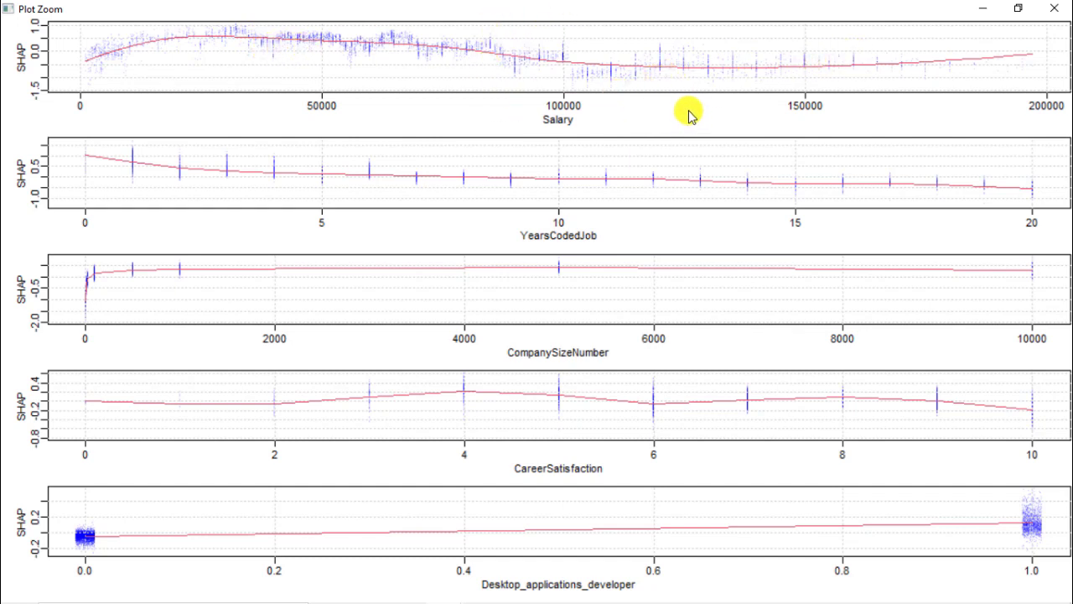
mouse_move(653, 47)
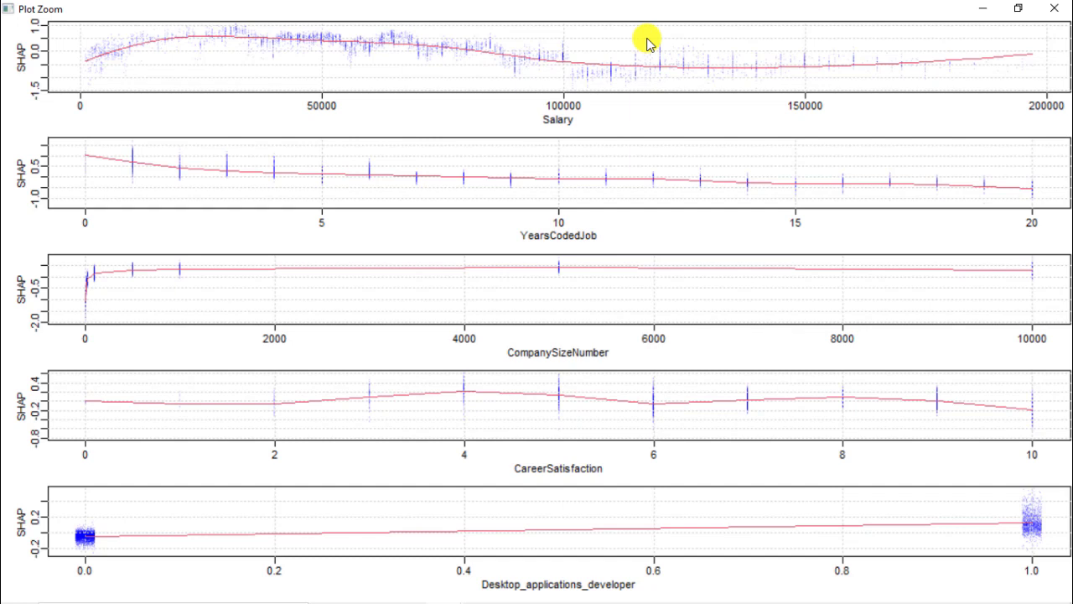
mouse_move(567, 42)
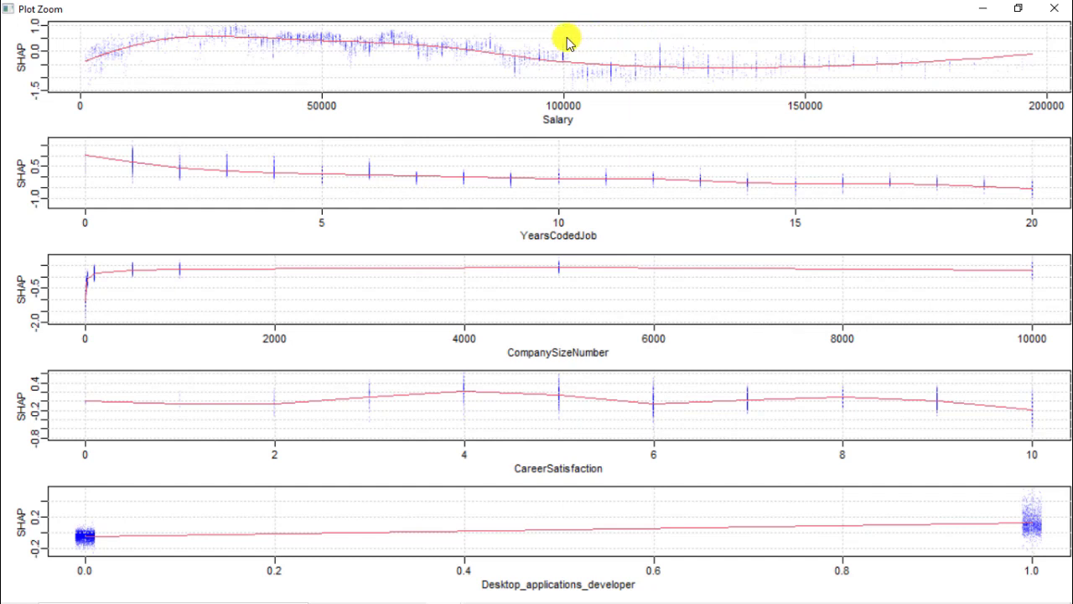